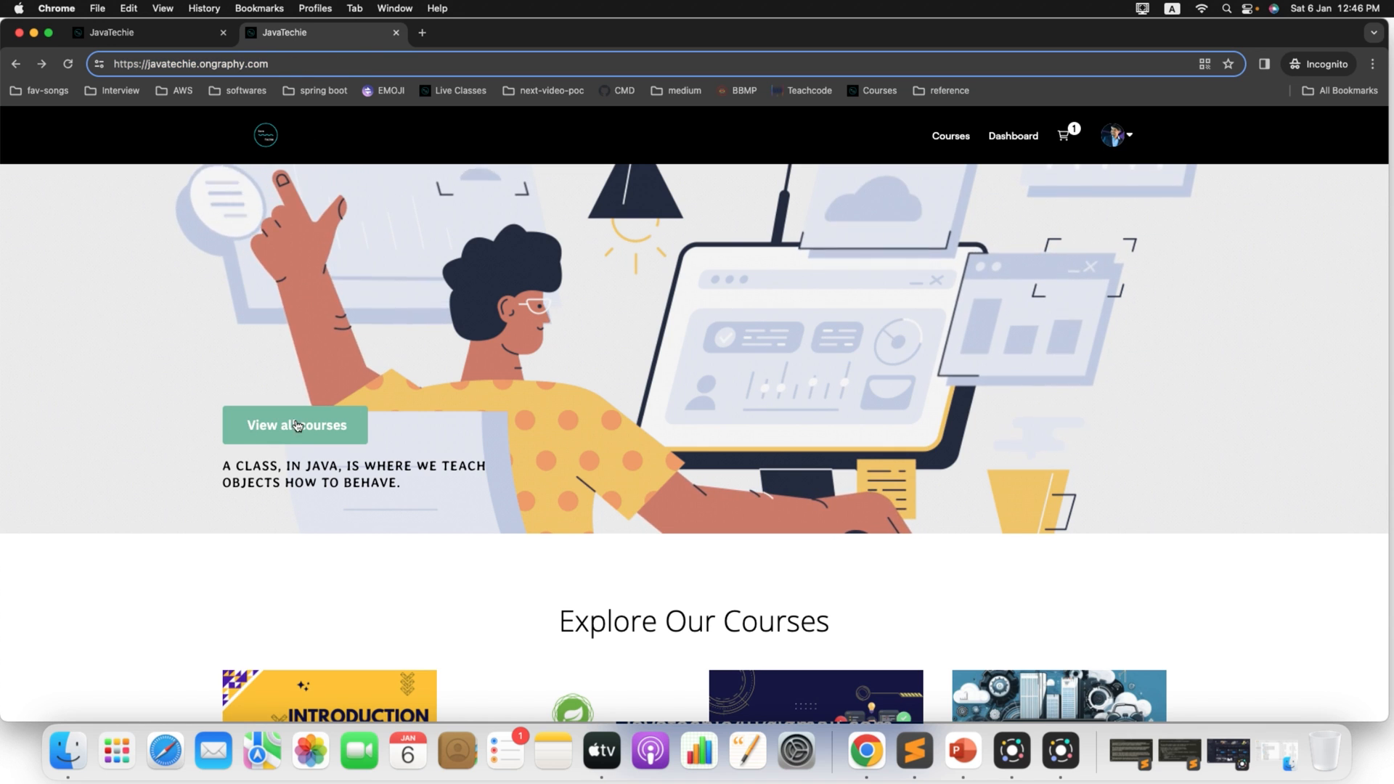
{"action": "mouse_move", "coordinate": [331, 458]}
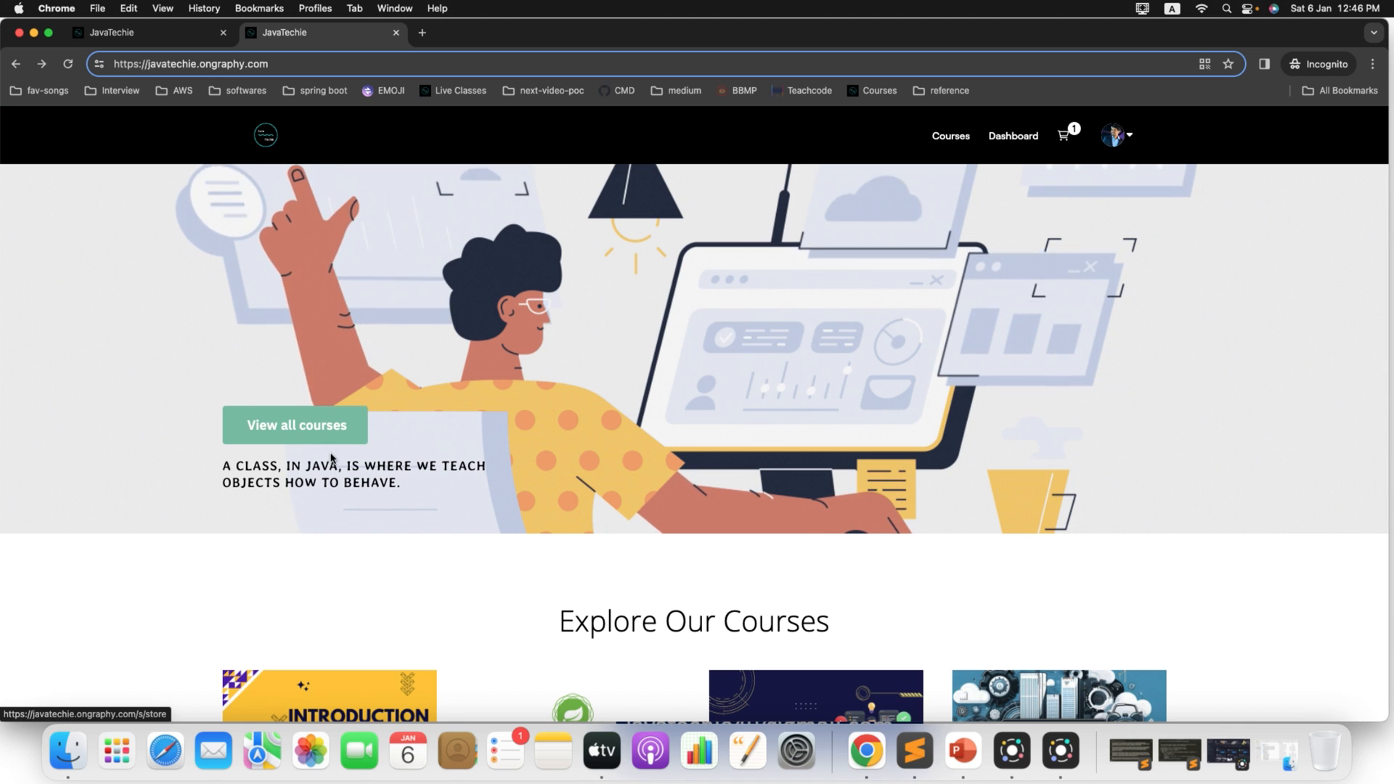
Enroll in the DevOps Course from the Explore Our Courses list to reach its course page
{"action": "scroll", "scroll_direction": "down", "scroll_amount": 3}
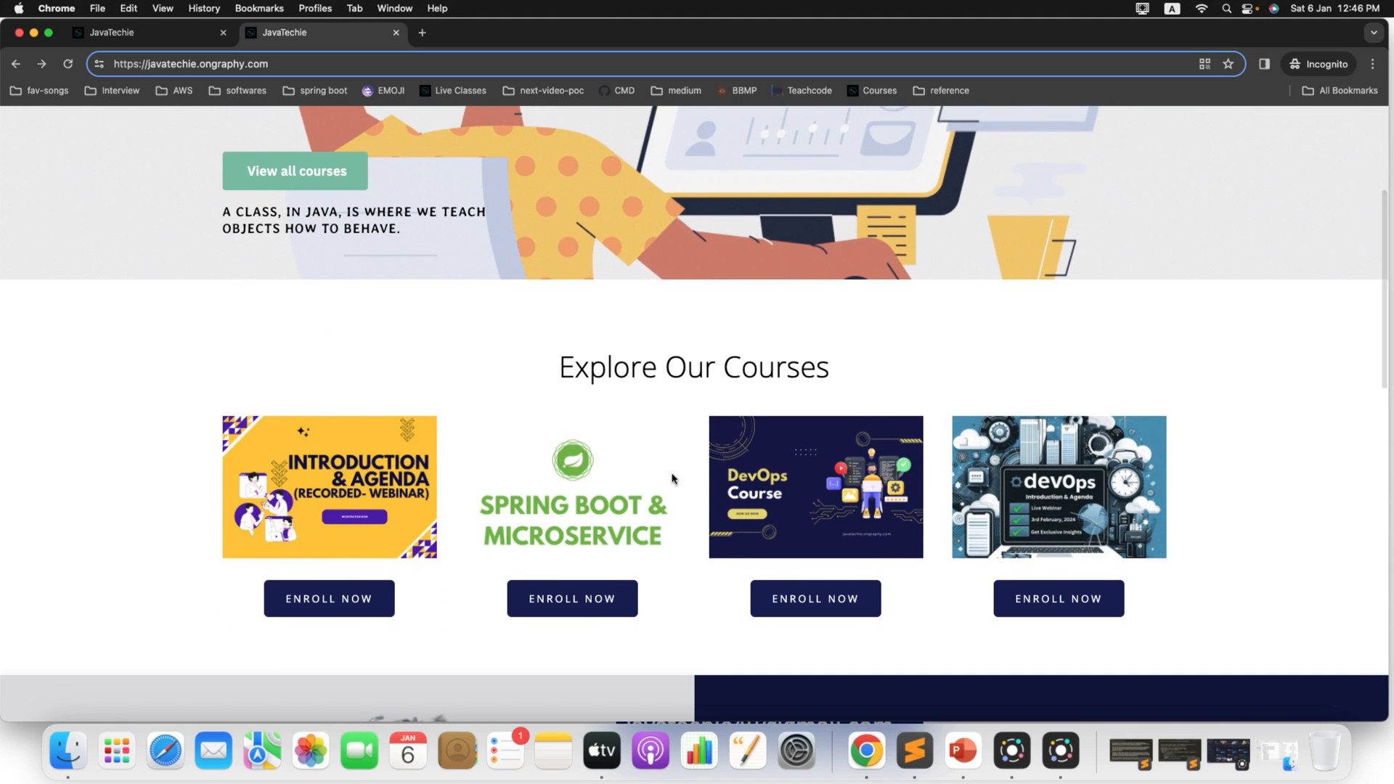
{"action": "mouse_move", "coordinate": [828, 562]}
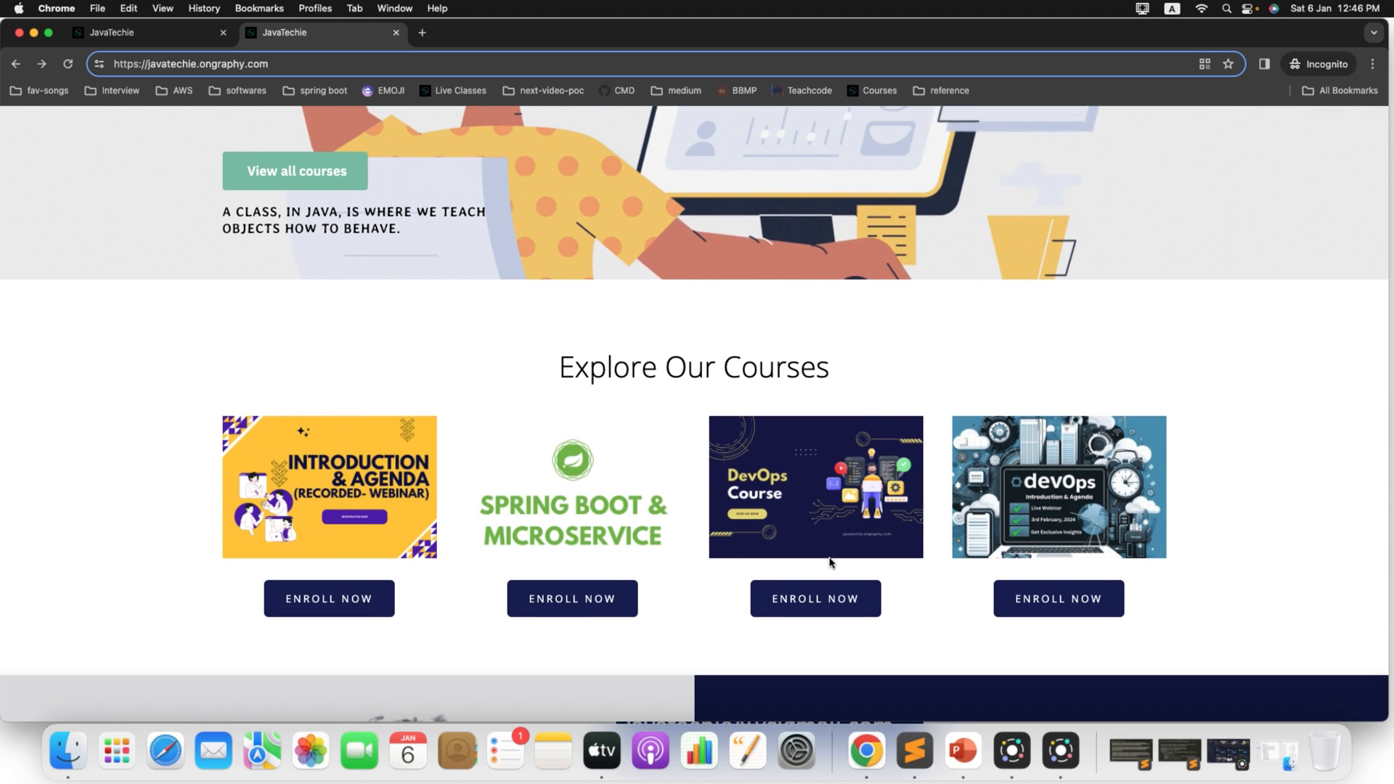
{"action": "mouse_move", "coordinate": [604, 549]}
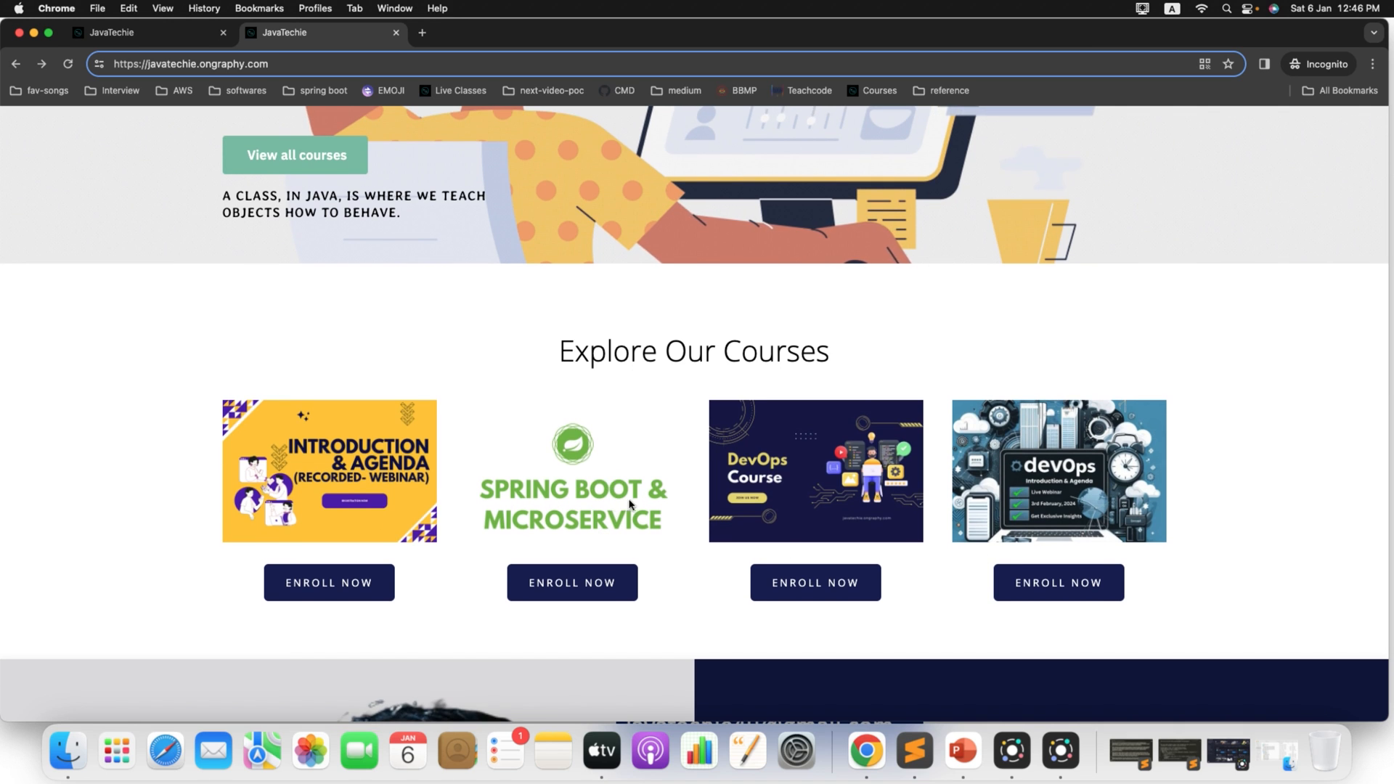
{"action": "mouse_move", "coordinate": [569, 547]}
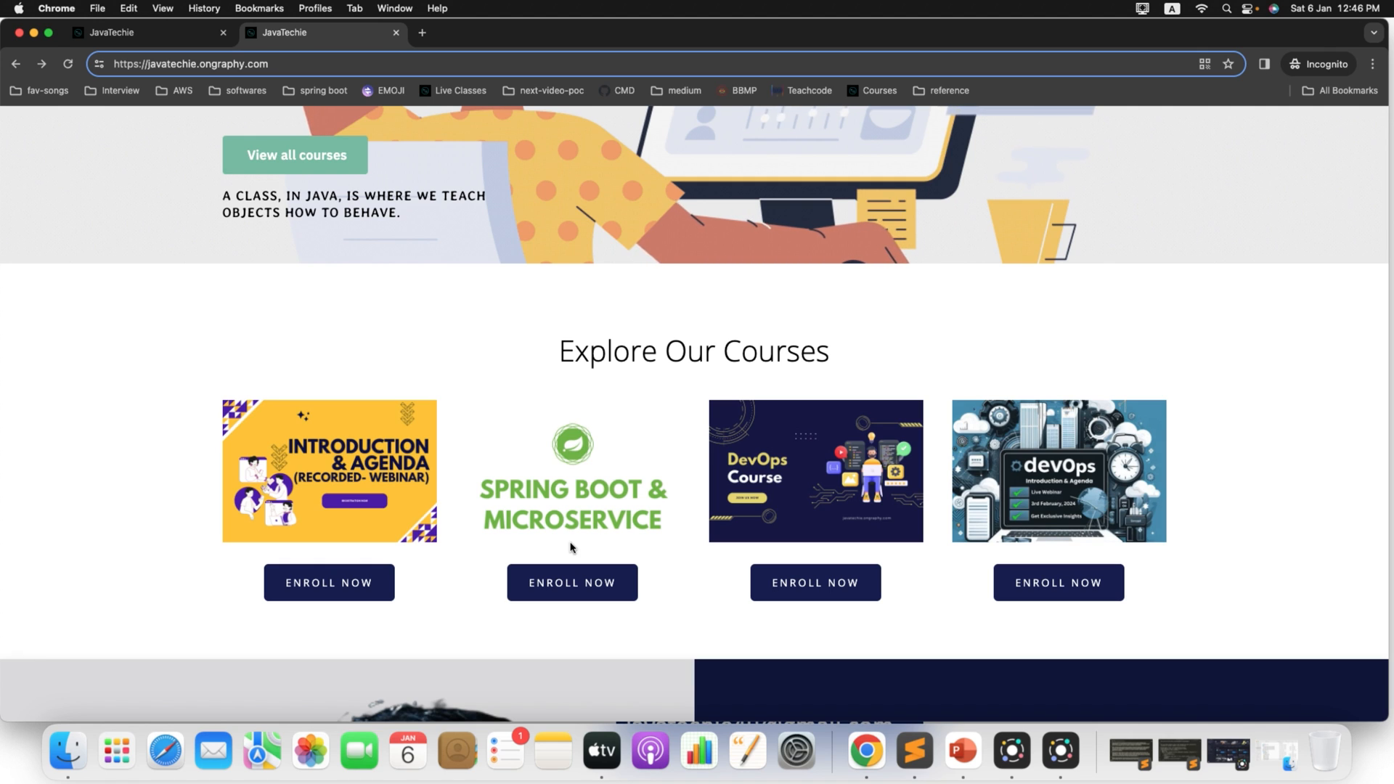
{"action": "scroll", "scroll_direction": "down", "scroll_amount": 3}
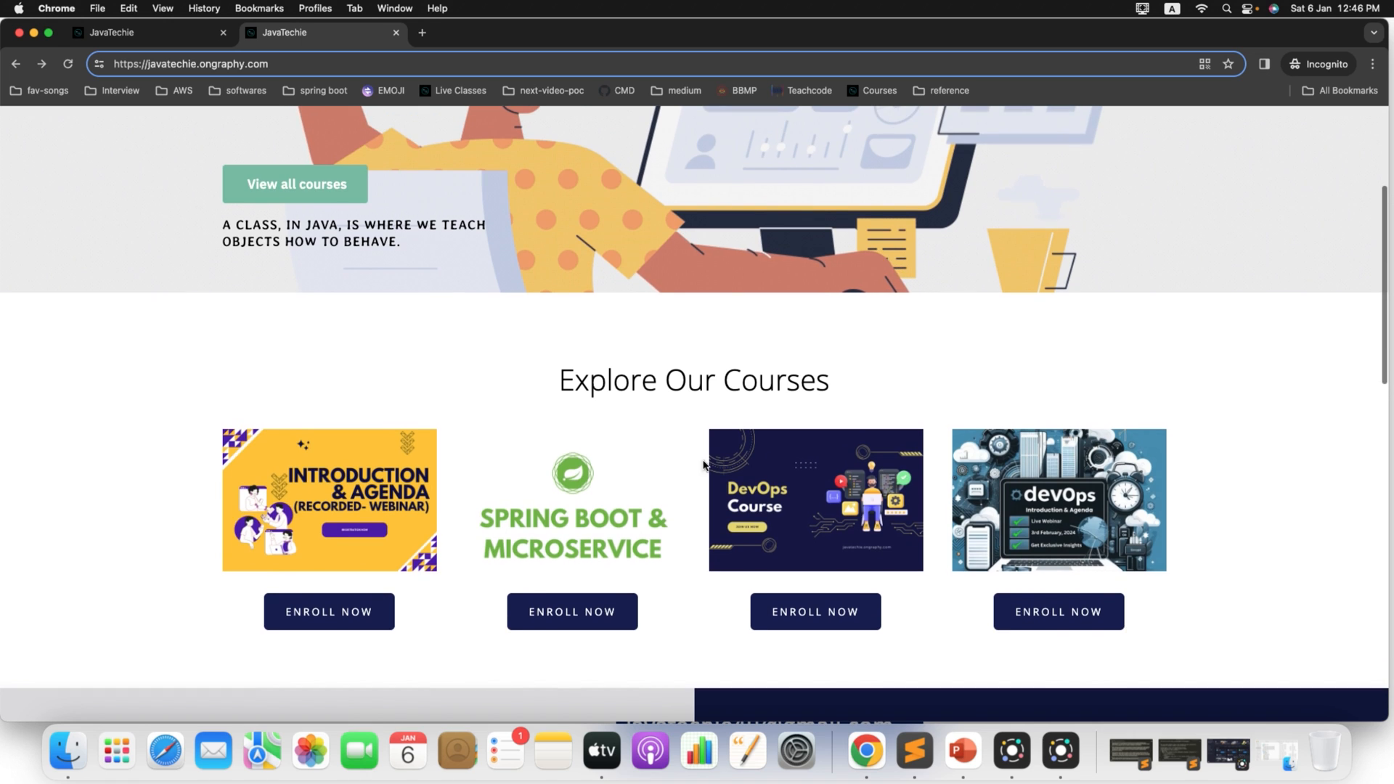
{"action": "mouse_move", "coordinate": [771, 513]}
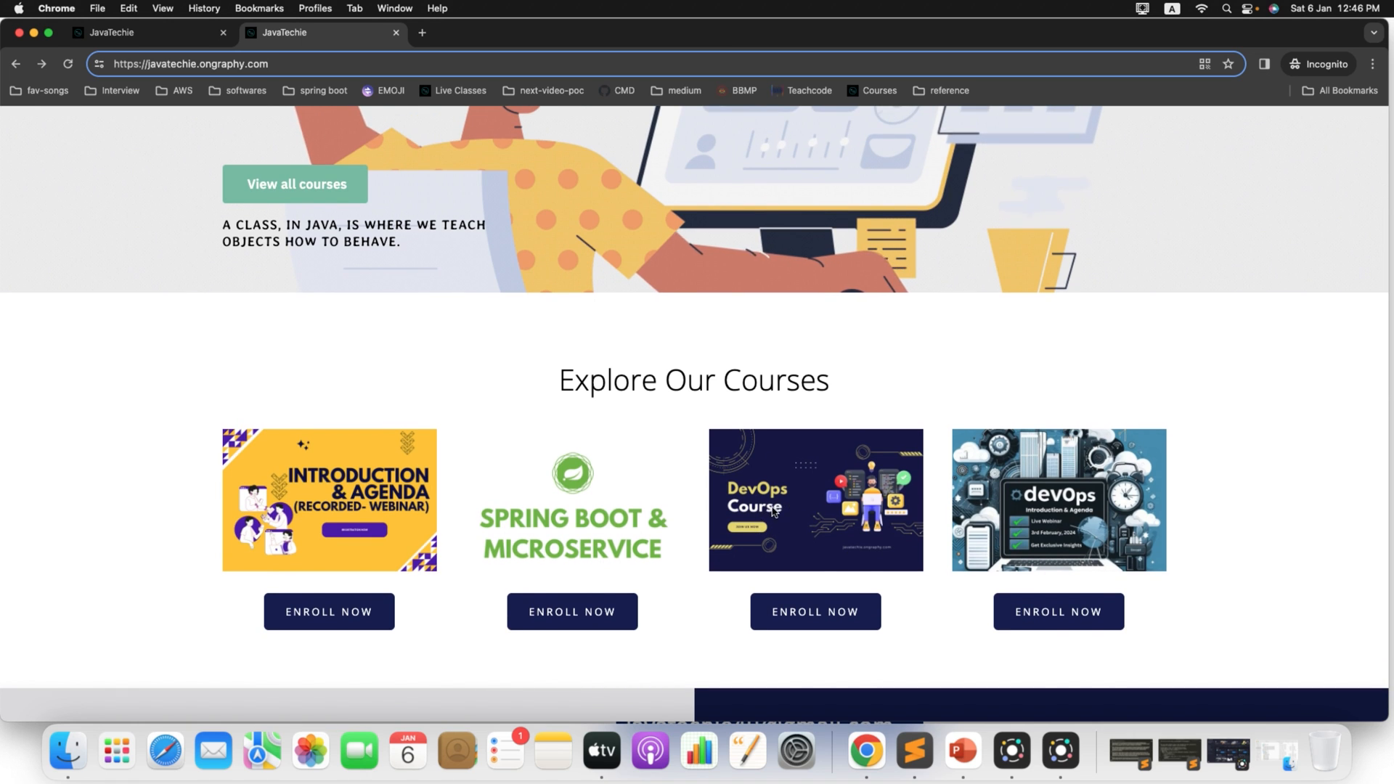
{"action": "mouse_move", "coordinate": [784, 520]}
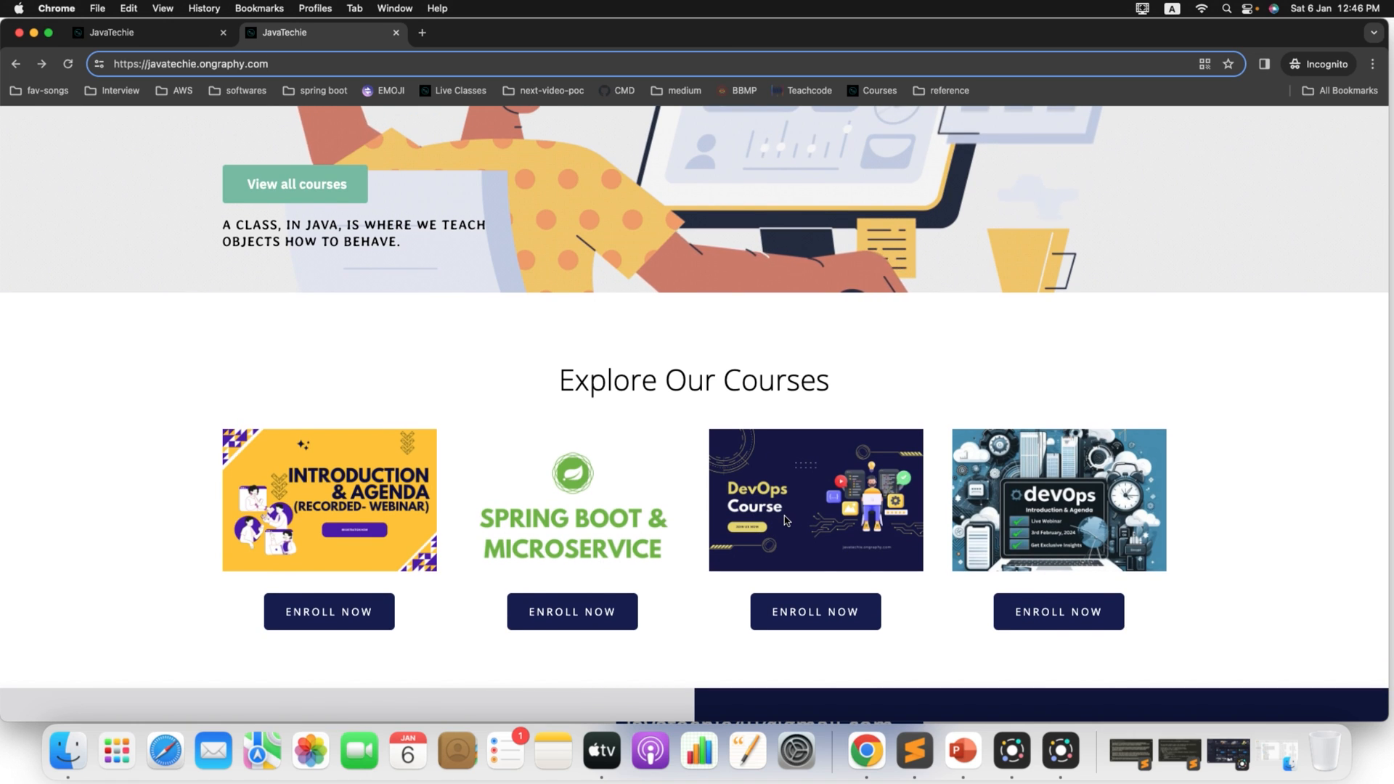
{"action": "mouse_move", "coordinate": [861, 636]}
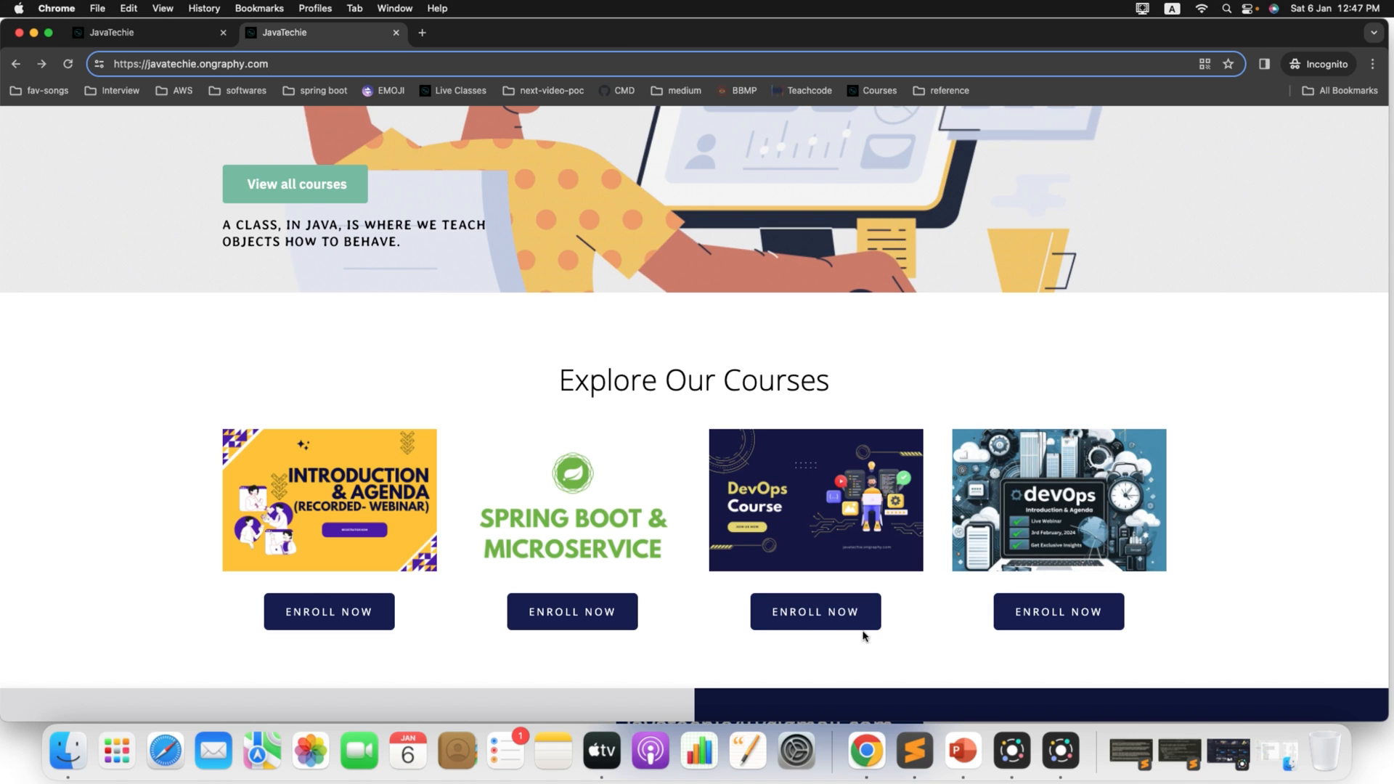
{"action": "mouse_move", "coordinate": [814, 612]}
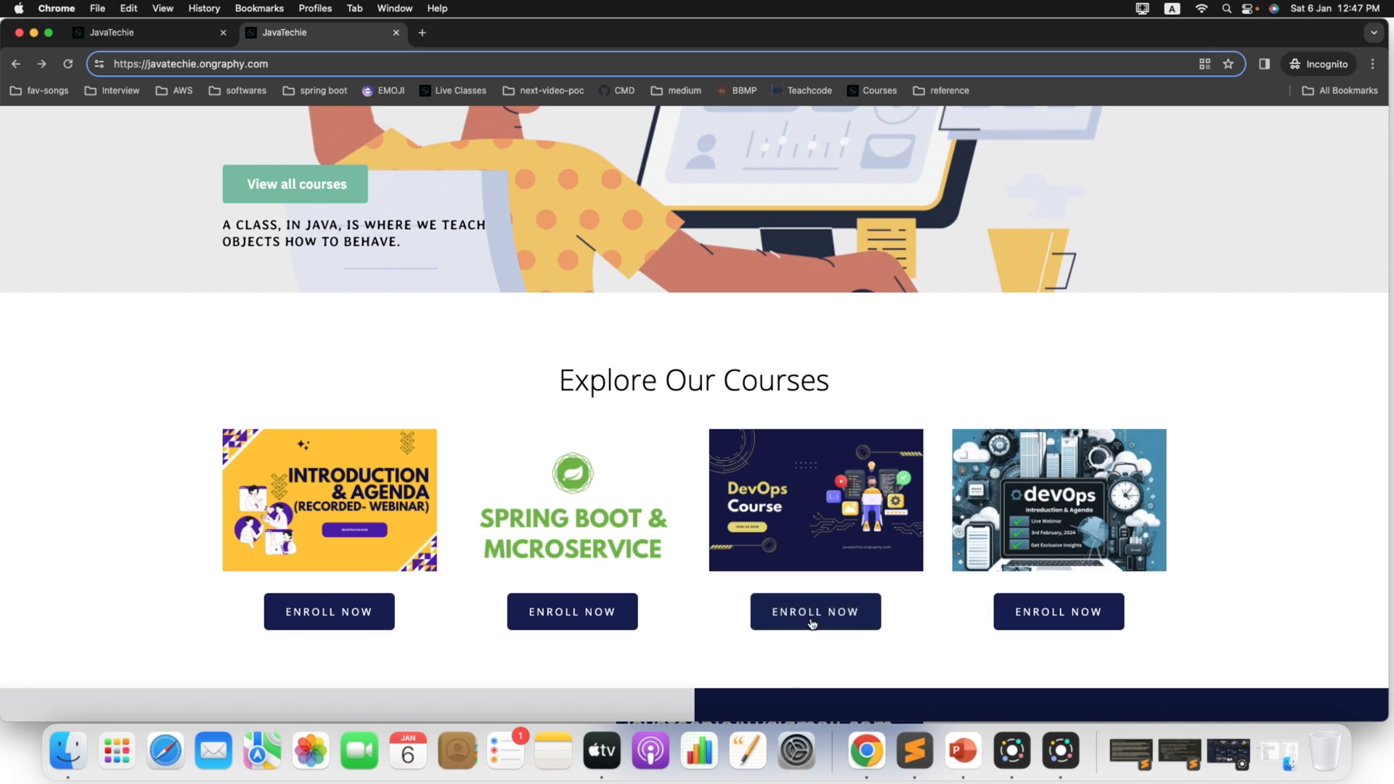
{"action": "mouse_move", "coordinate": [1147, 524]}
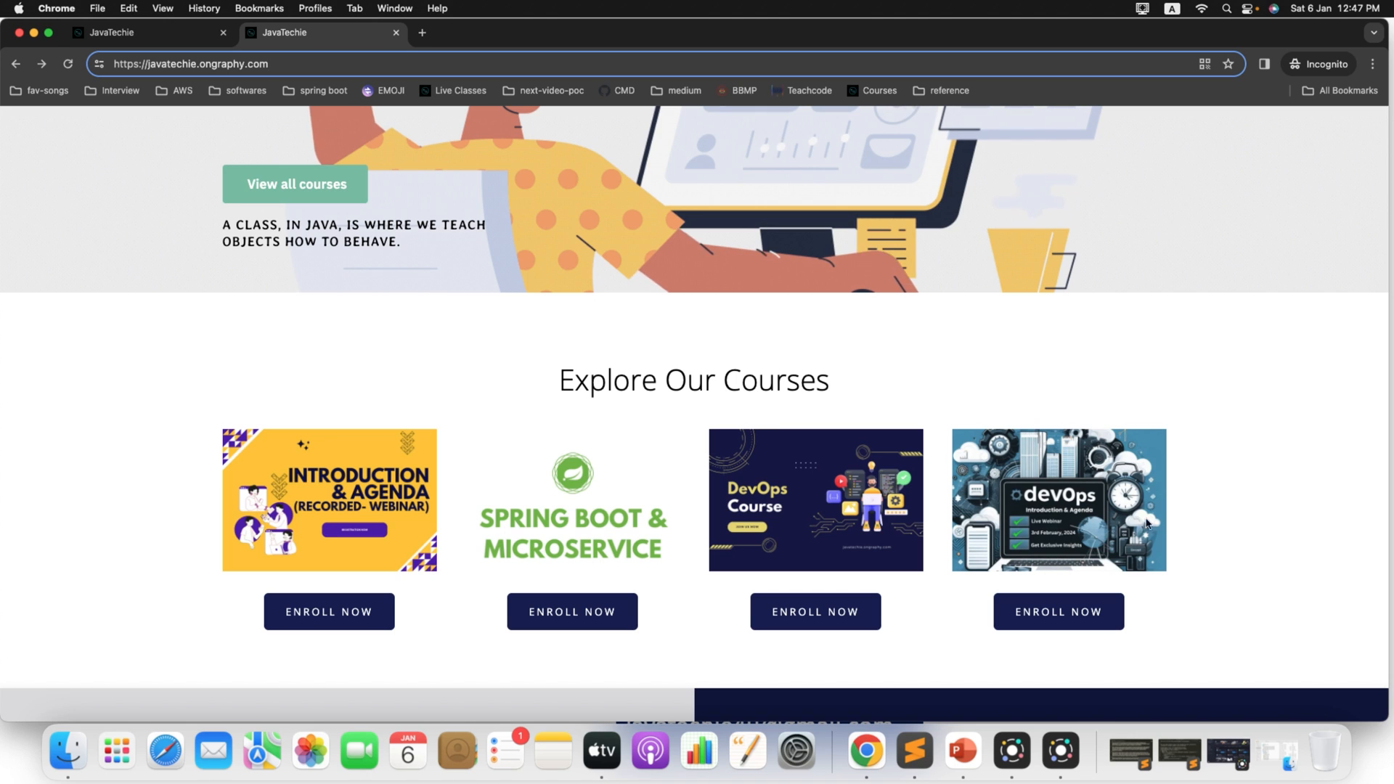
{"action": "mouse_move", "coordinate": [1272, 616]}
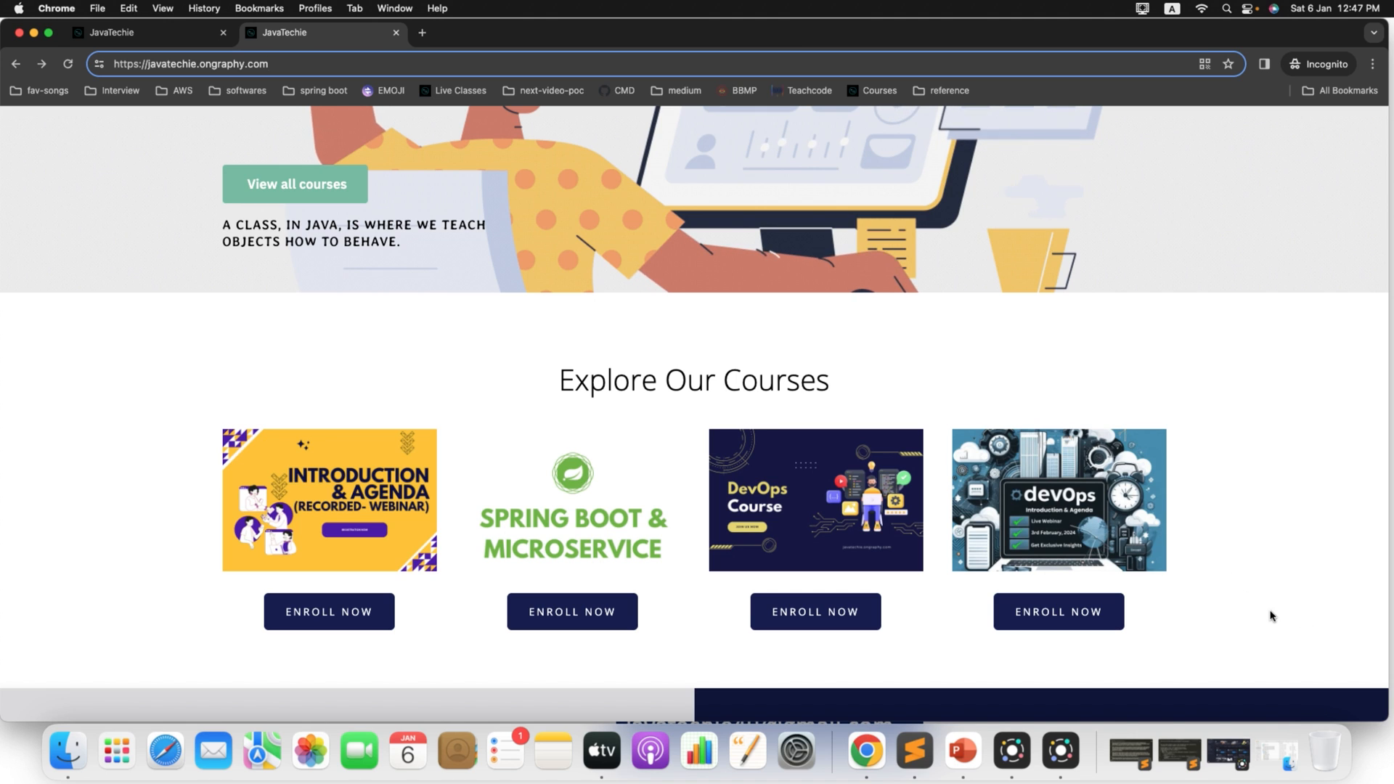
{"action": "mouse_move", "coordinate": [1073, 635]}
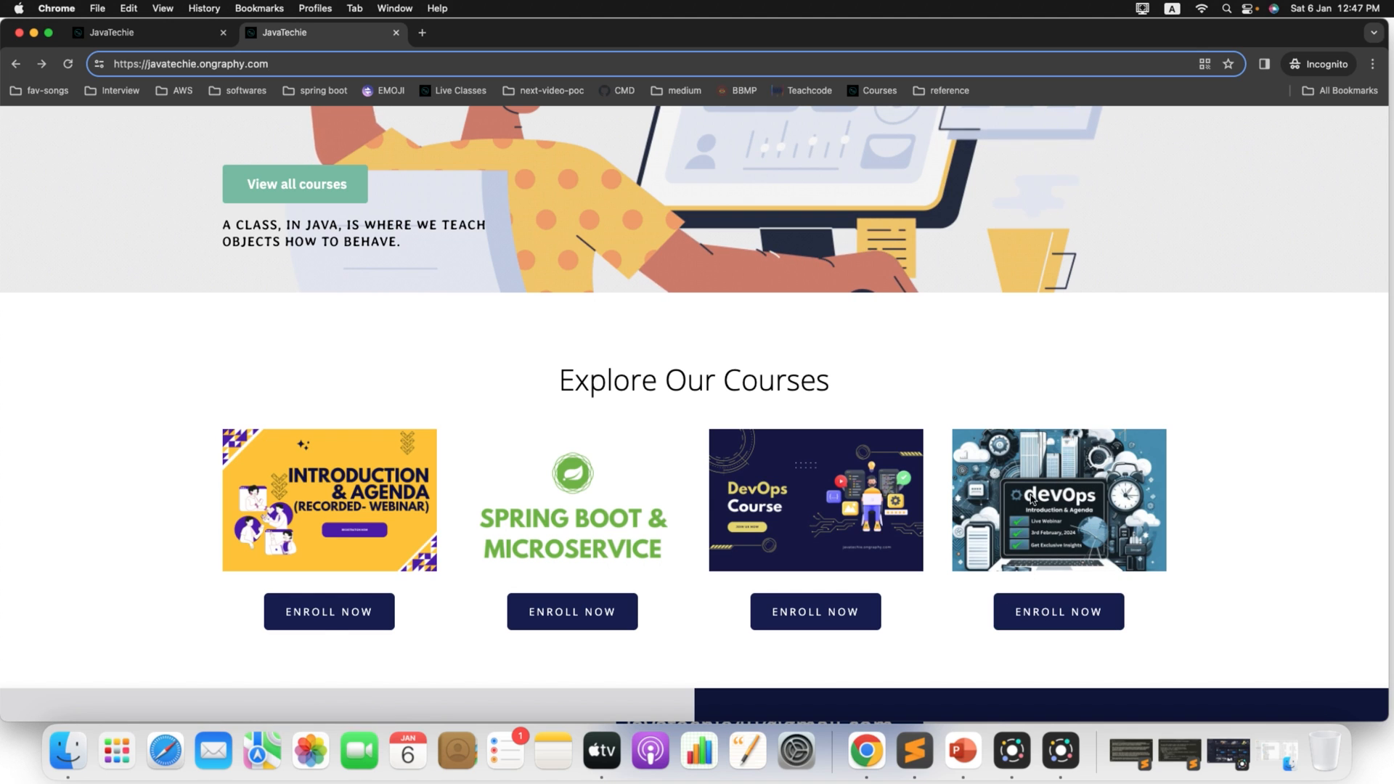
{"action": "mouse_move", "coordinate": [870, 507]}
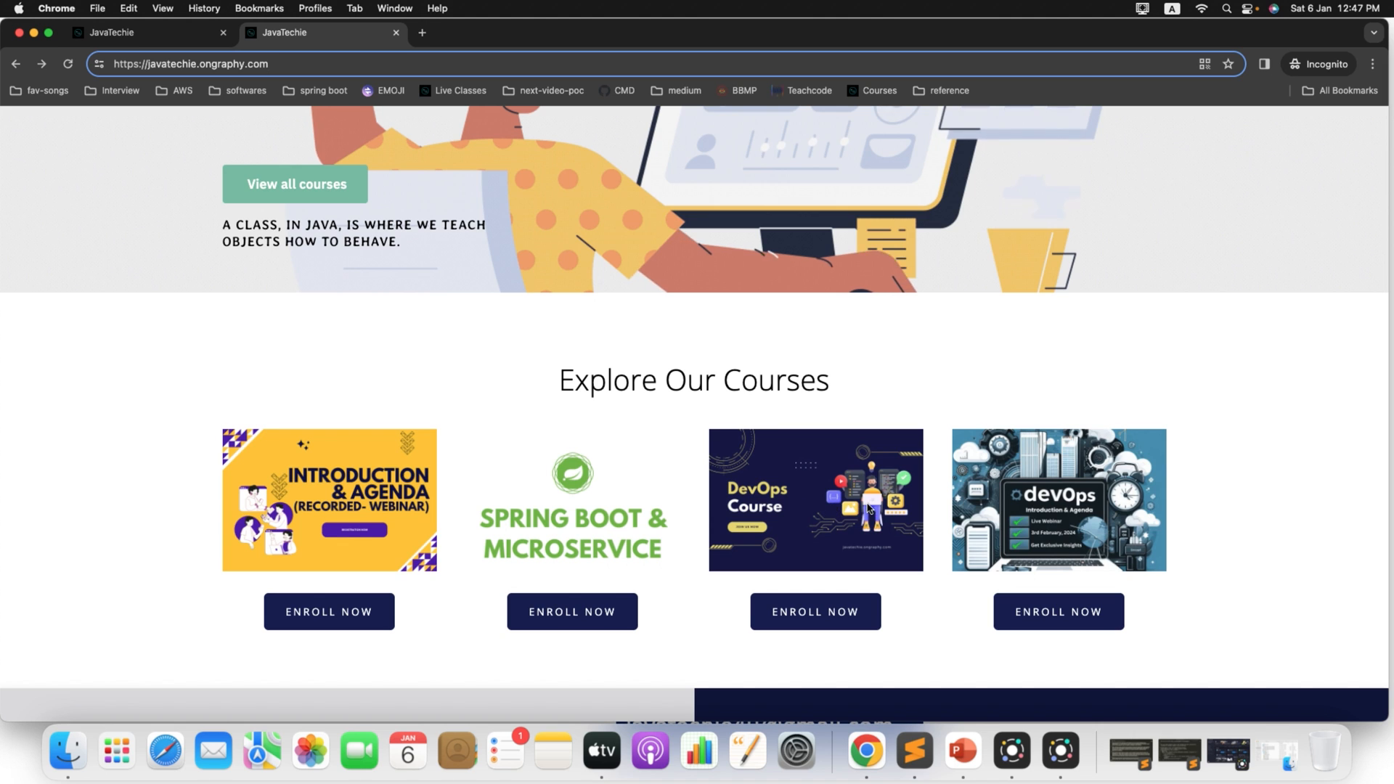
{"action": "mouse_move", "coordinate": [815, 611]}
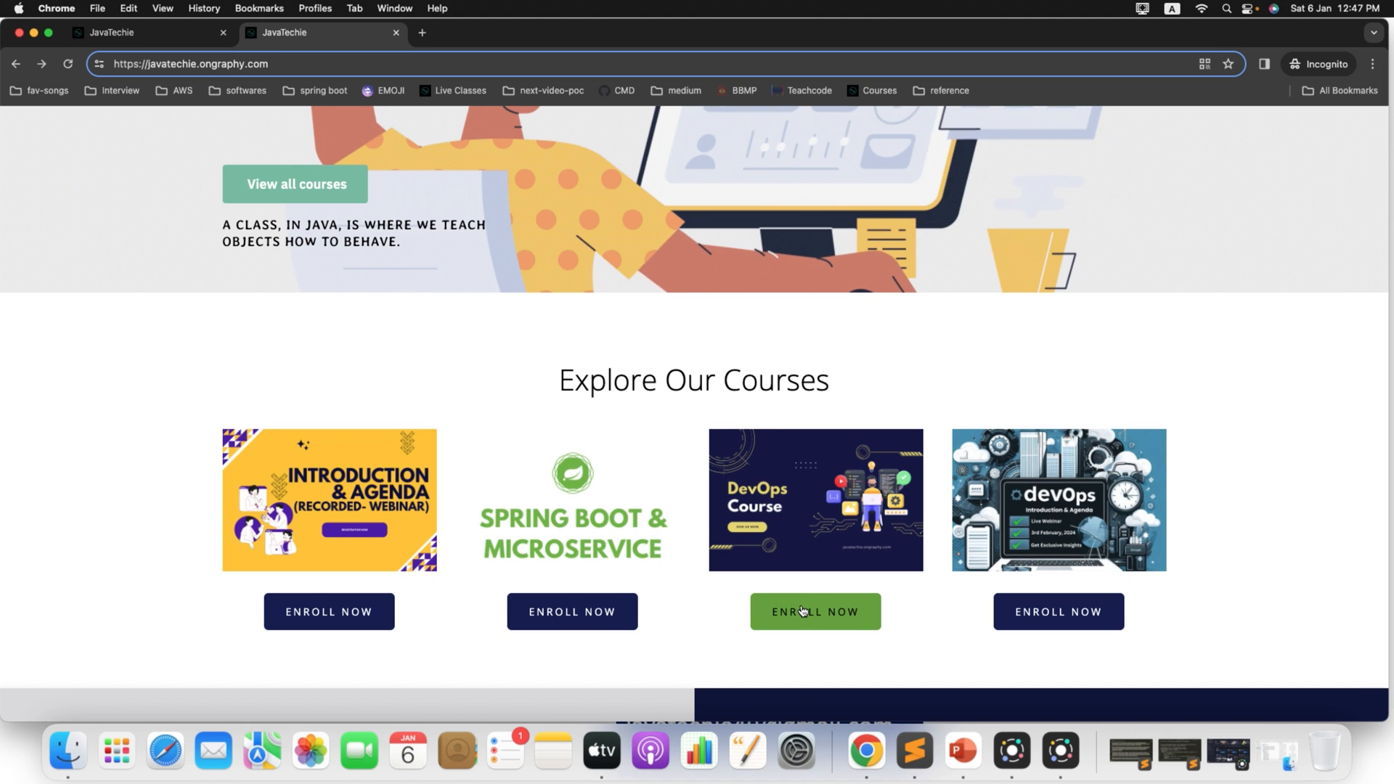
{"action": "left_click", "coordinate": [815, 611]}
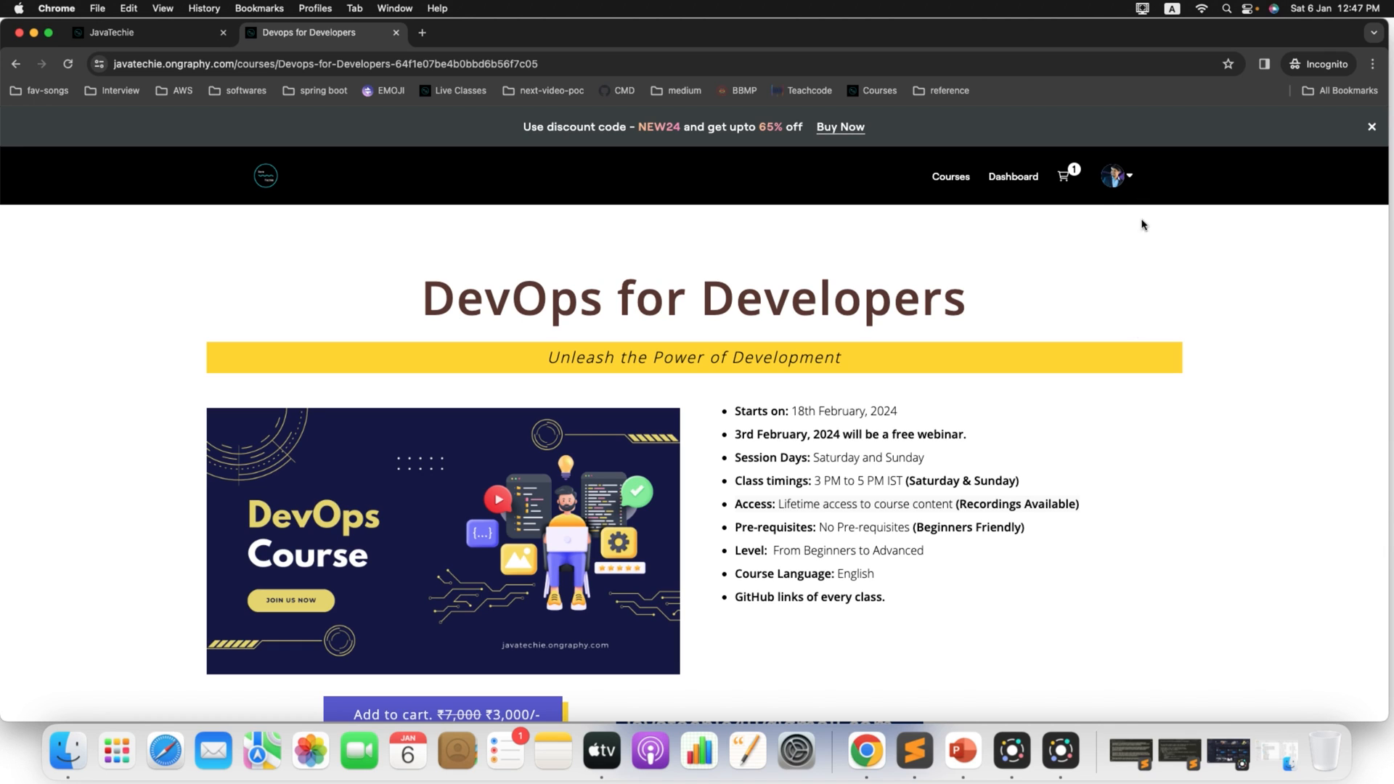
{"action": "mouse_move", "coordinate": [1127, 232]}
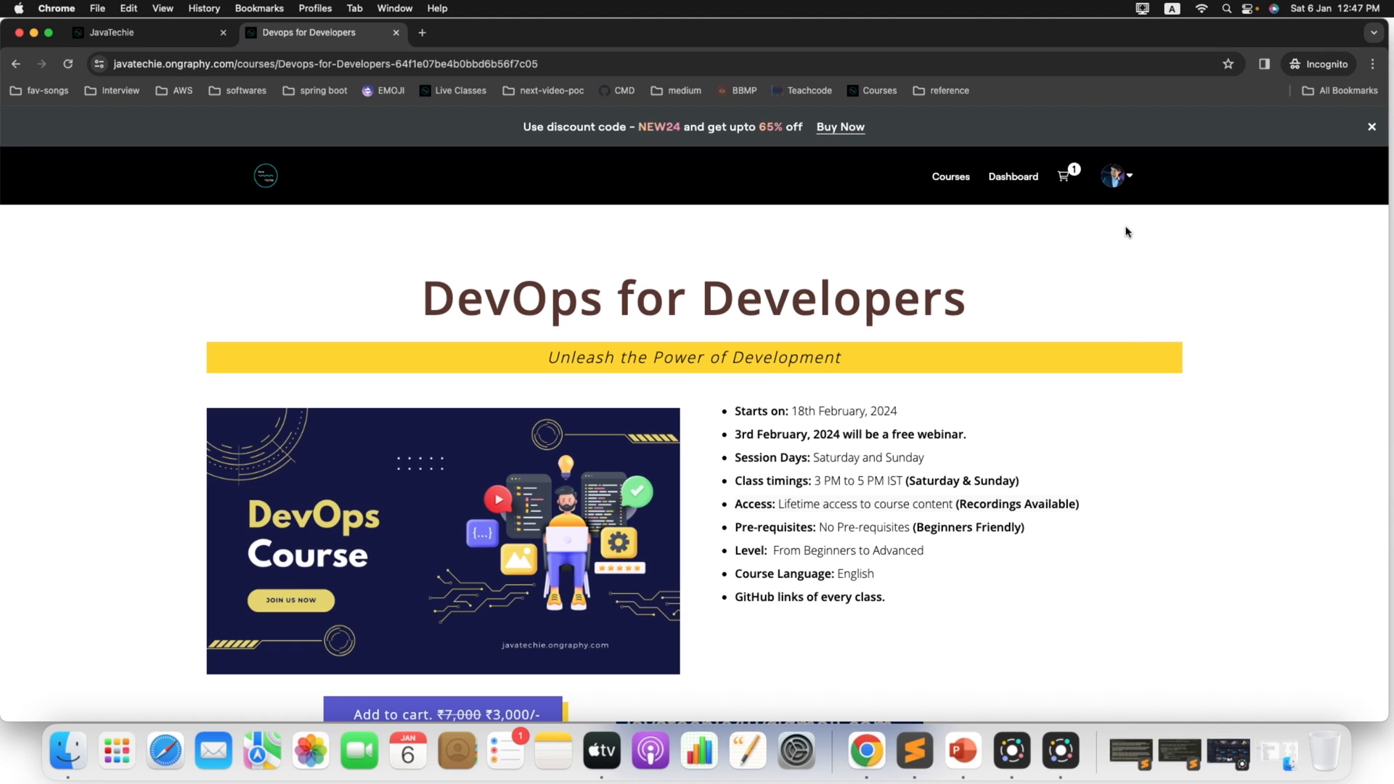
{"action": "mouse_move", "coordinate": [1130, 223]}
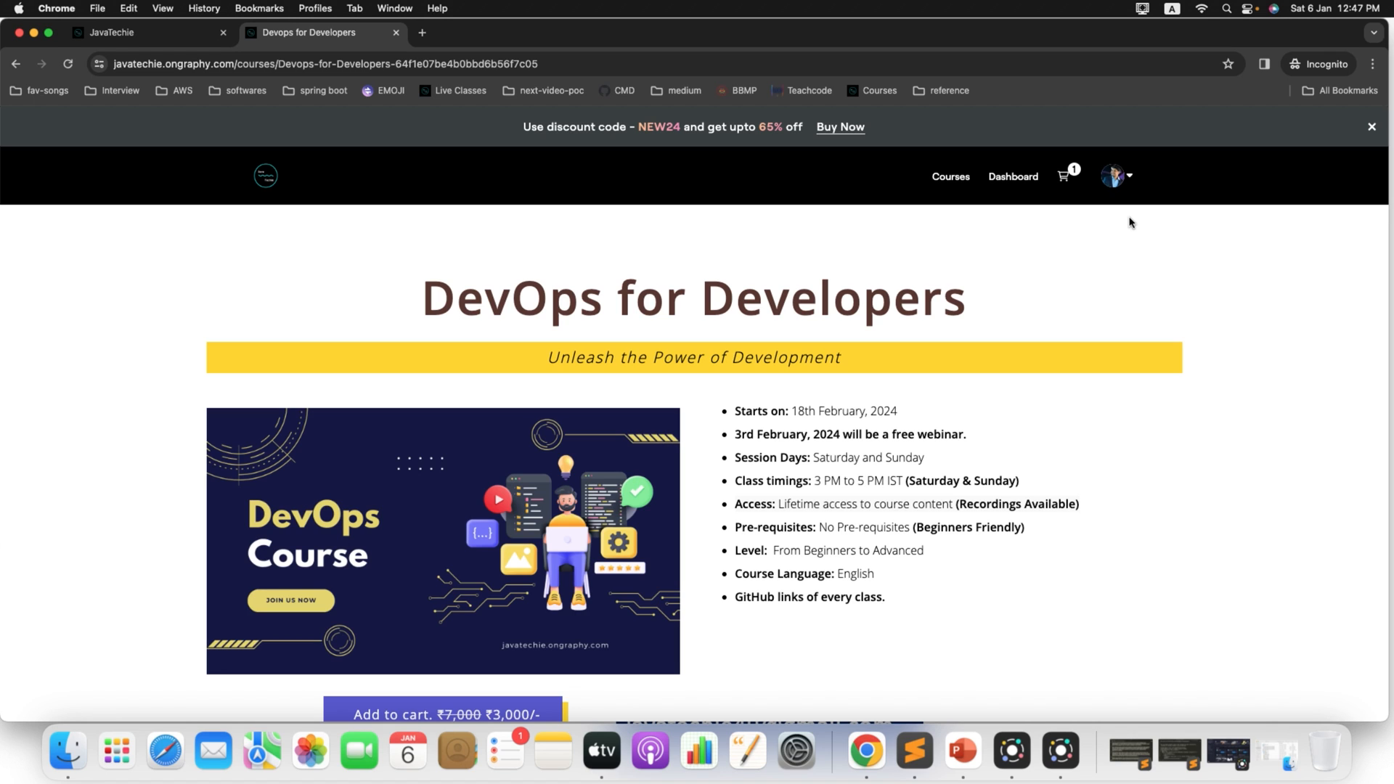
{"action": "mouse_move", "coordinate": [1163, 269]}
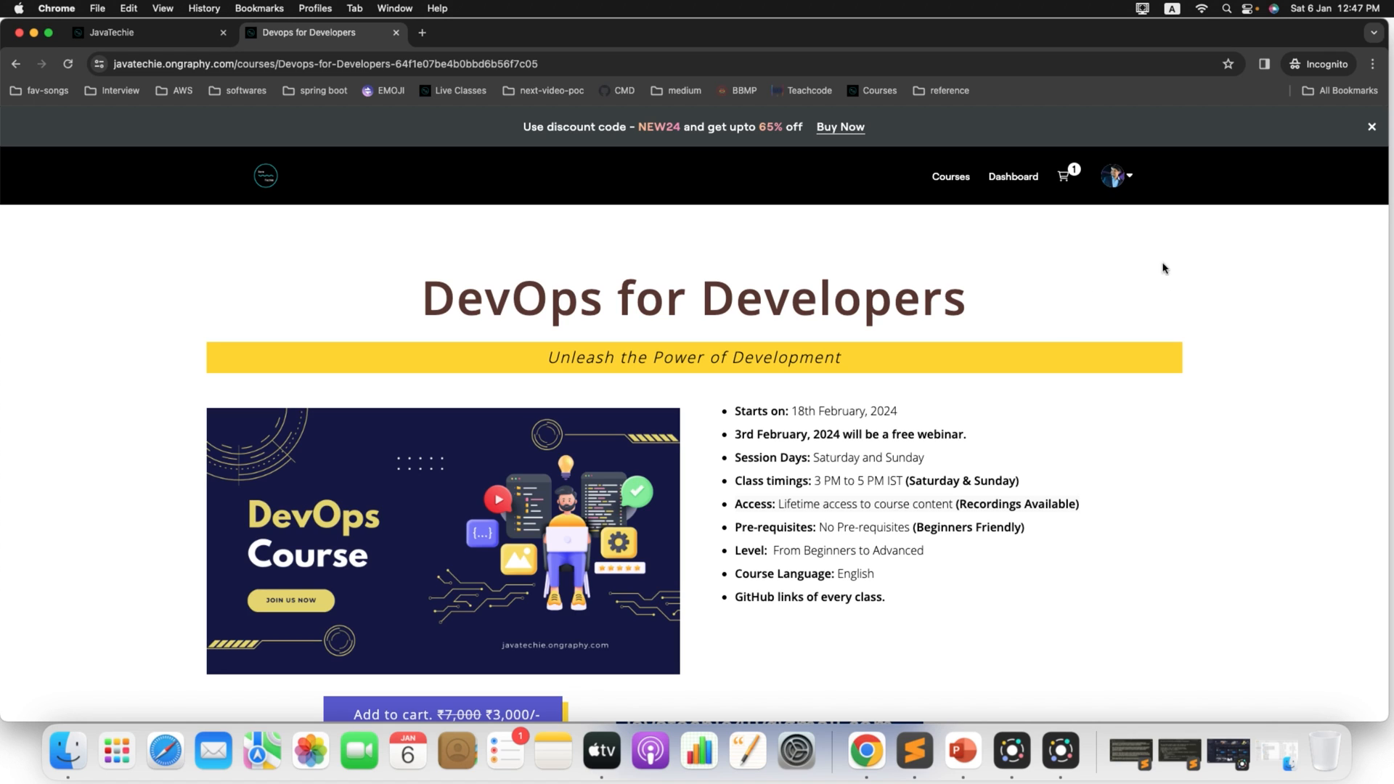
{"action": "scroll", "scroll_direction": "down", "scroll_amount": 3}
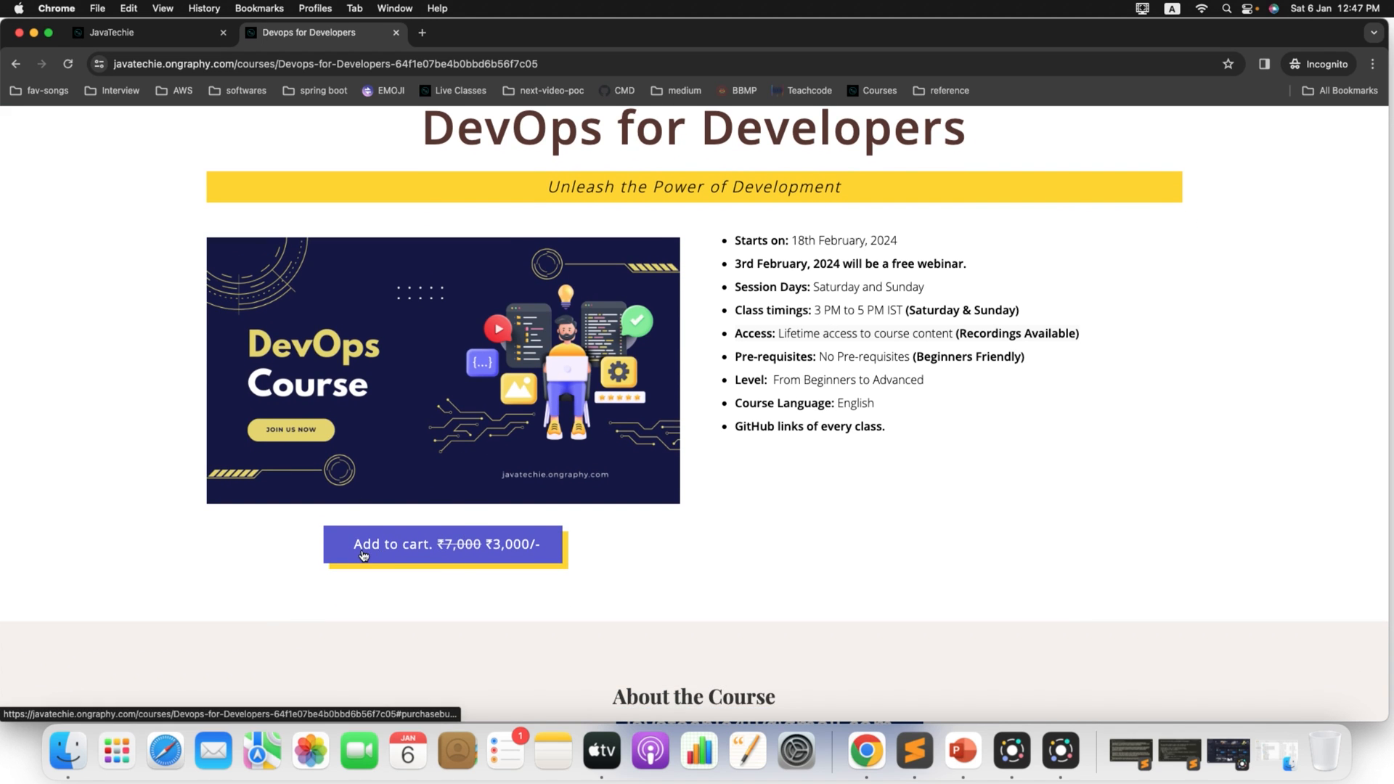
{"action": "mouse_move", "coordinate": [476, 554]}
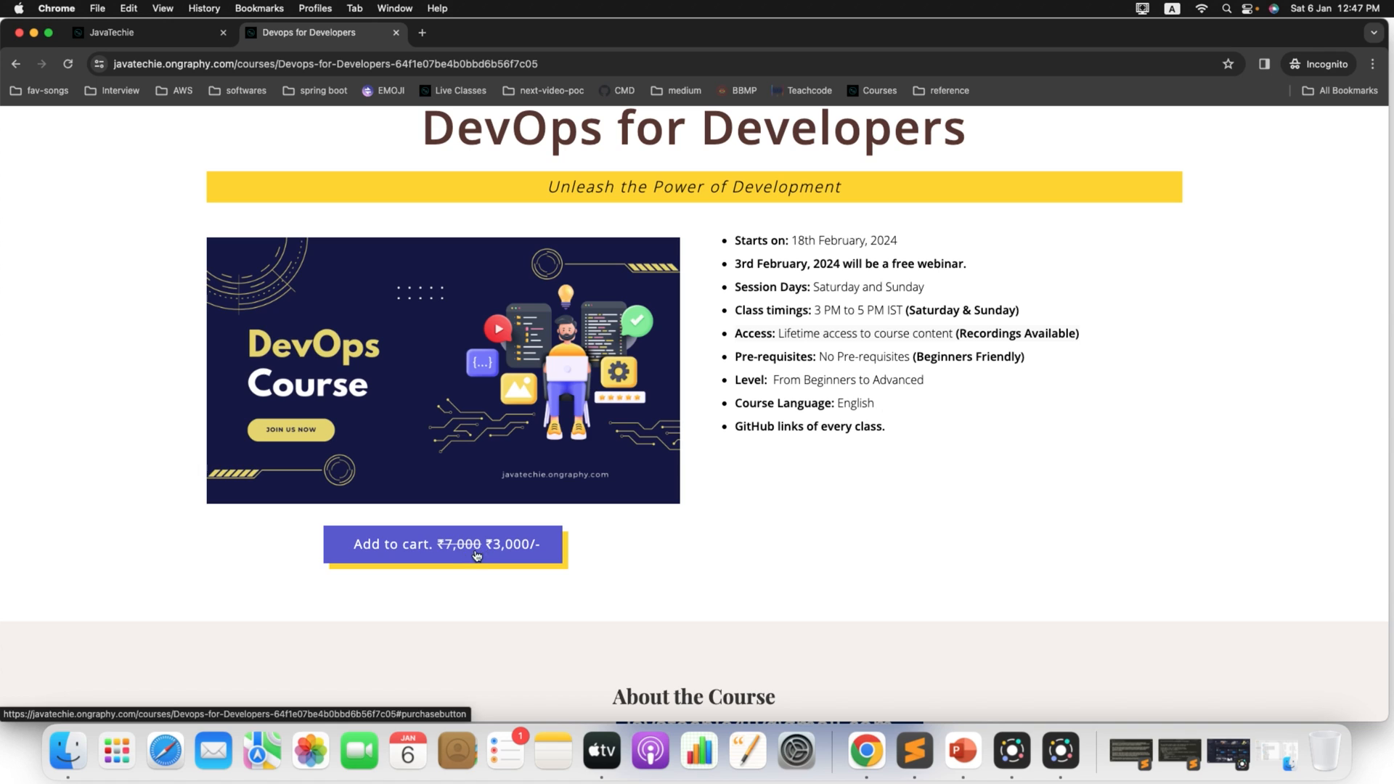
{"action": "mouse_move", "coordinate": [520, 554]}
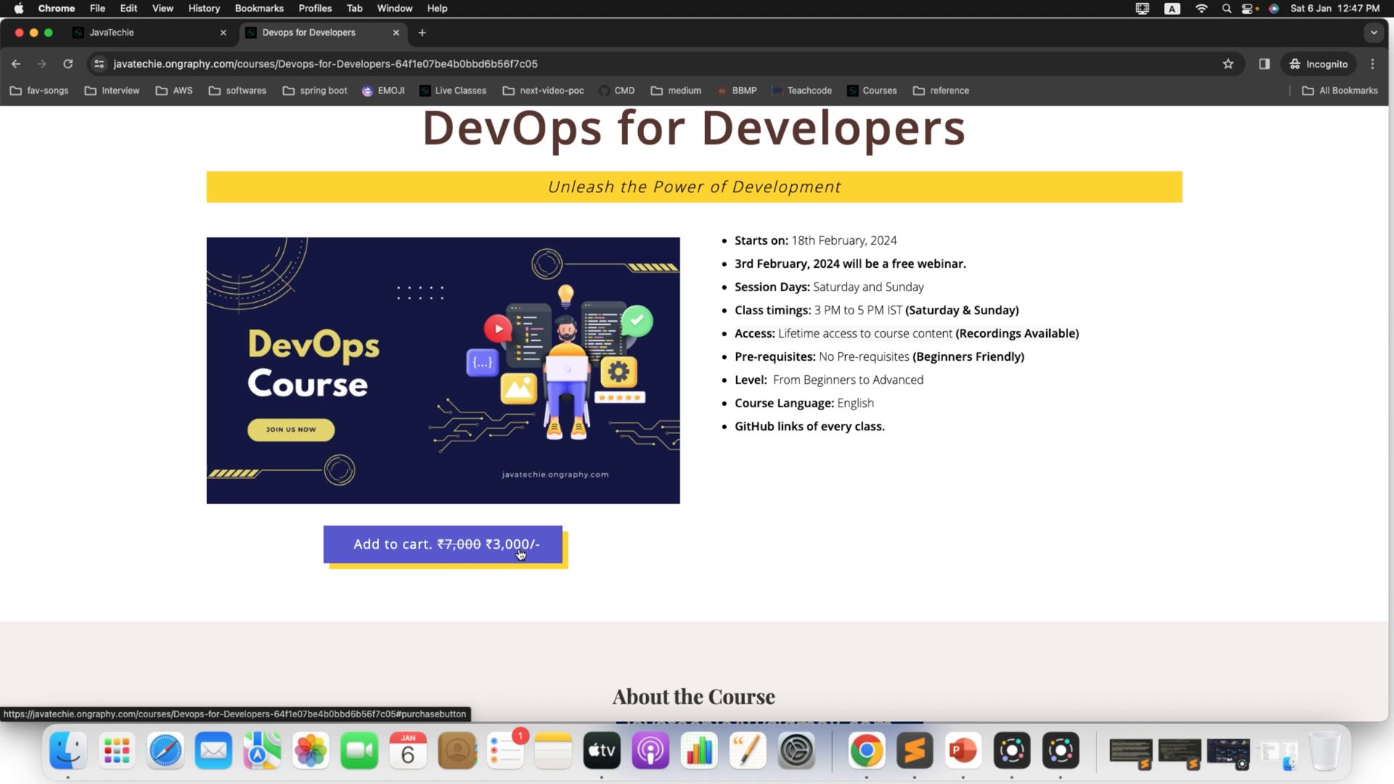
{"action": "mouse_move", "coordinate": [950, 418]}
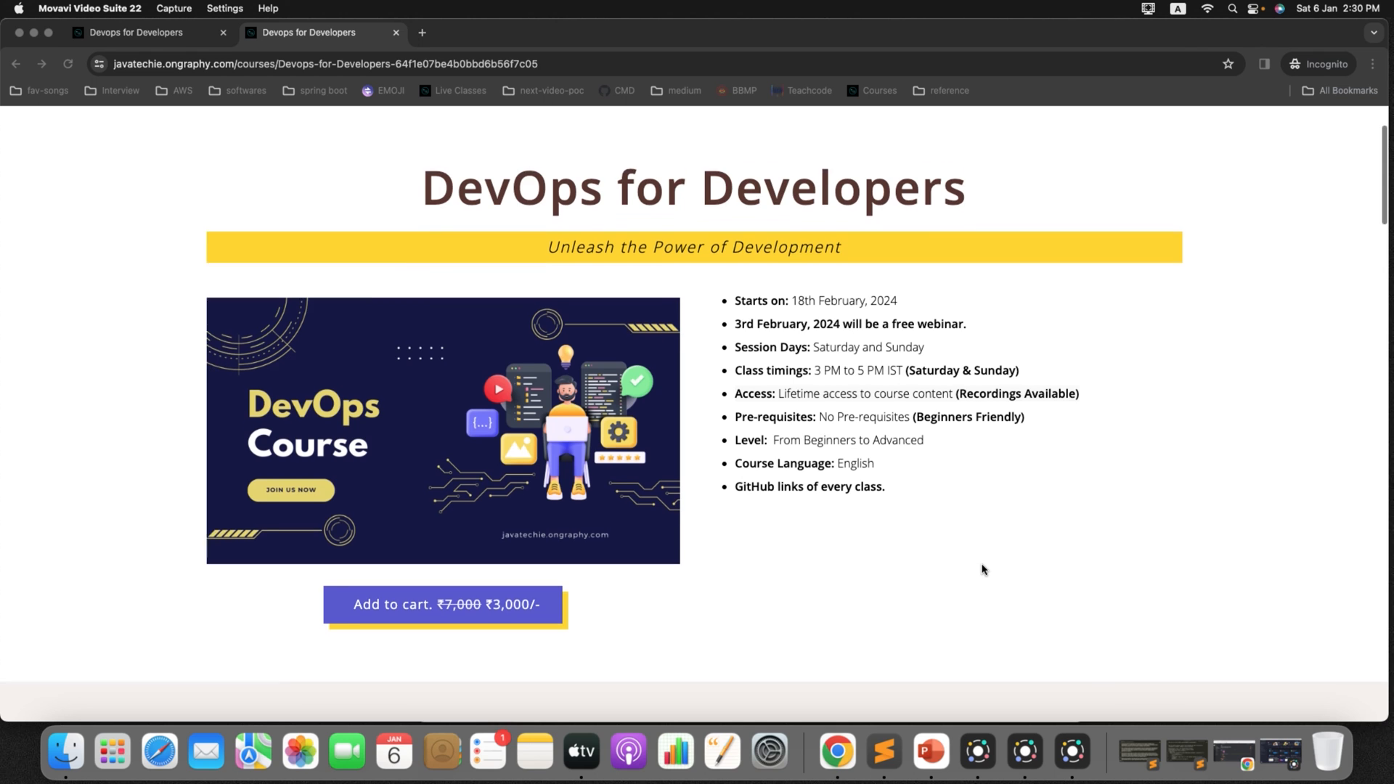
Expand the Jenkins section of the Detailed Syllabus to list its lessons
{"action": "scroll", "scroll_direction": "down", "scroll_amount": 3}
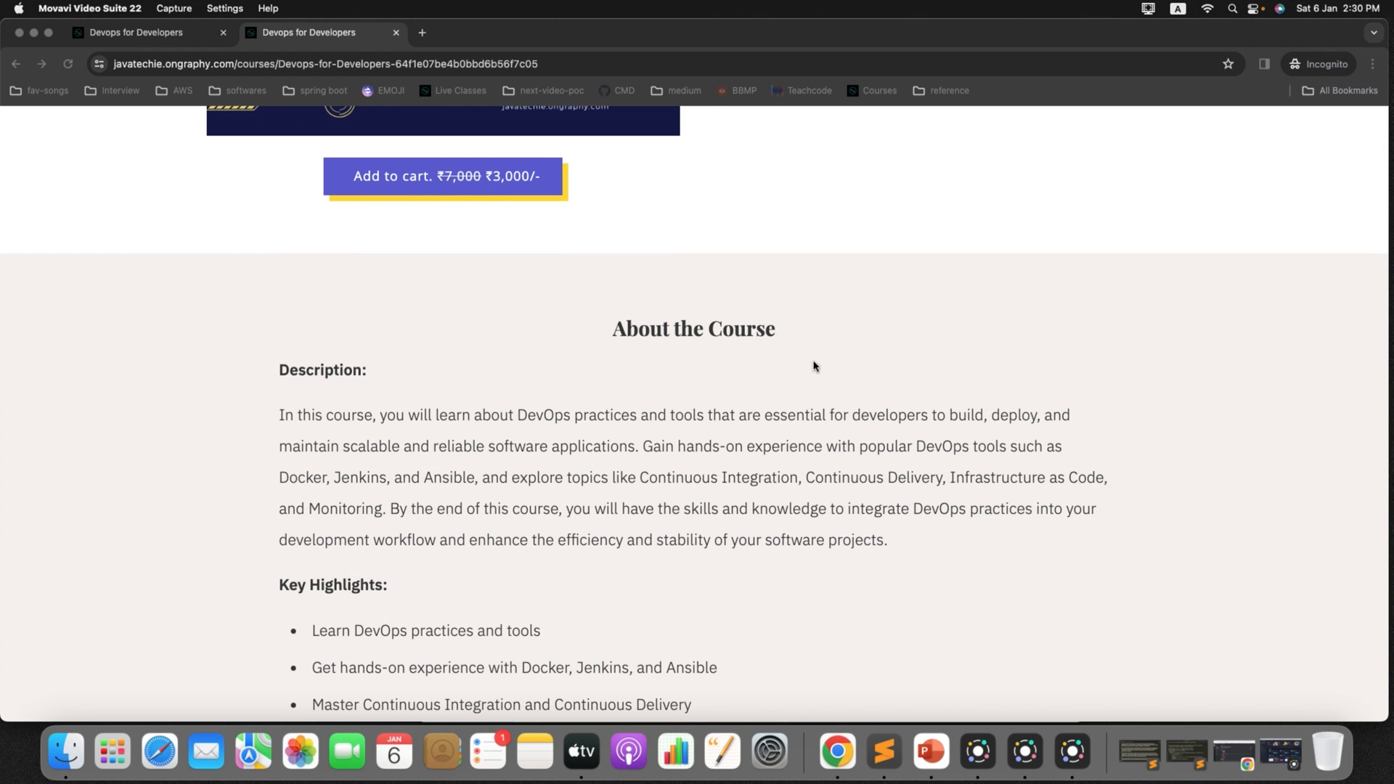
{"action": "scroll", "scroll_direction": "down", "scroll_amount": 3}
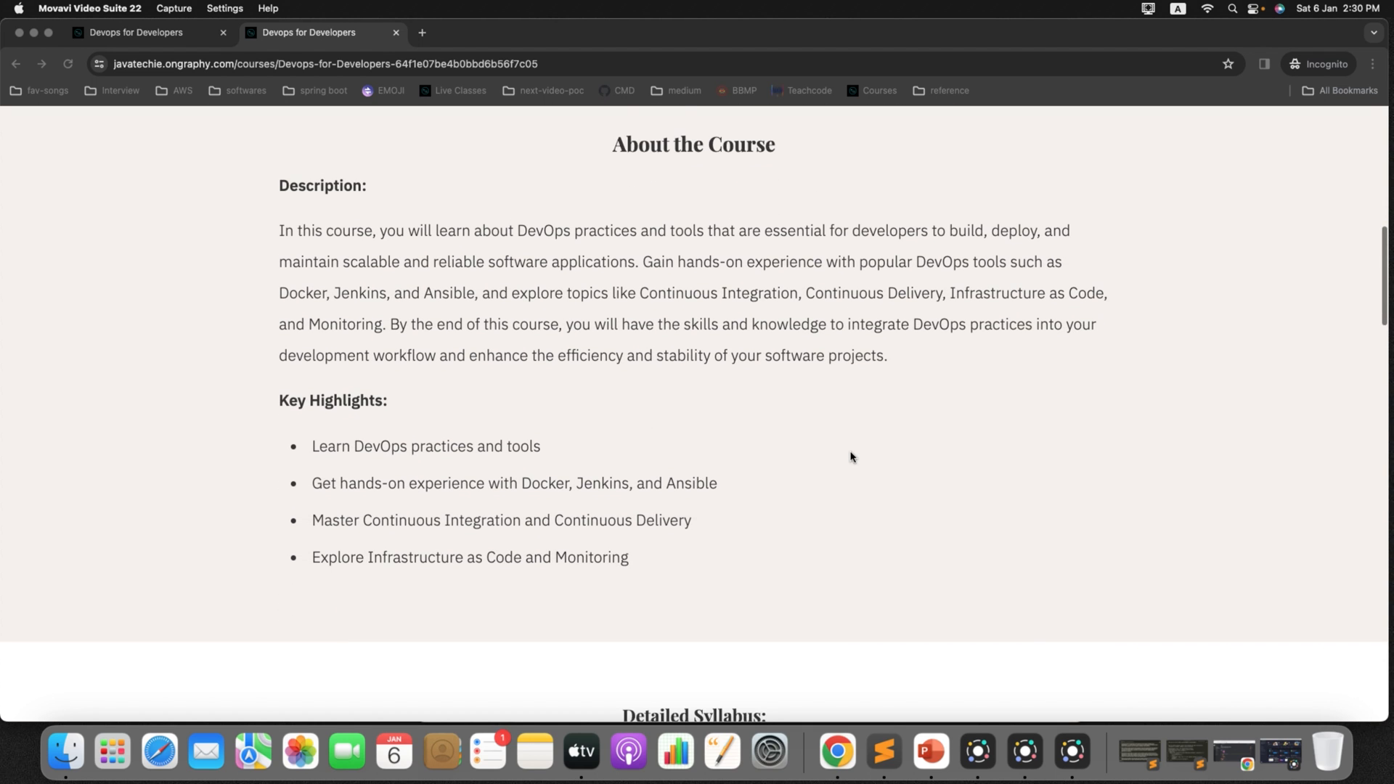
{"action": "scroll", "scroll_direction": "down", "scroll_amount": 3}
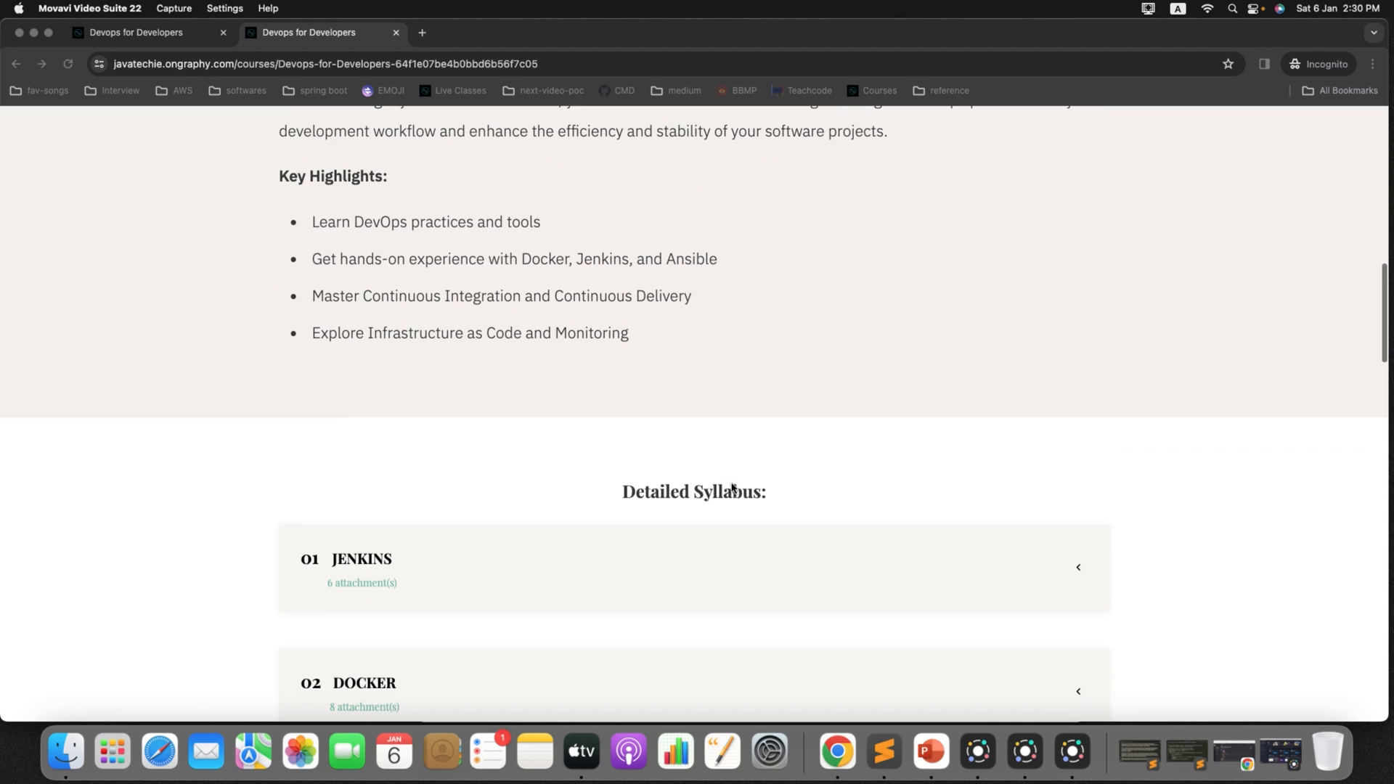
{"action": "scroll", "scroll_direction": "down", "scroll_amount": 3}
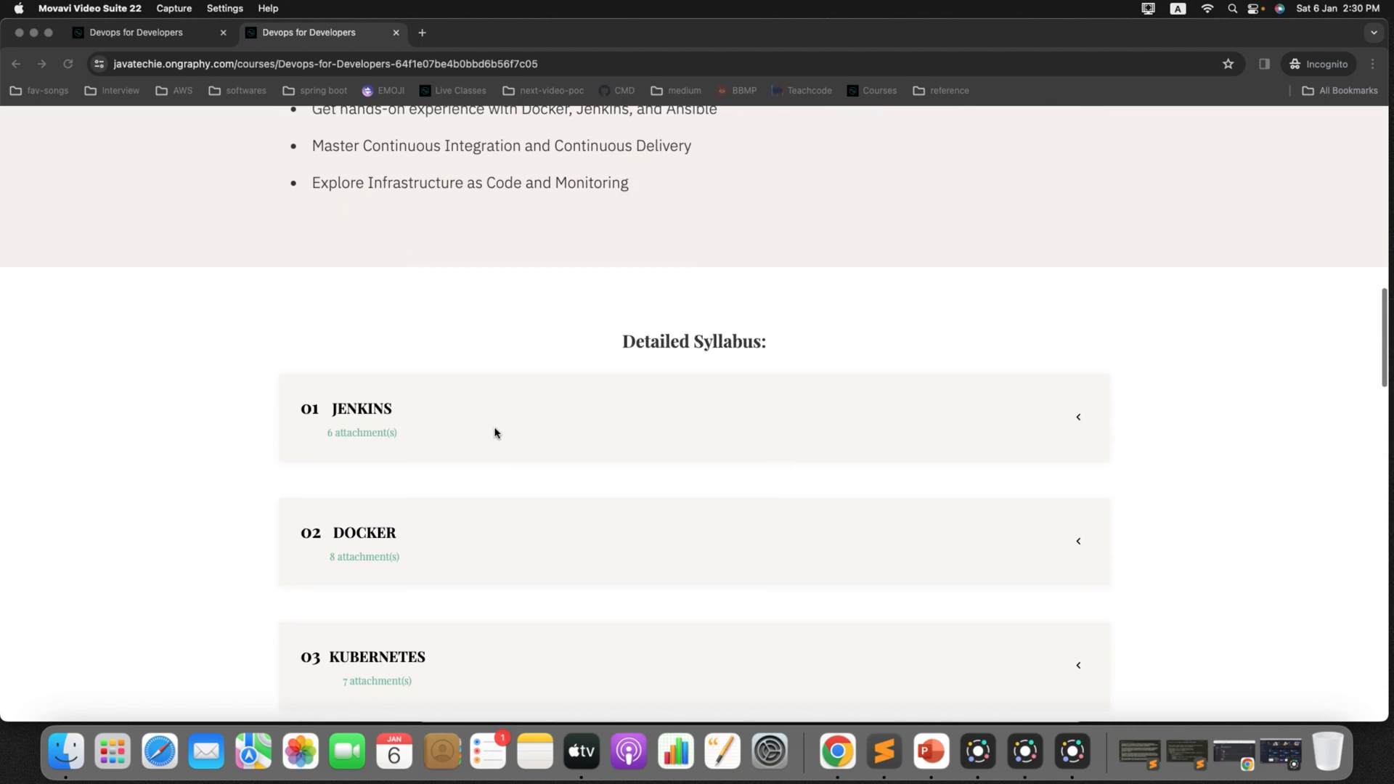
{"action": "scroll", "scroll_direction": "down", "scroll_amount": 3}
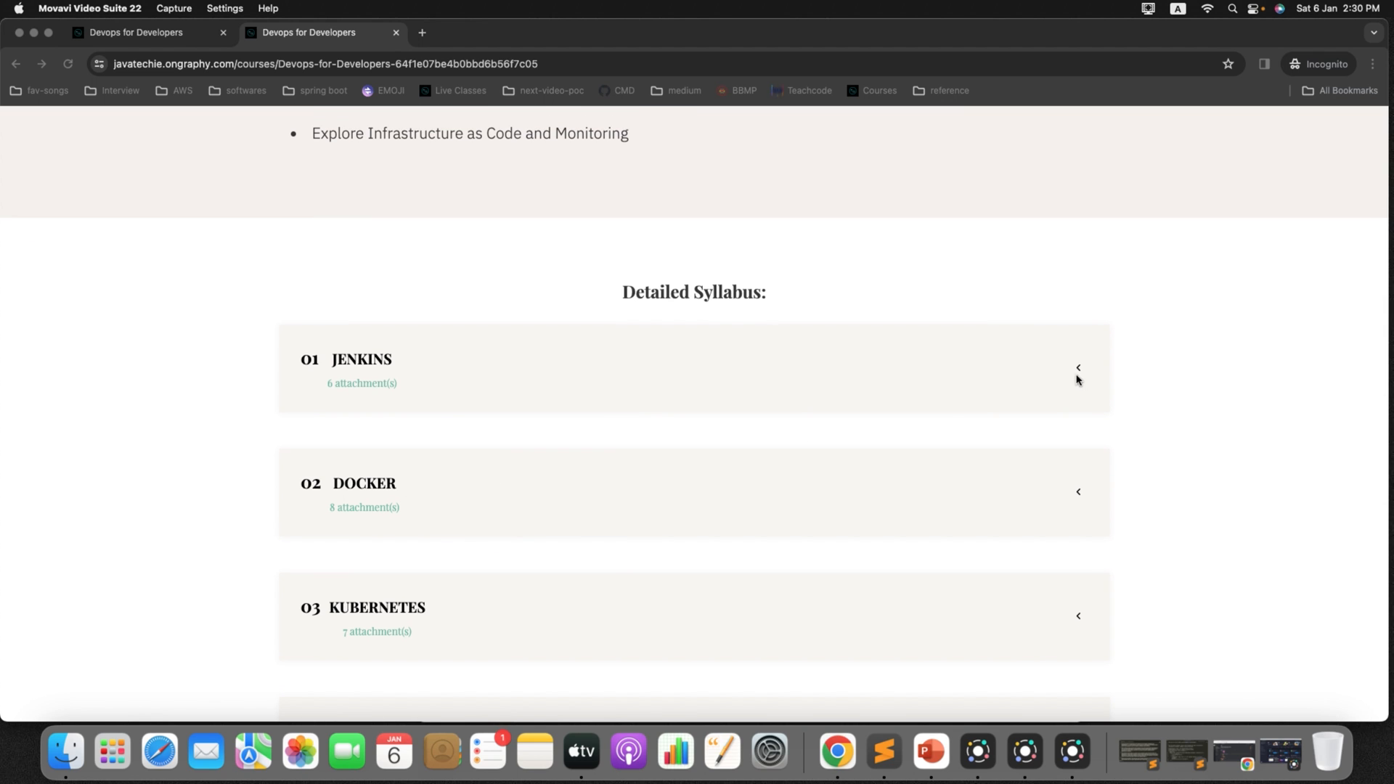
{"action": "left_click", "coordinate": [1078, 367]}
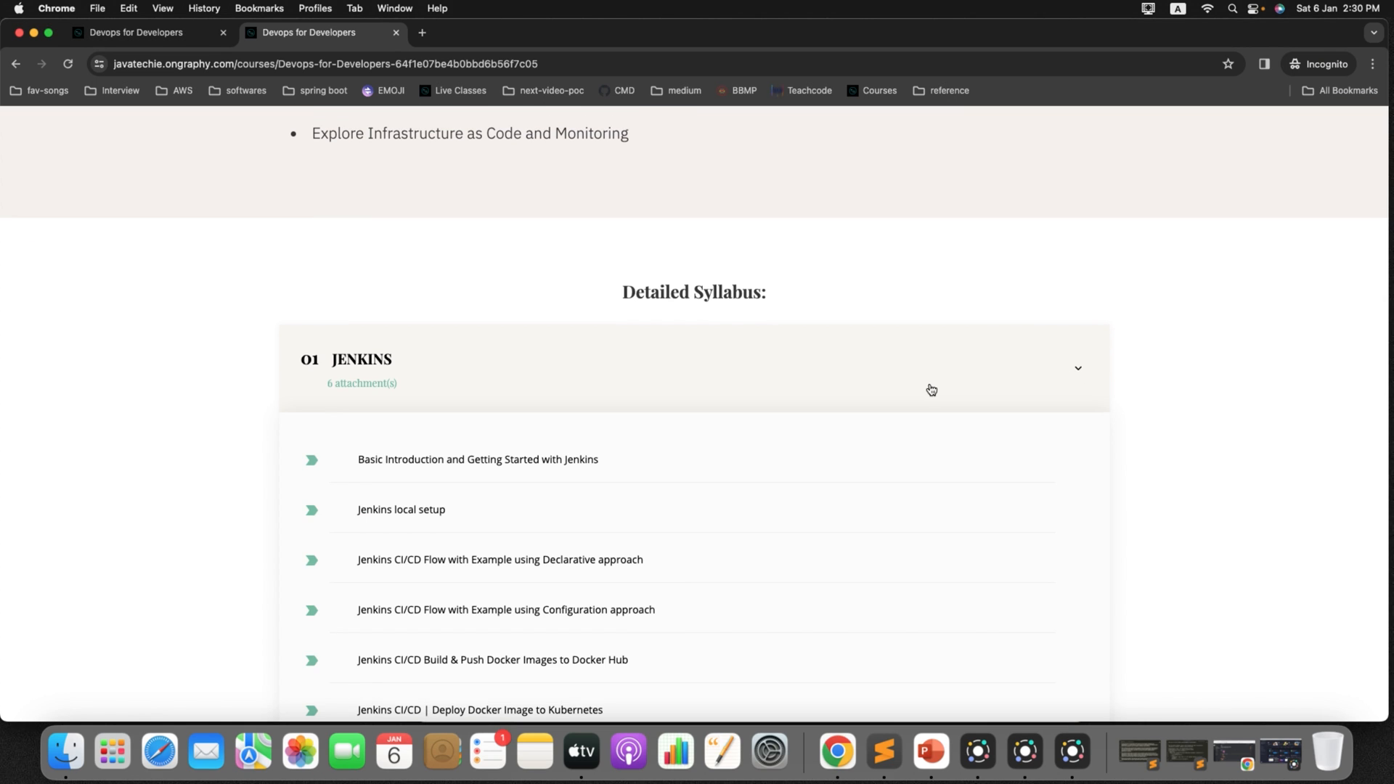
Expand the AWS module's lessons, then return to the 18 February 2024 start details
{"action": "scroll", "scroll_direction": "up", "scroll_amount": 3}
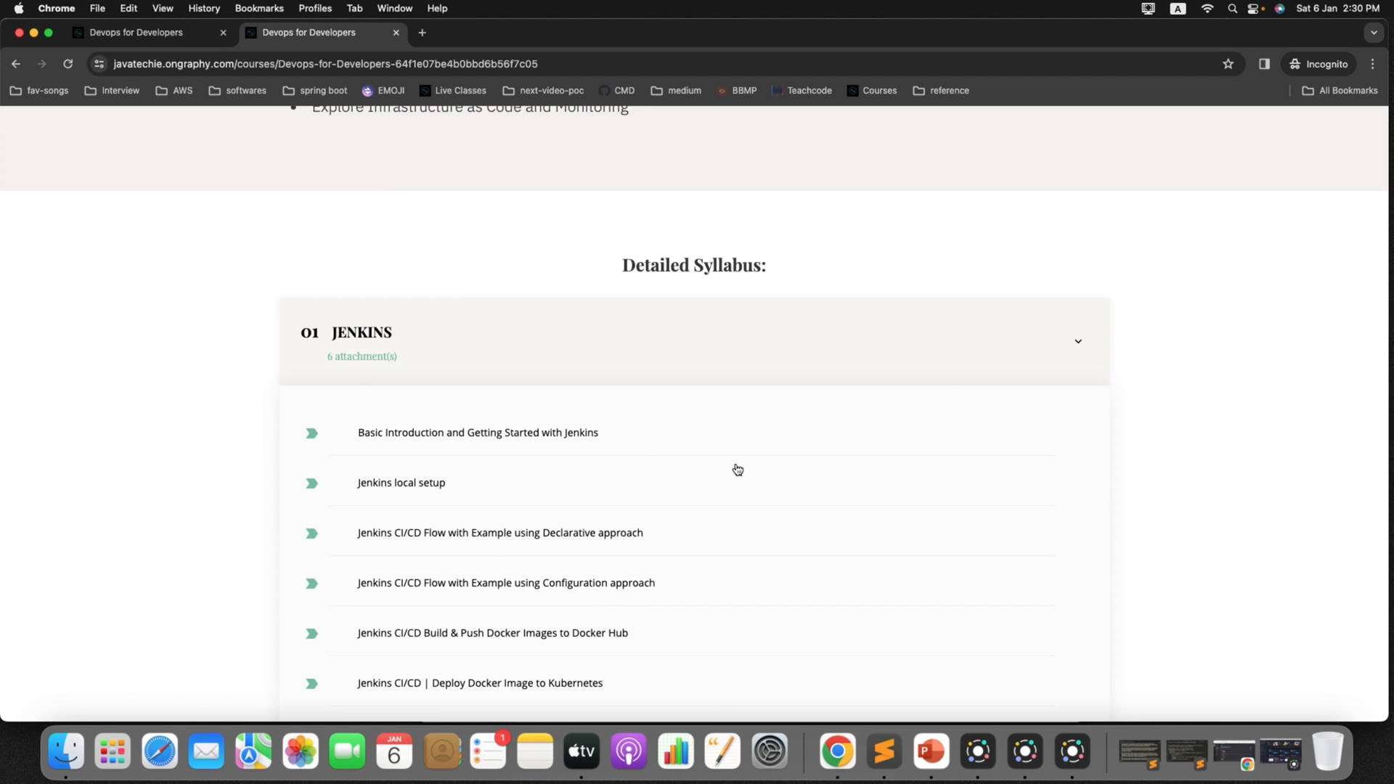
{"action": "scroll", "scroll_direction": "down", "scroll_amount": 3}
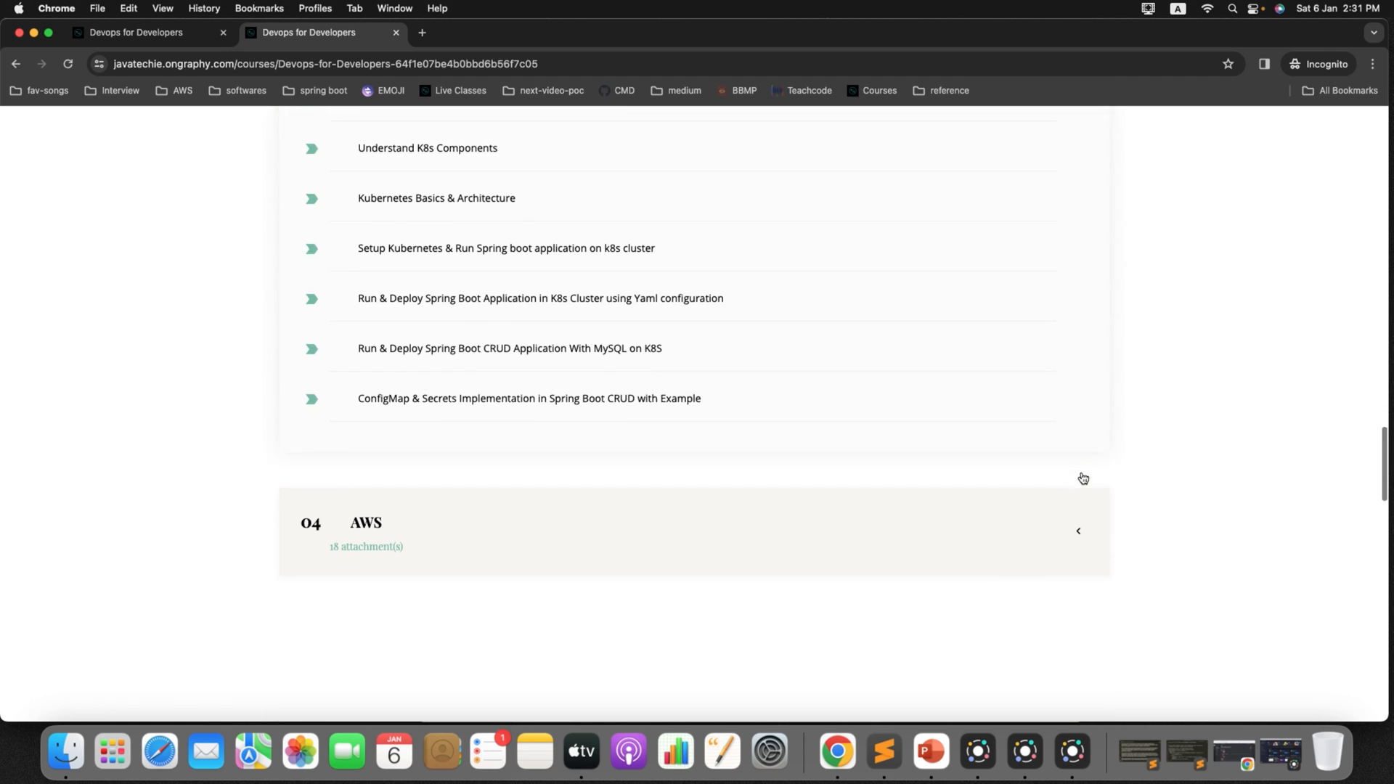
{"action": "left_click", "coordinate": [1079, 532]}
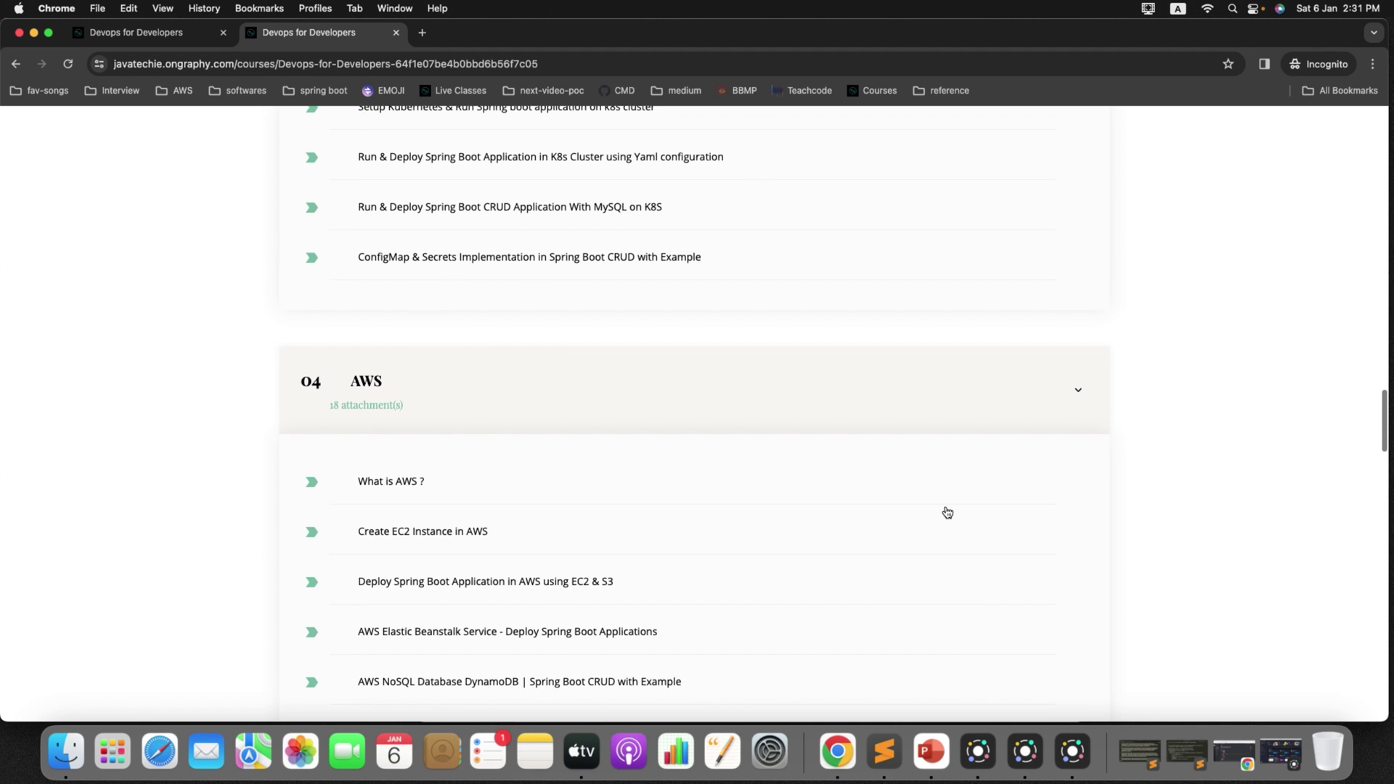
{"action": "scroll", "scroll_direction": "up", "scroll_amount": 3}
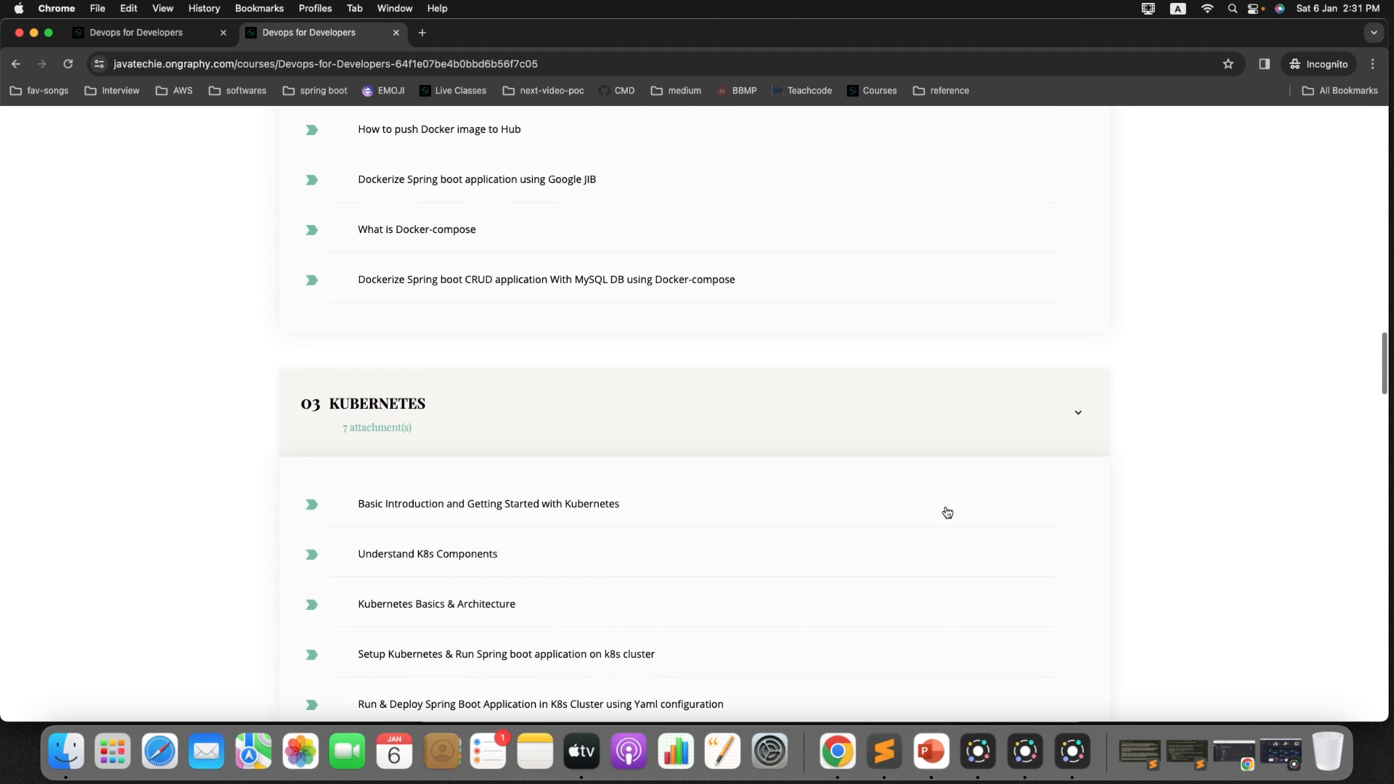
{"action": "scroll", "scroll_direction": "up", "scroll_amount": 3}
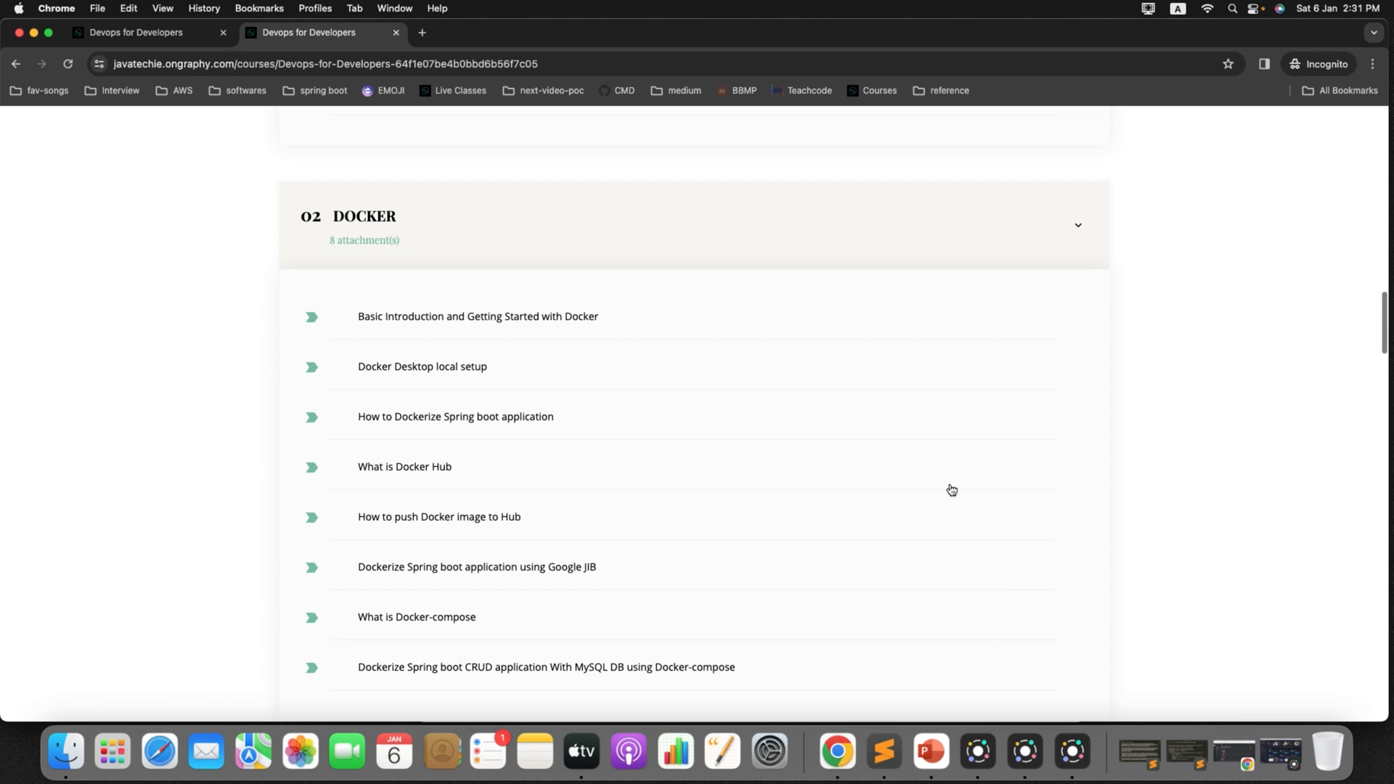
{"action": "scroll", "scroll_direction": "up", "scroll_amount": 3}
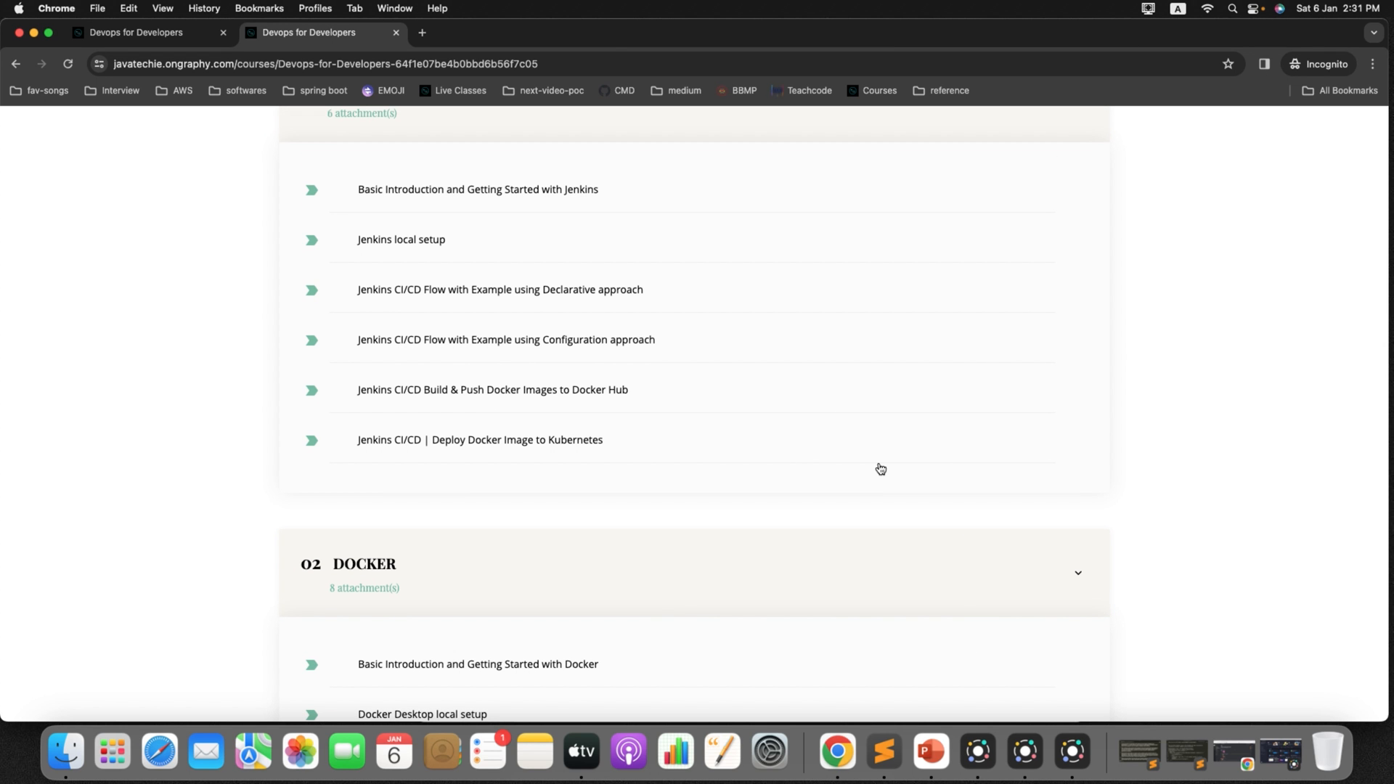
{"action": "scroll", "scroll_direction": "up", "scroll_amount": 3}
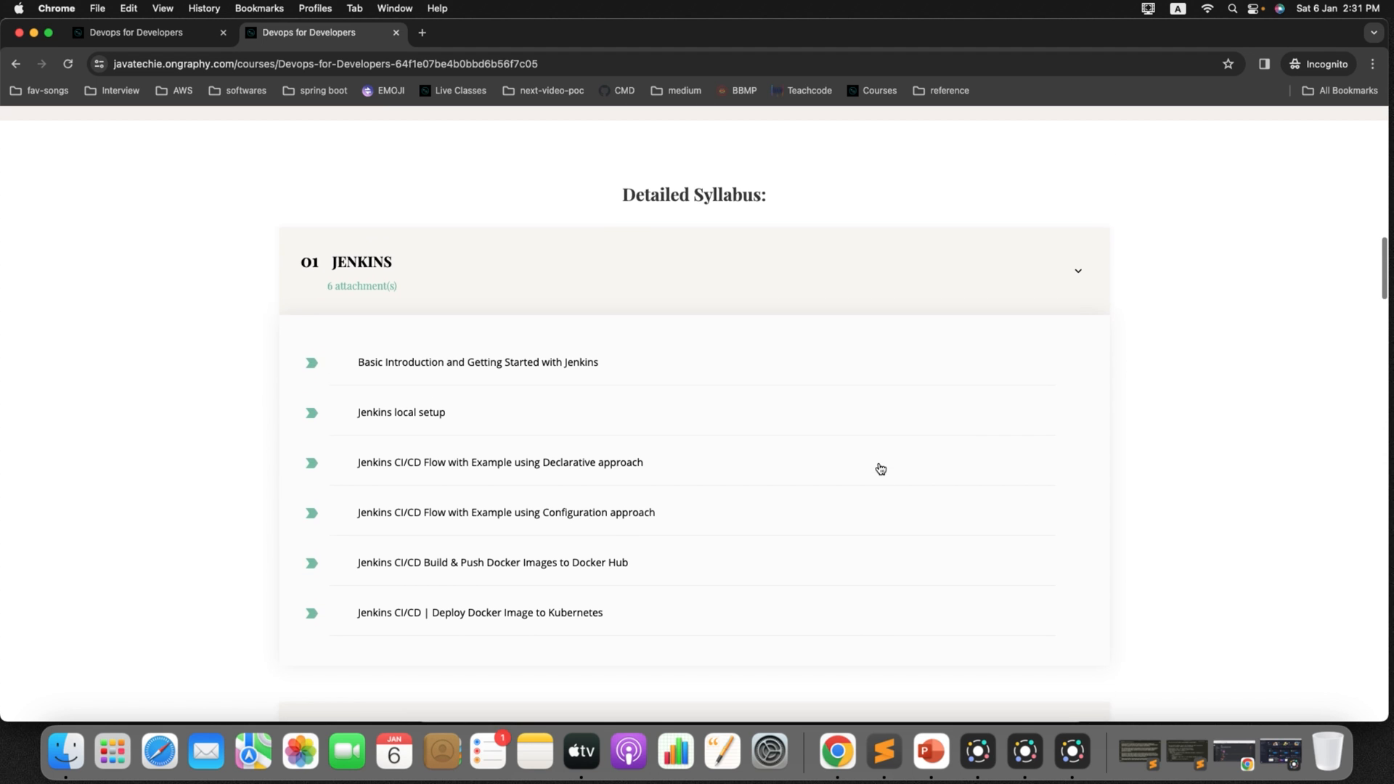
{"action": "scroll", "scroll_direction": "up", "scroll_amount": 3}
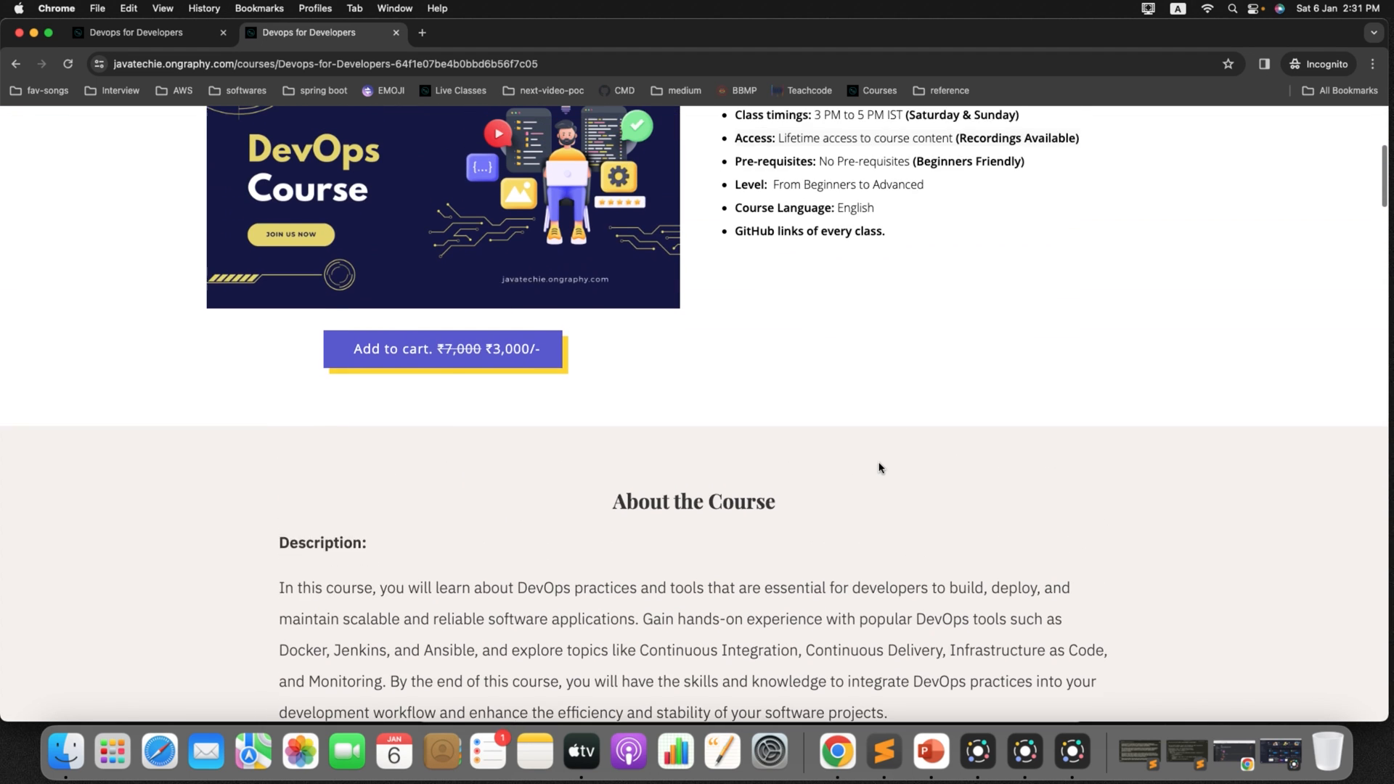
{"action": "scroll", "scroll_direction": "up", "scroll_amount": 3}
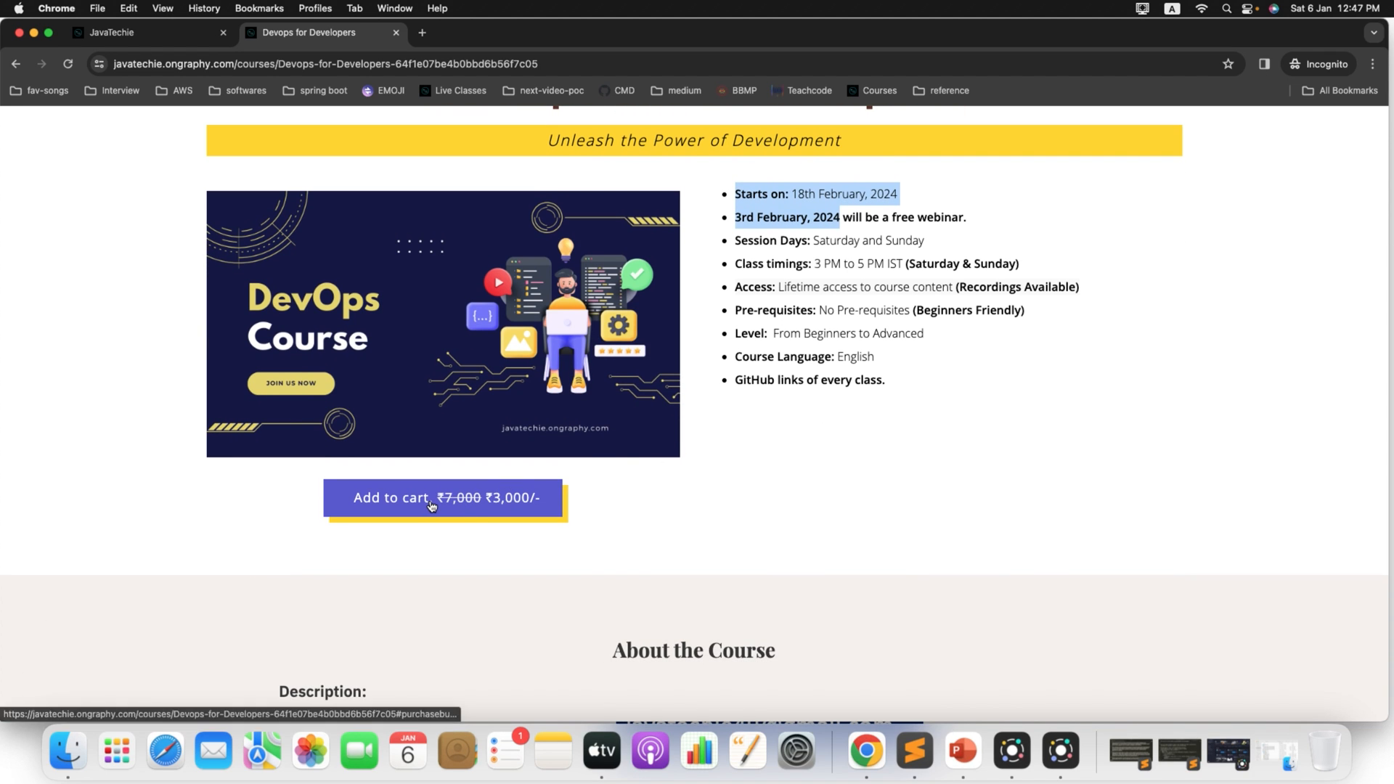
Add the DevOps course to the cart with the NEW24 discount and proceed to pay ₹3,000
{"action": "left_click", "coordinate": [444, 497]}
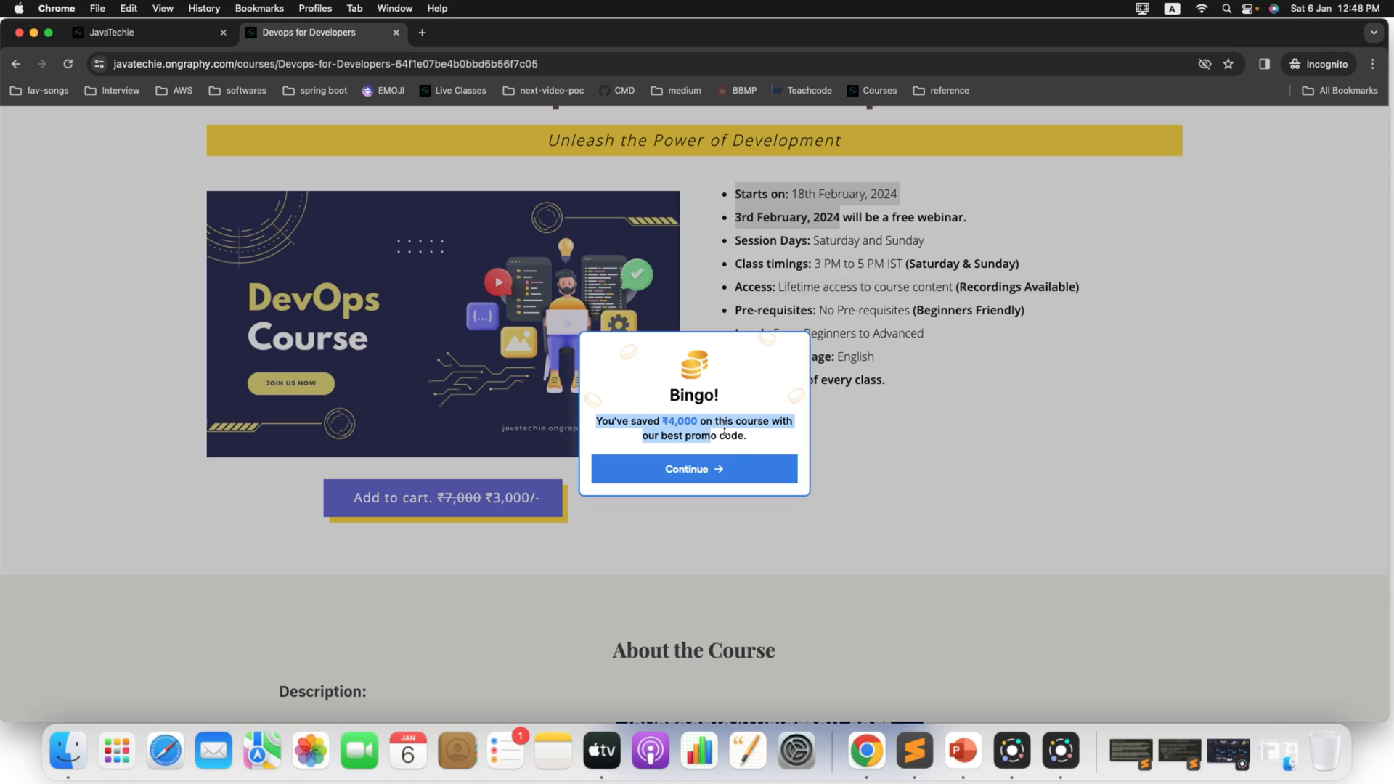
{"action": "mouse_move", "coordinate": [664, 431]}
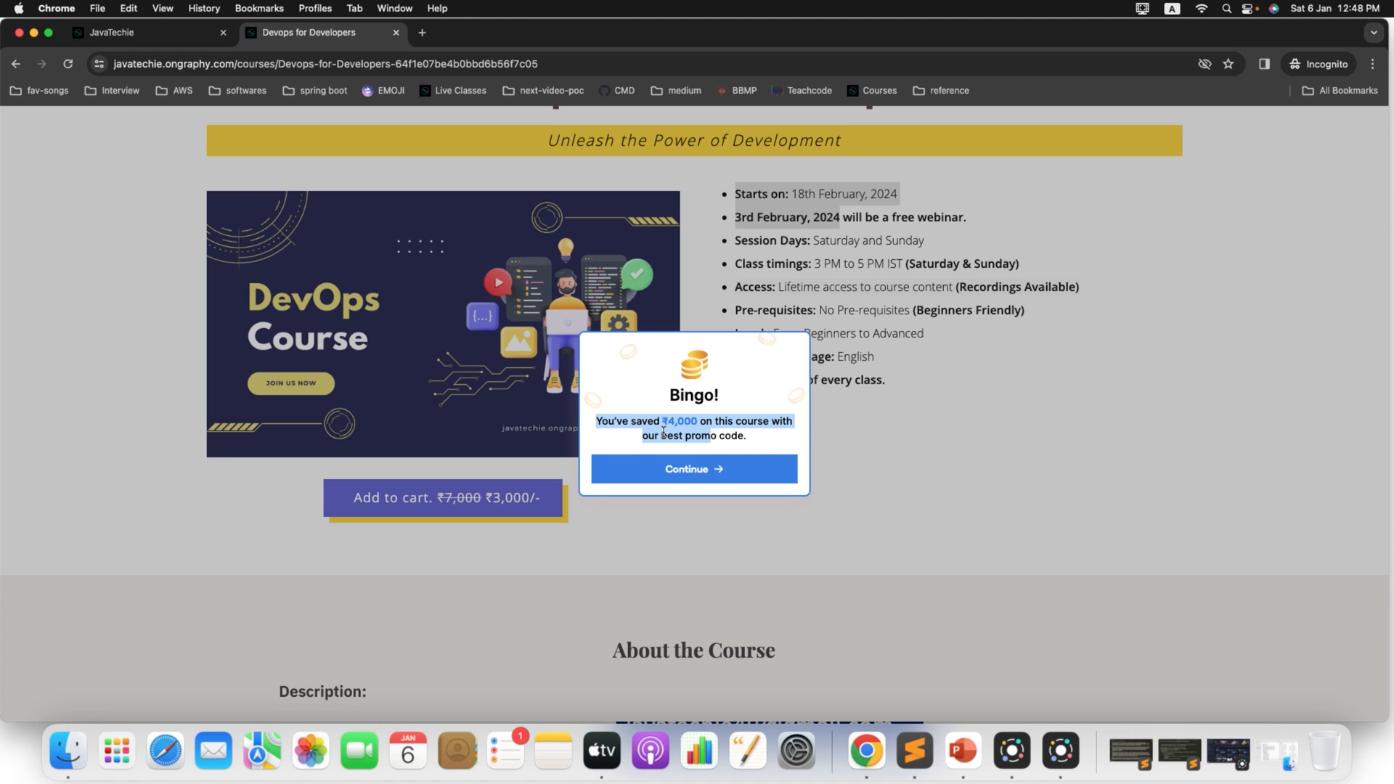
{"action": "mouse_move", "coordinate": [736, 449]}
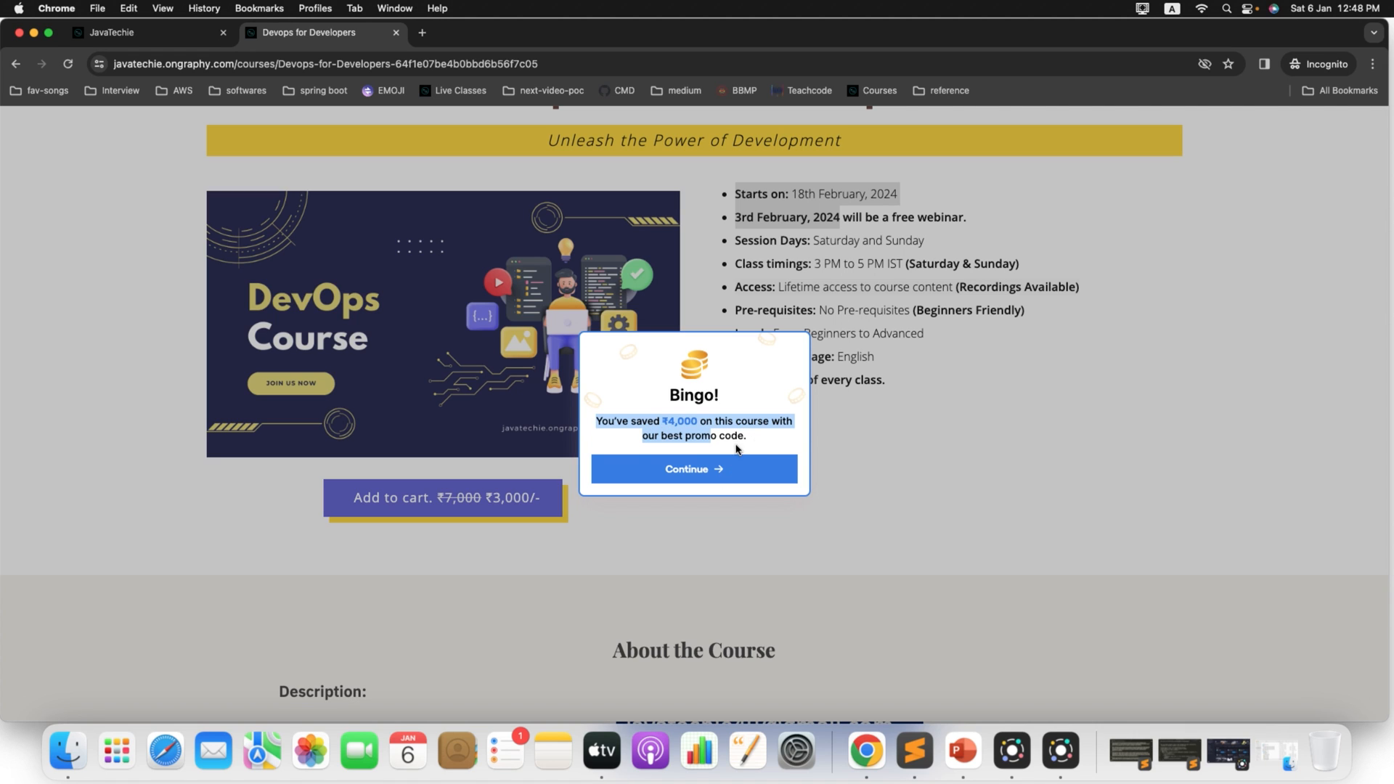
{"action": "mouse_move", "coordinate": [735, 455]}
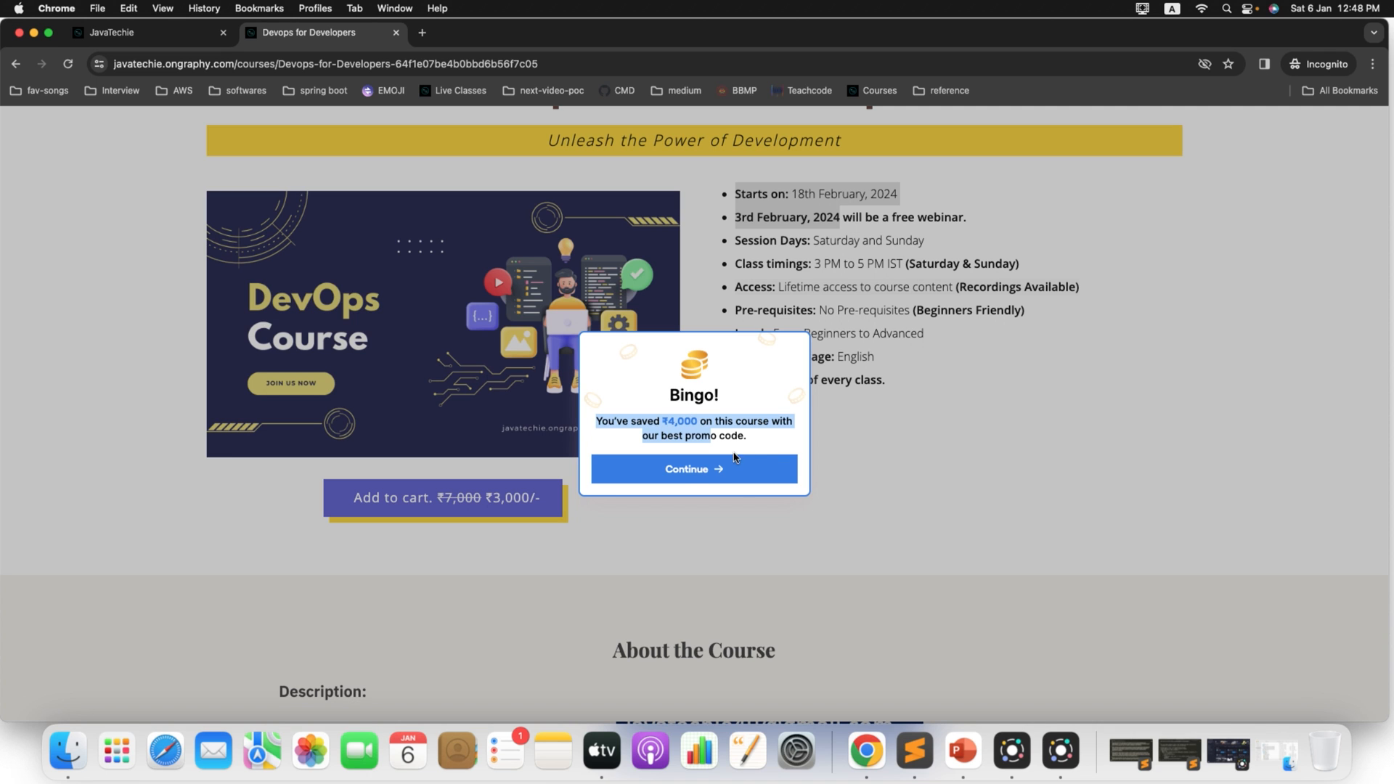
{"action": "left_click", "coordinate": [692, 469]}
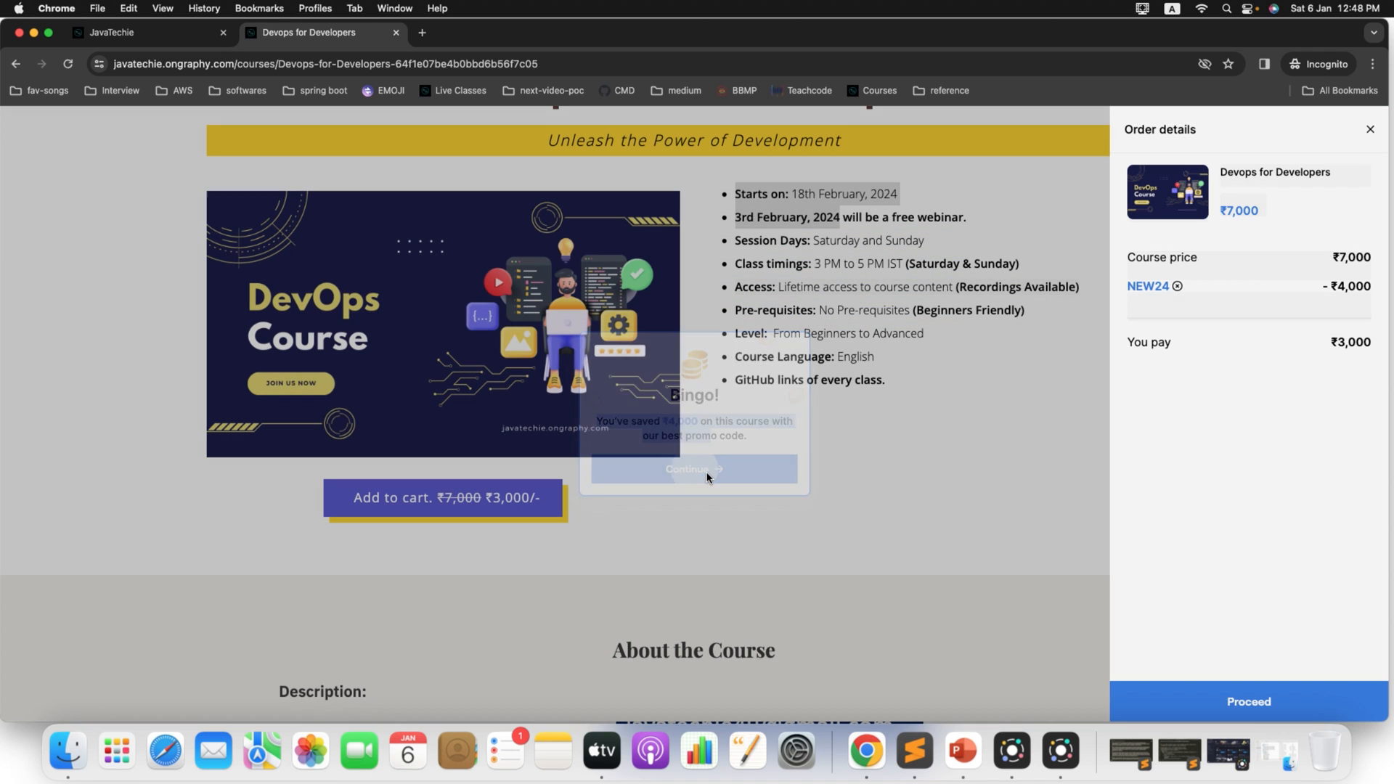
{"action": "left_click", "coordinate": [695, 469]}
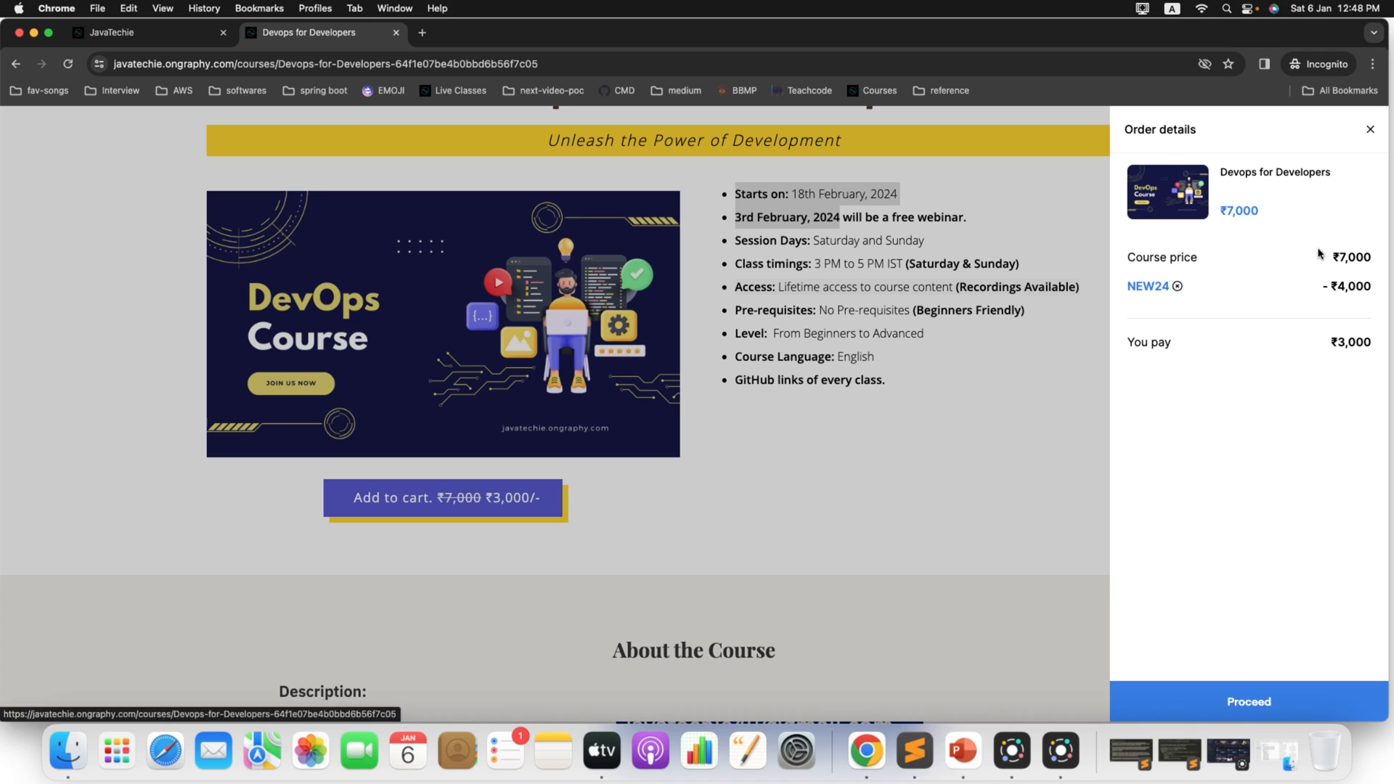
{"action": "mouse_move", "coordinate": [1349, 338]}
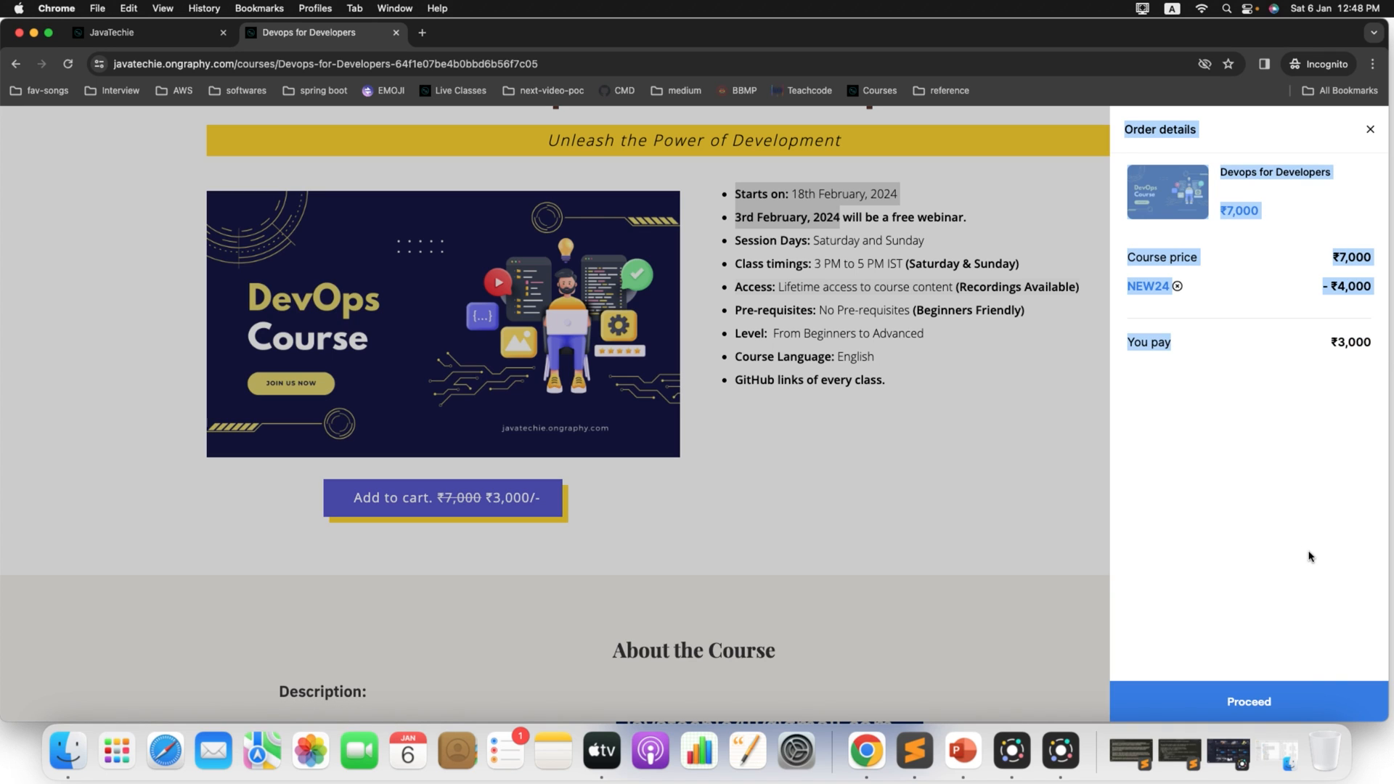
{"action": "left_click", "coordinate": [1249, 702]}
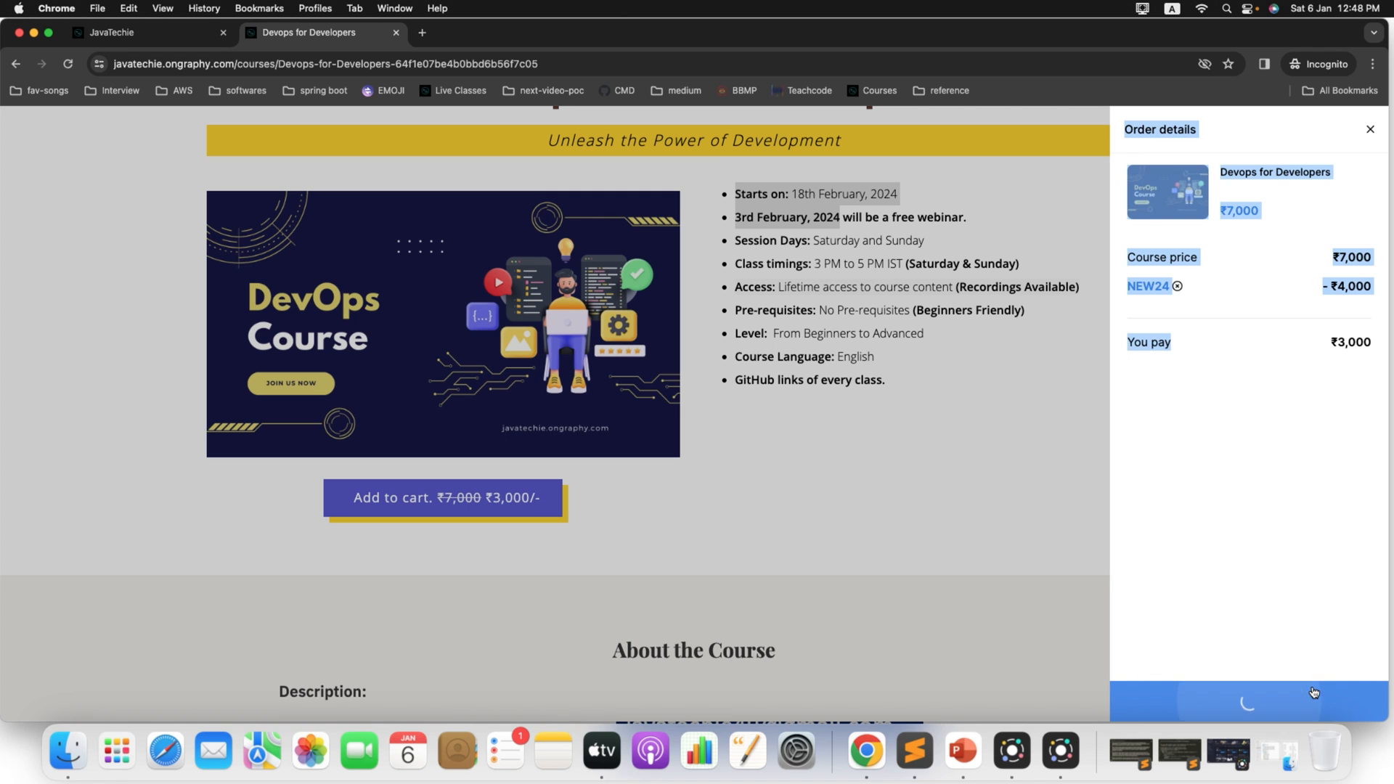
{"action": "left_click", "coordinate": [1245, 700]}
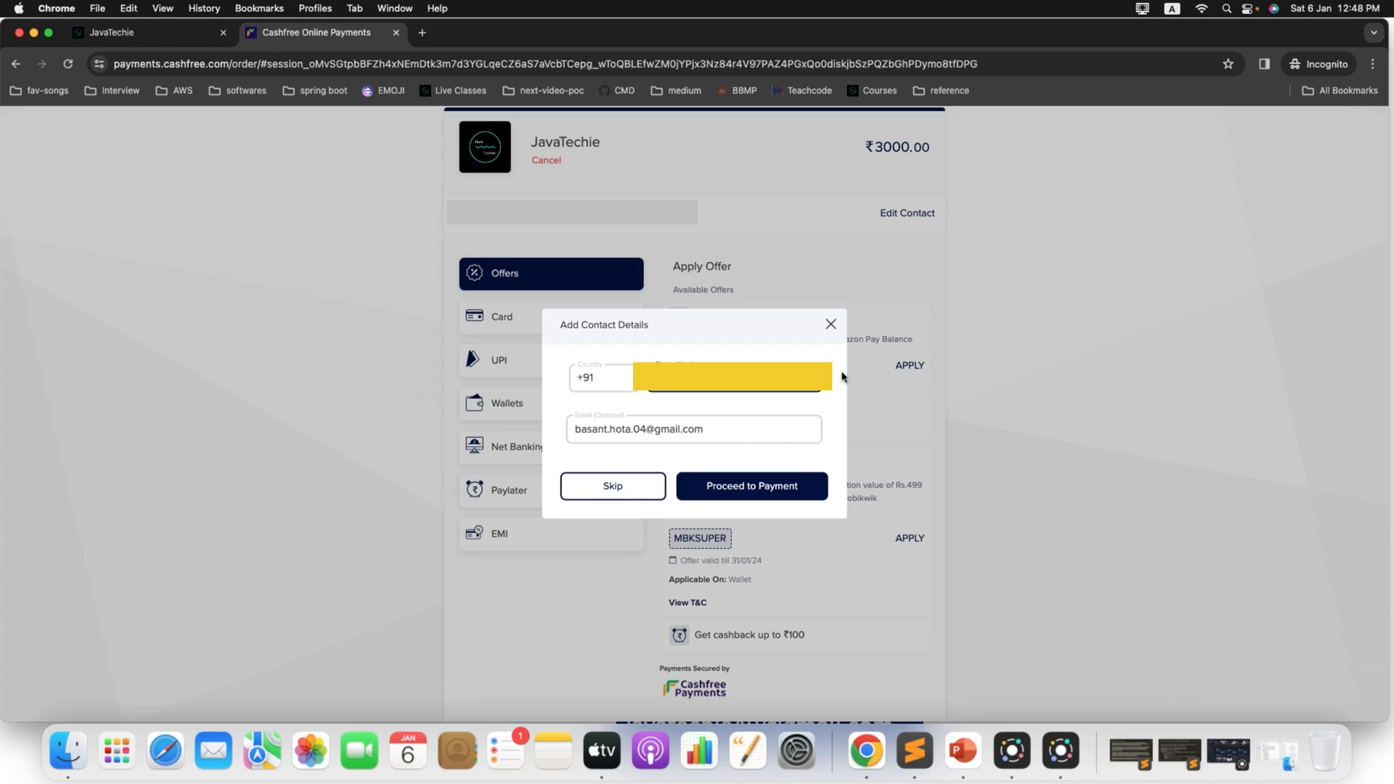
{"action": "mouse_move", "coordinate": [751, 486]}
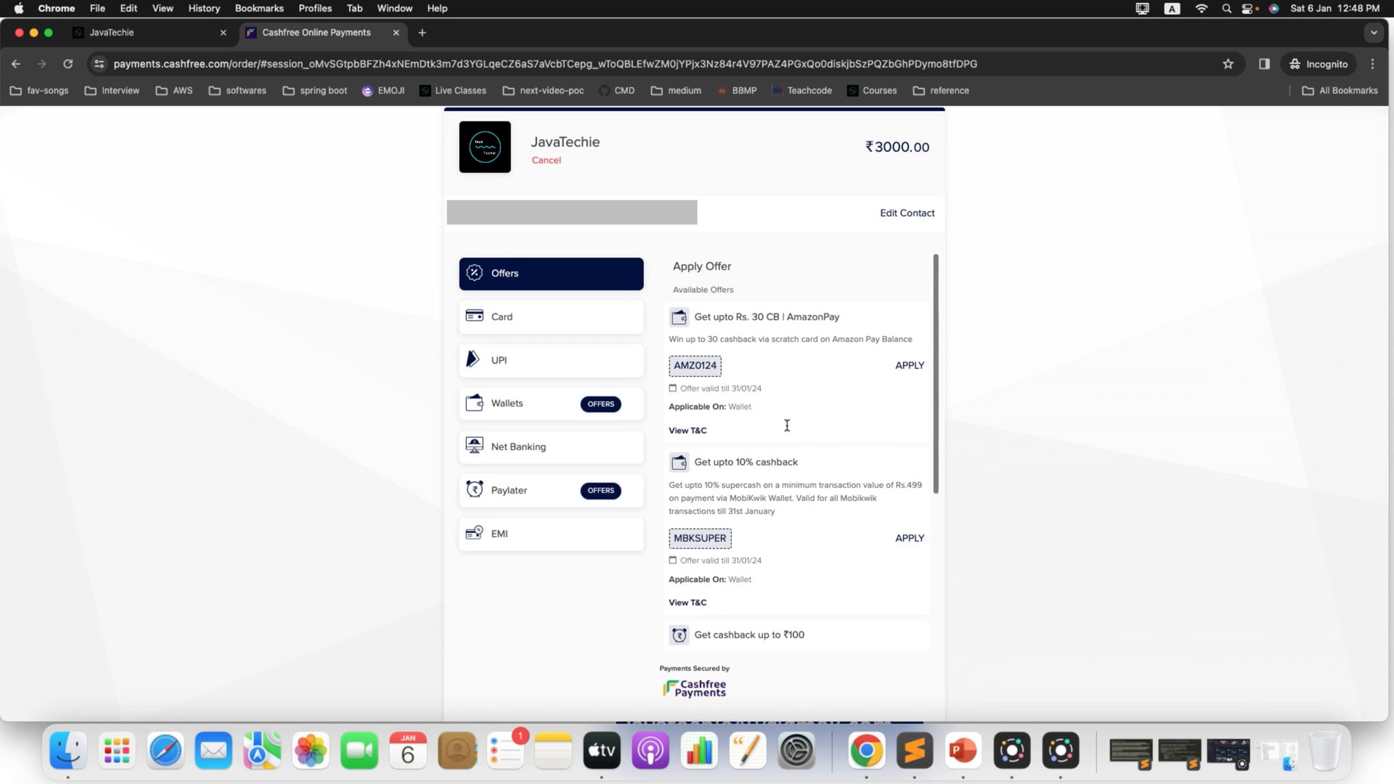
{"action": "mouse_move", "coordinate": [787, 430]}
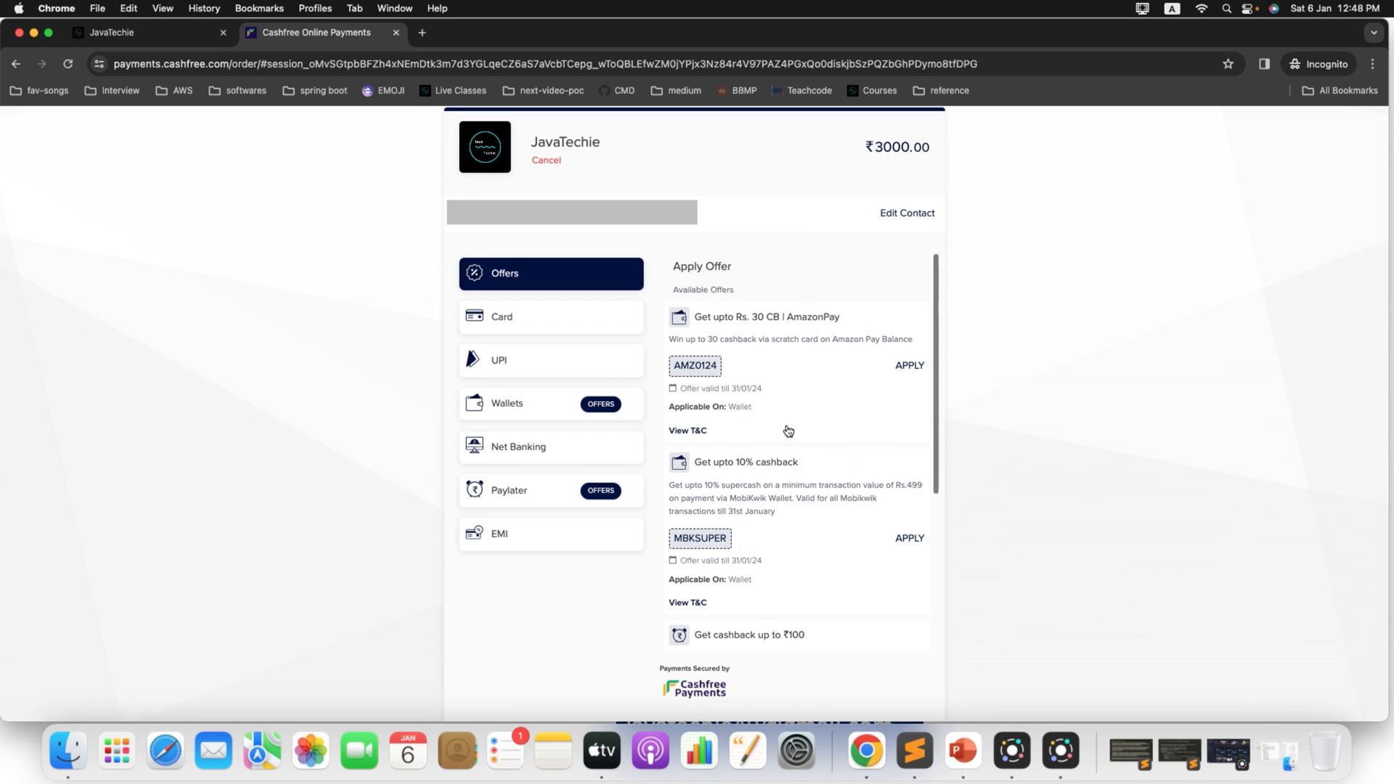
Review the Offers list and choose Card as the payment method for the ₹3000 order
{"action": "scroll", "scroll_direction": "down", "scroll_amount": 3}
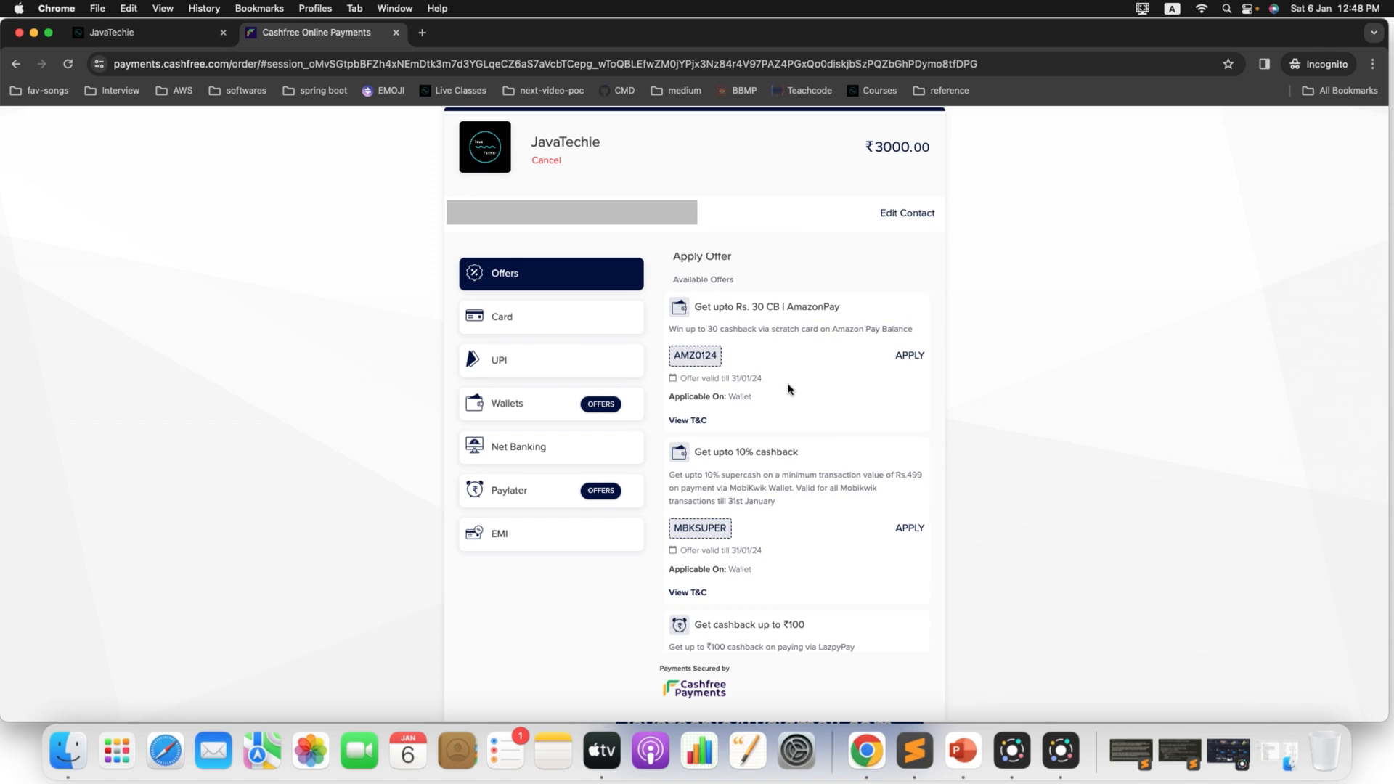
{"action": "mouse_move", "coordinate": [619, 235]}
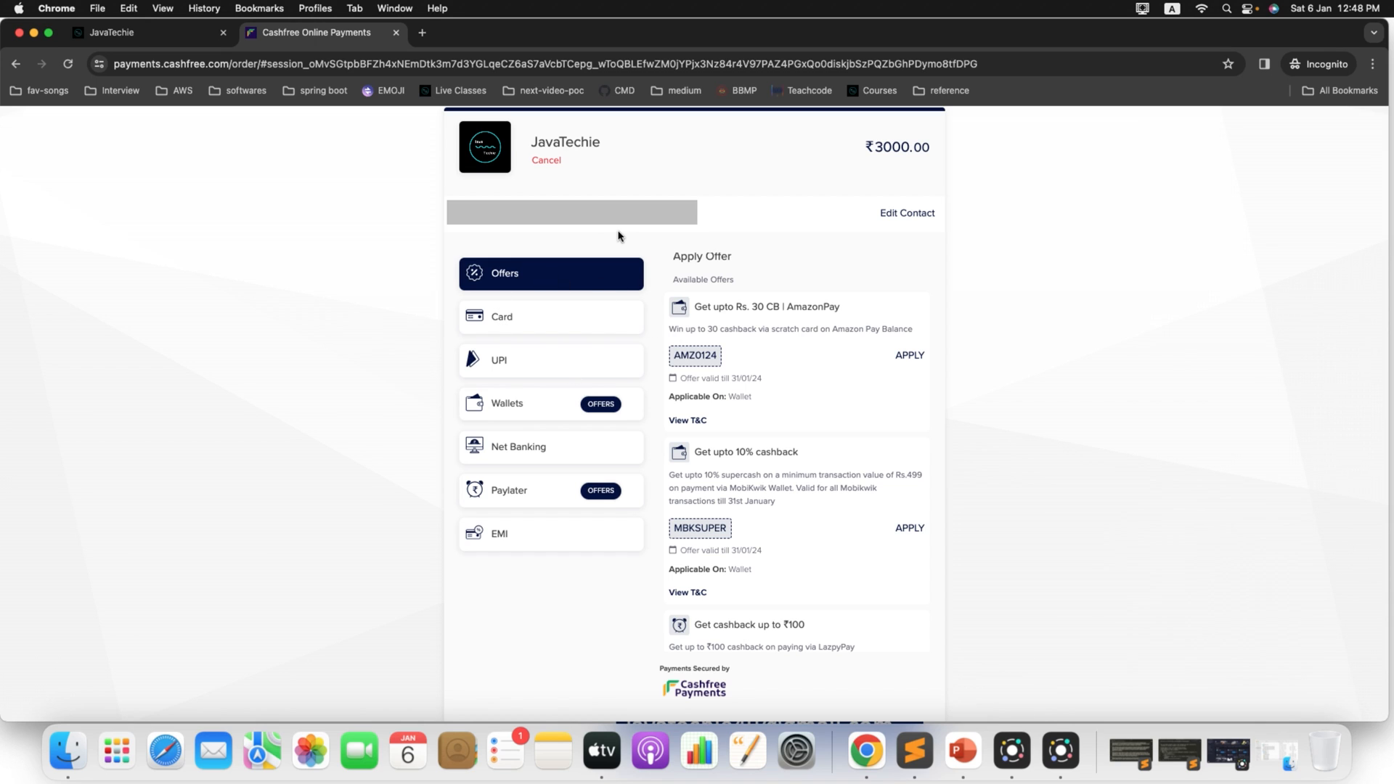
{"action": "mouse_move", "coordinate": [576, 244]}
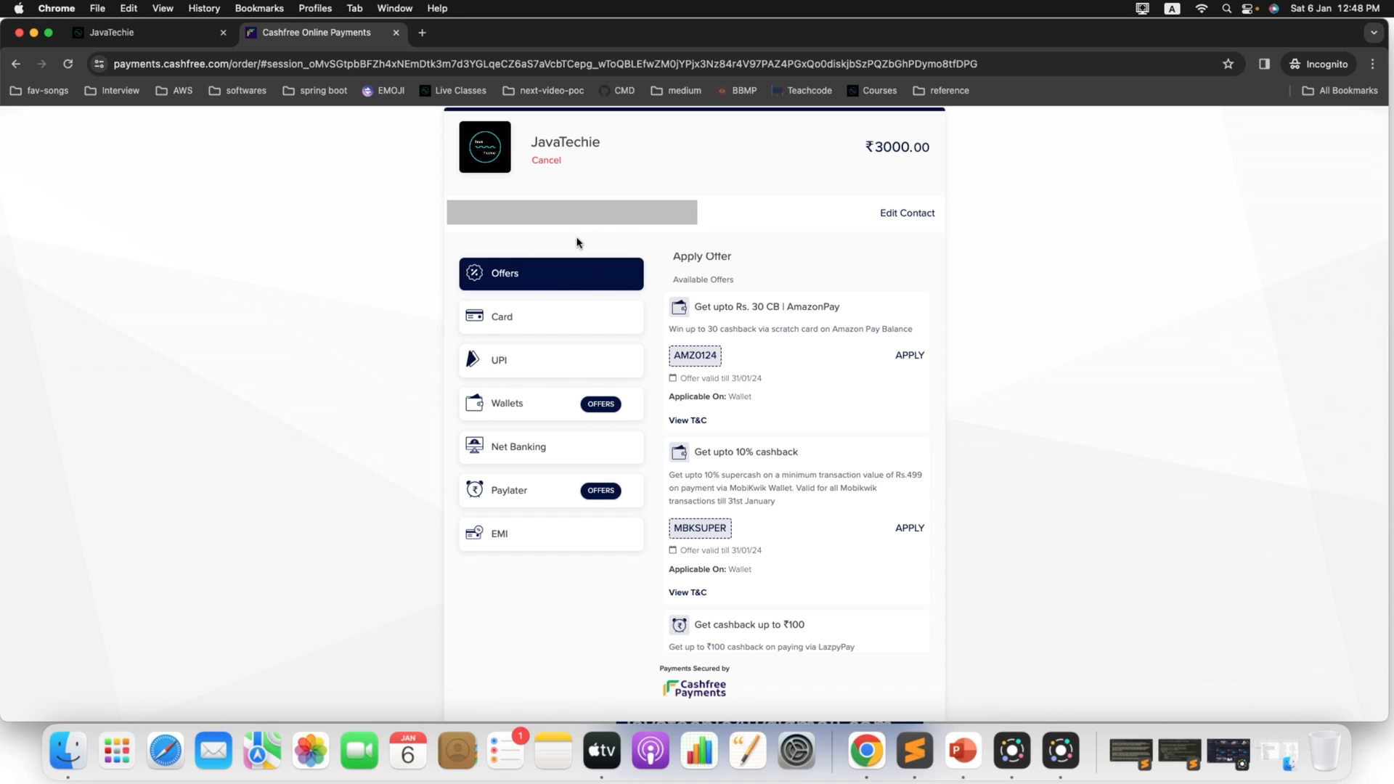
{"action": "mouse_move", "coordinate": [532, 318]}
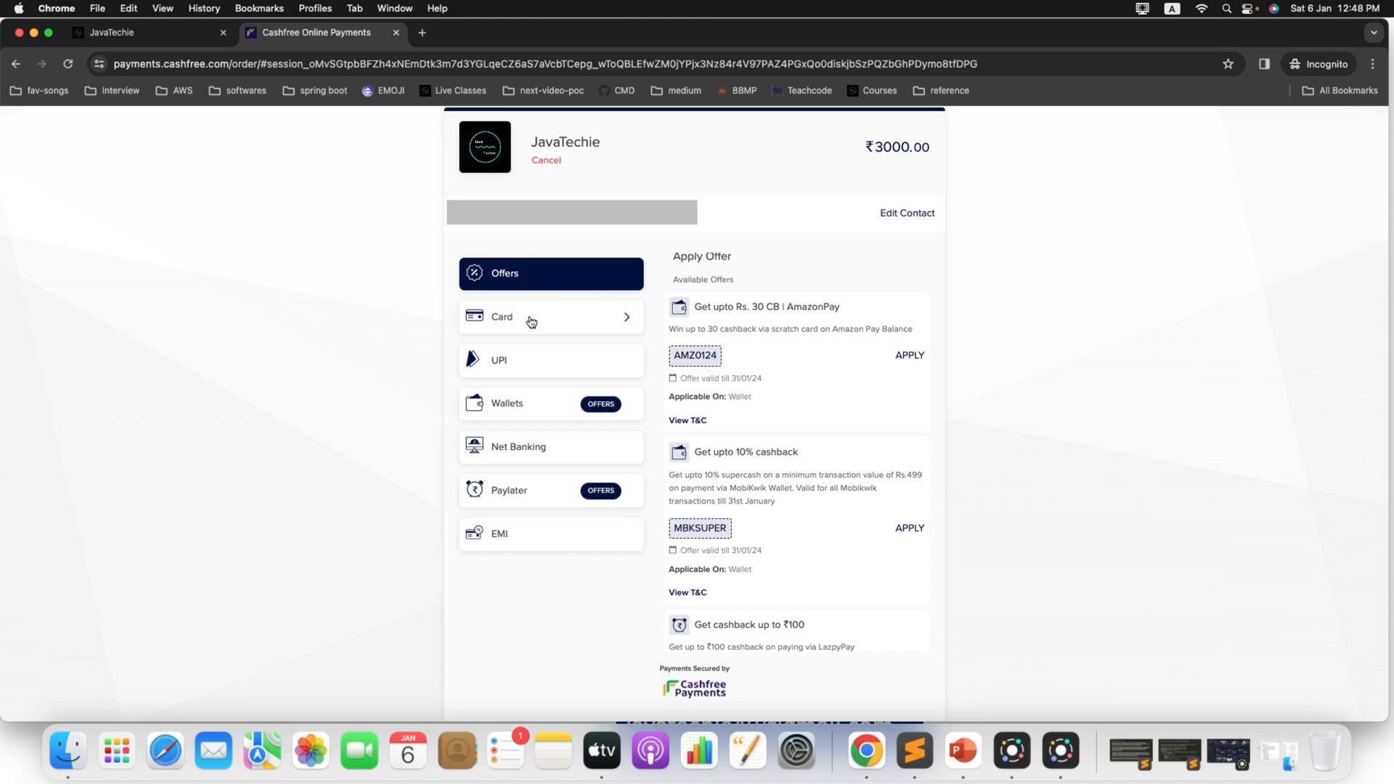
{"action": "left_click", "coordinate": [551, 316]}
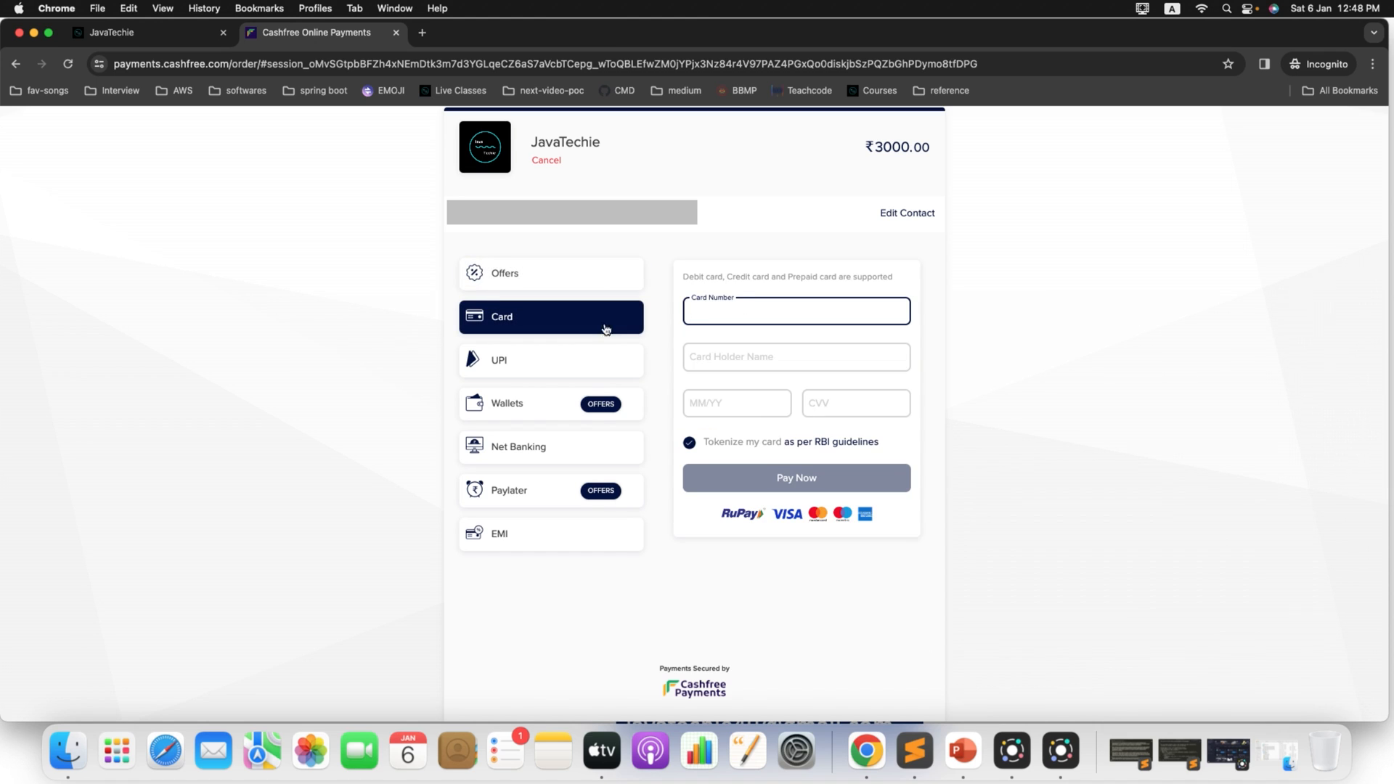
{"action": "mouse_move", "coordinate": [547, 376]}
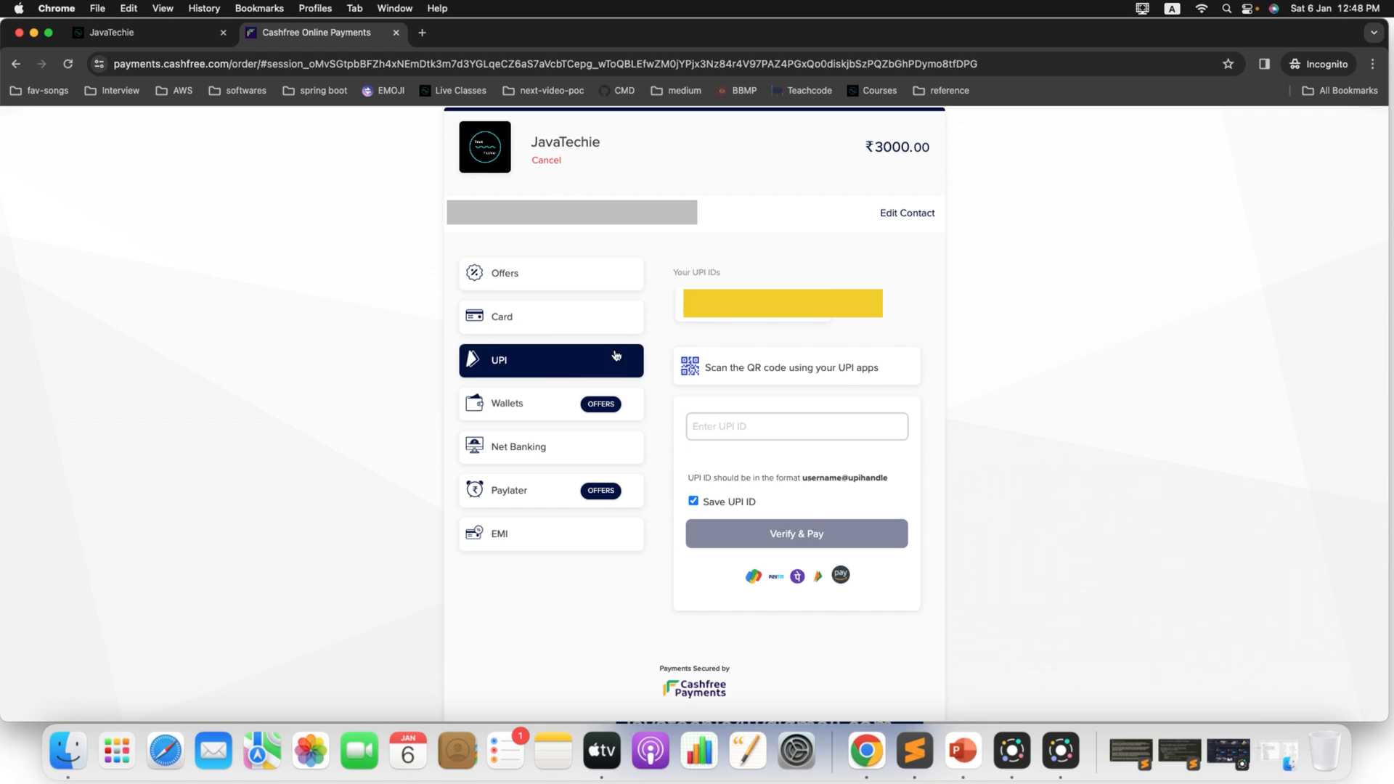
{"action": "mouse_move", "coordinate": [629, 389]}
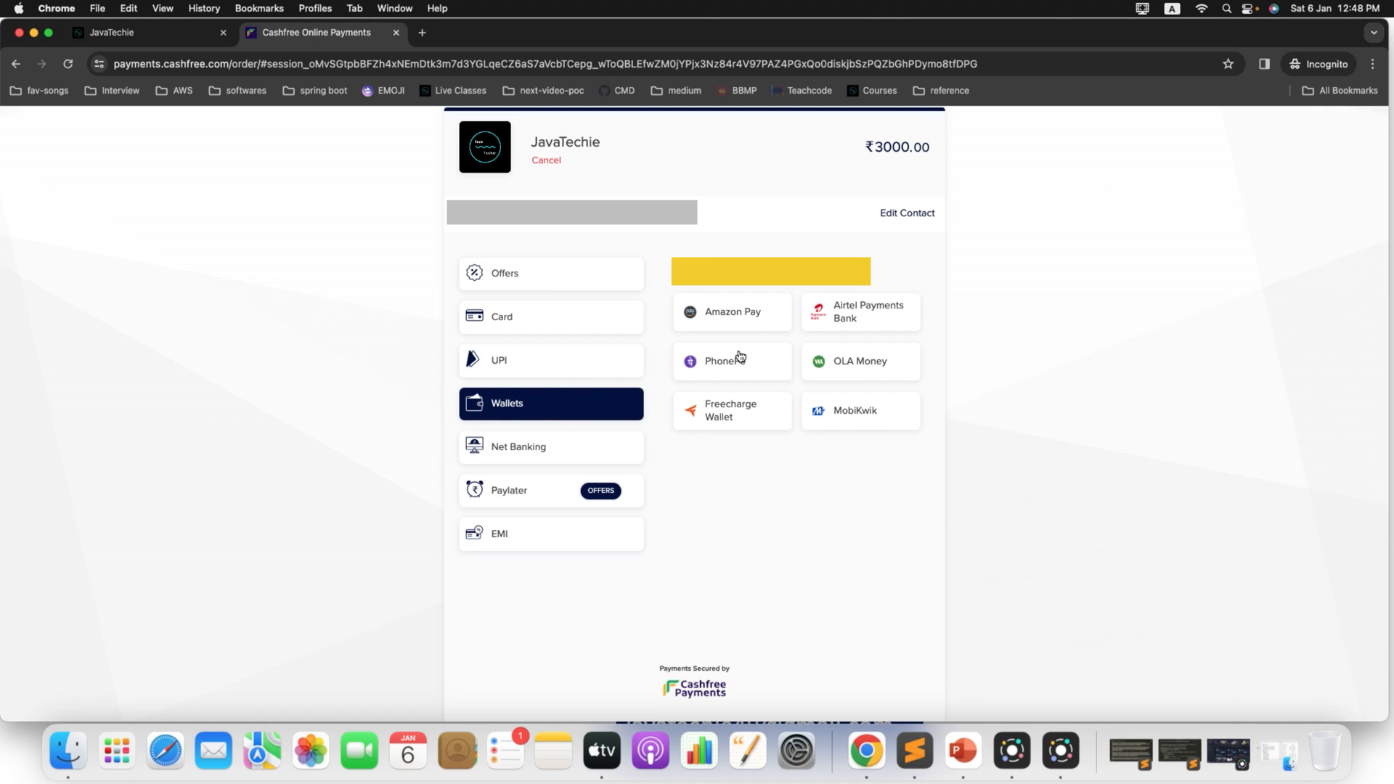
{"action": "mouse_move", "coordinate": [774, 324]}
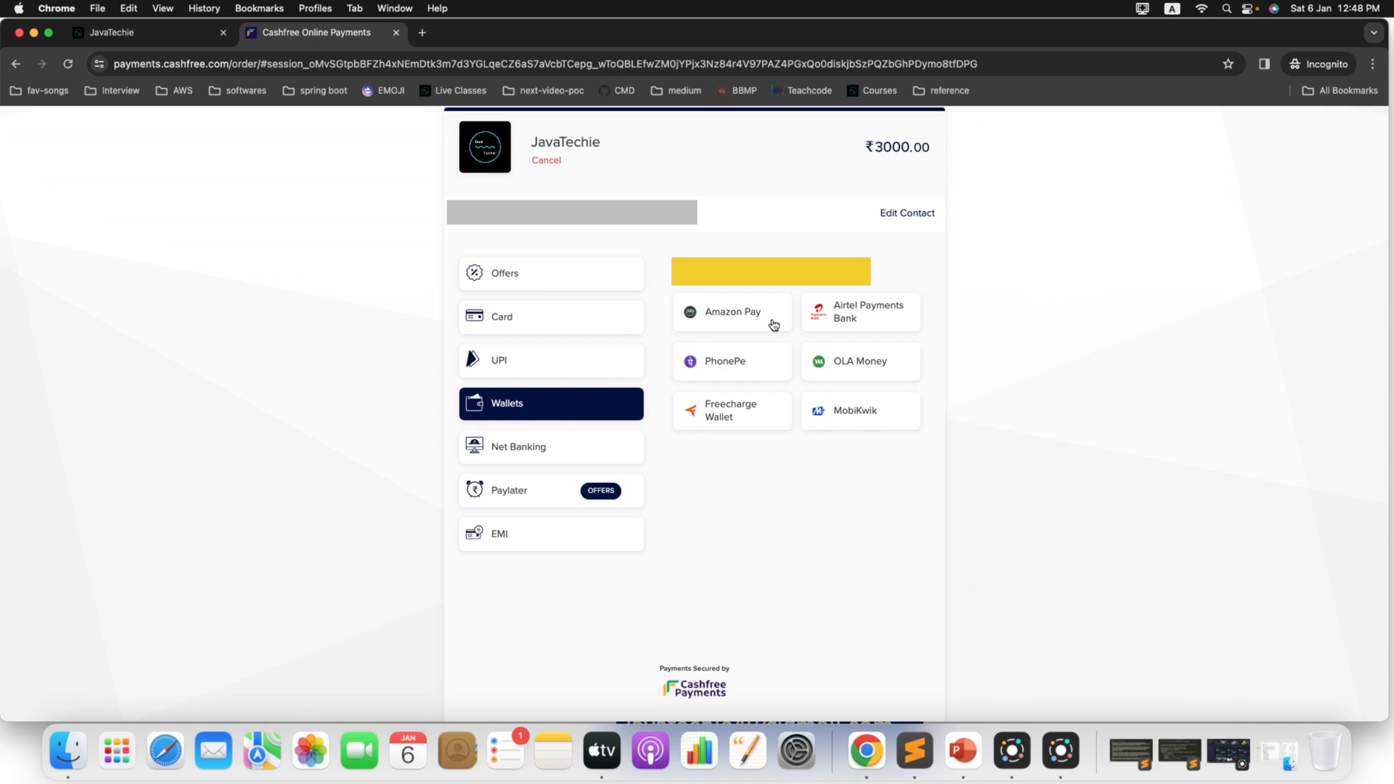
{"action": "mouse_move", "coordinate": [848, 382]}
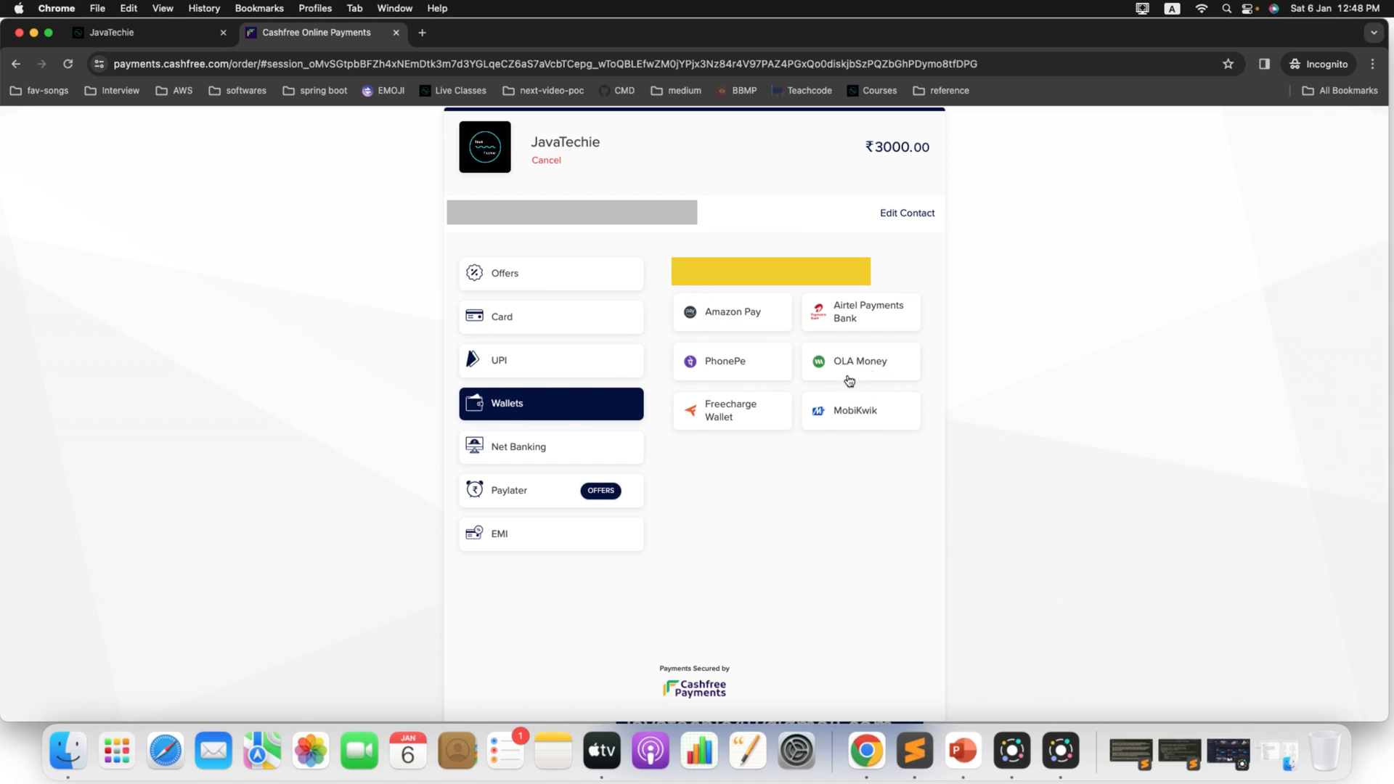
{"action": "mouse_move", "coordinate": [805, 423]}
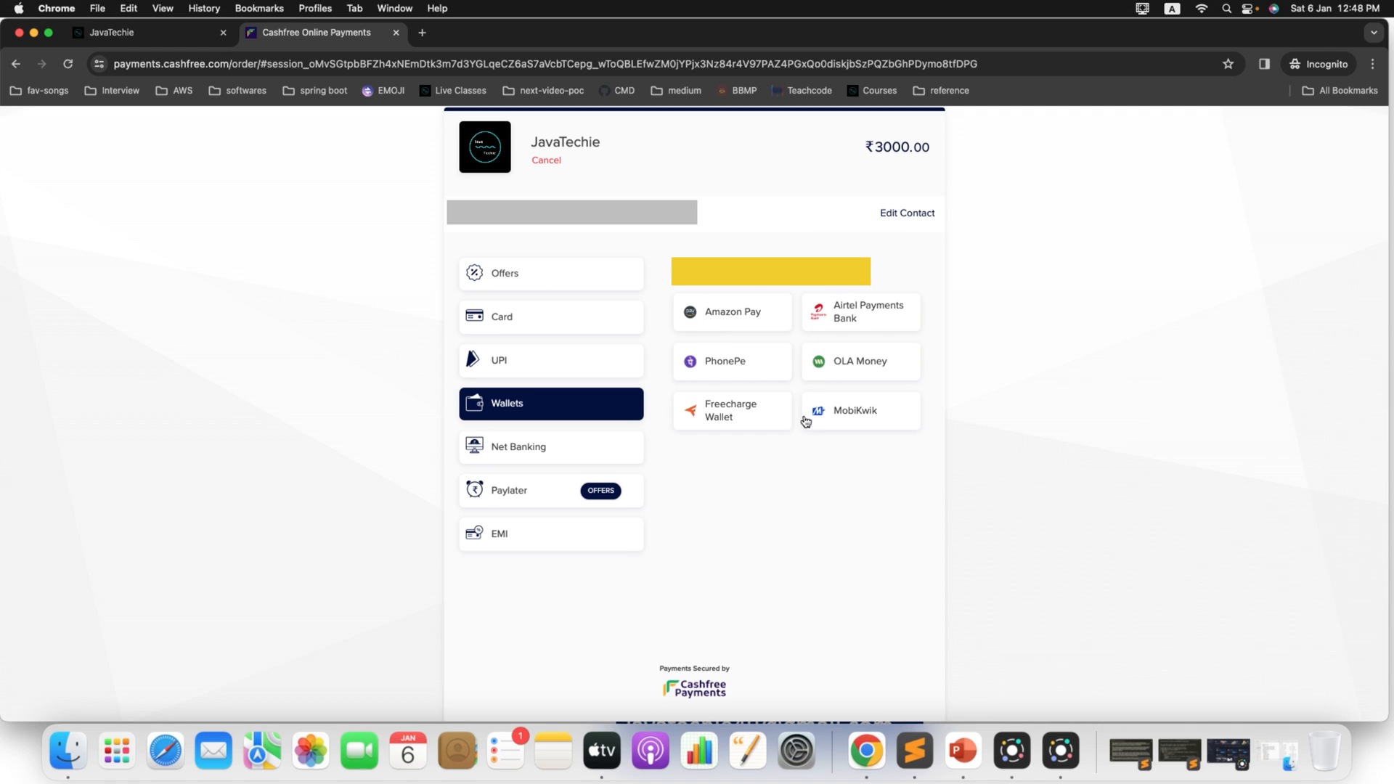
{"action": "mouse_move", "coordinate": [645, 494]}
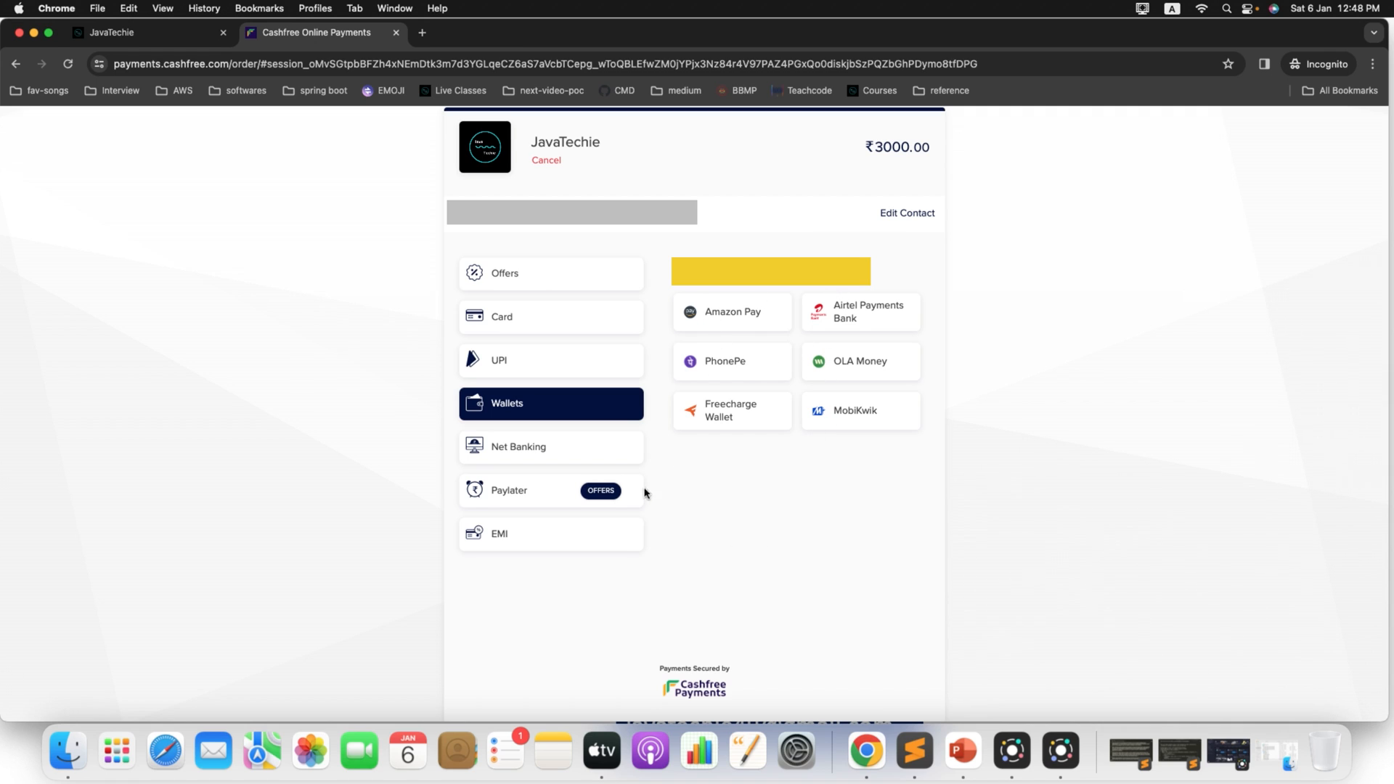
Show the Net Banking payment options for the ₹3000 order
{"action": "left_click", "coordinate": [519, 445]}
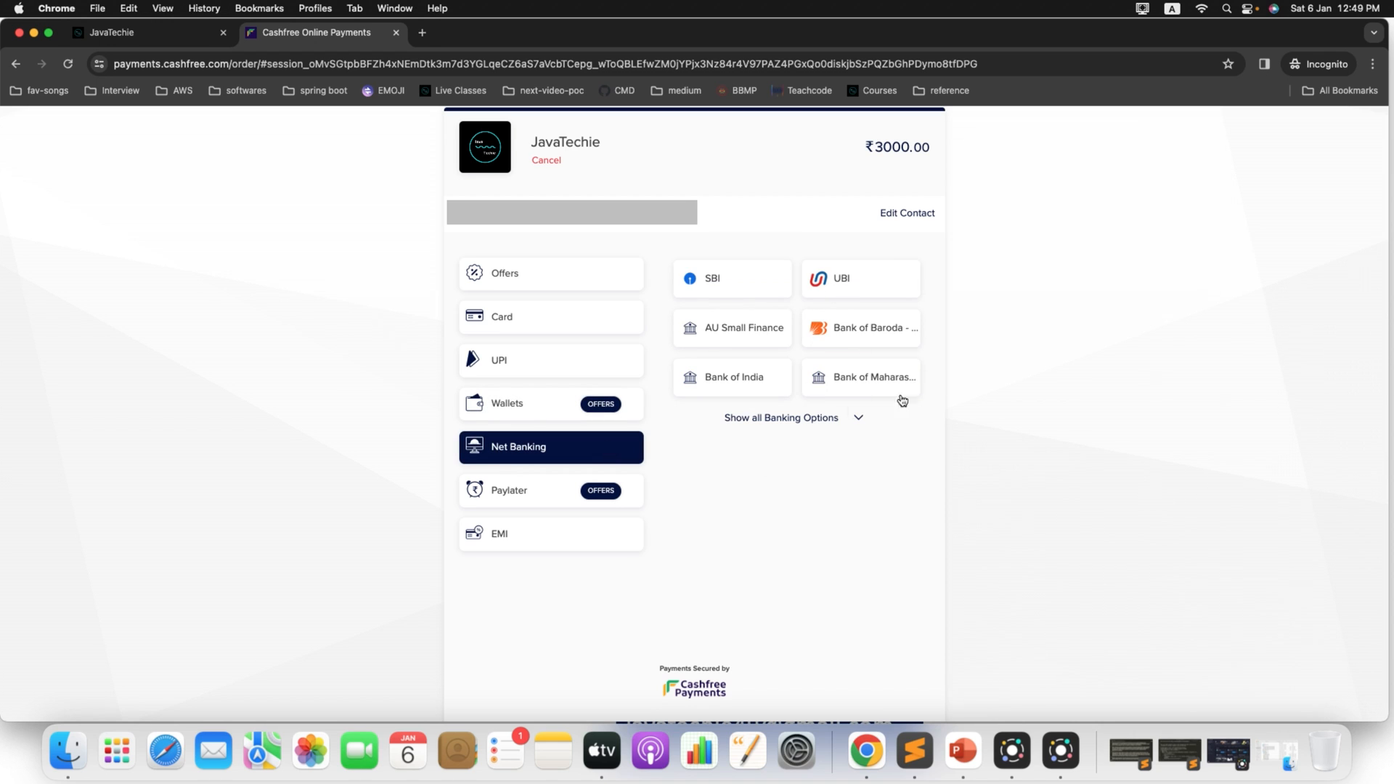
View the full supported bank list, close it, and move on to the EMI options
{"action": "left_click", "coordinate": [781, 417]}
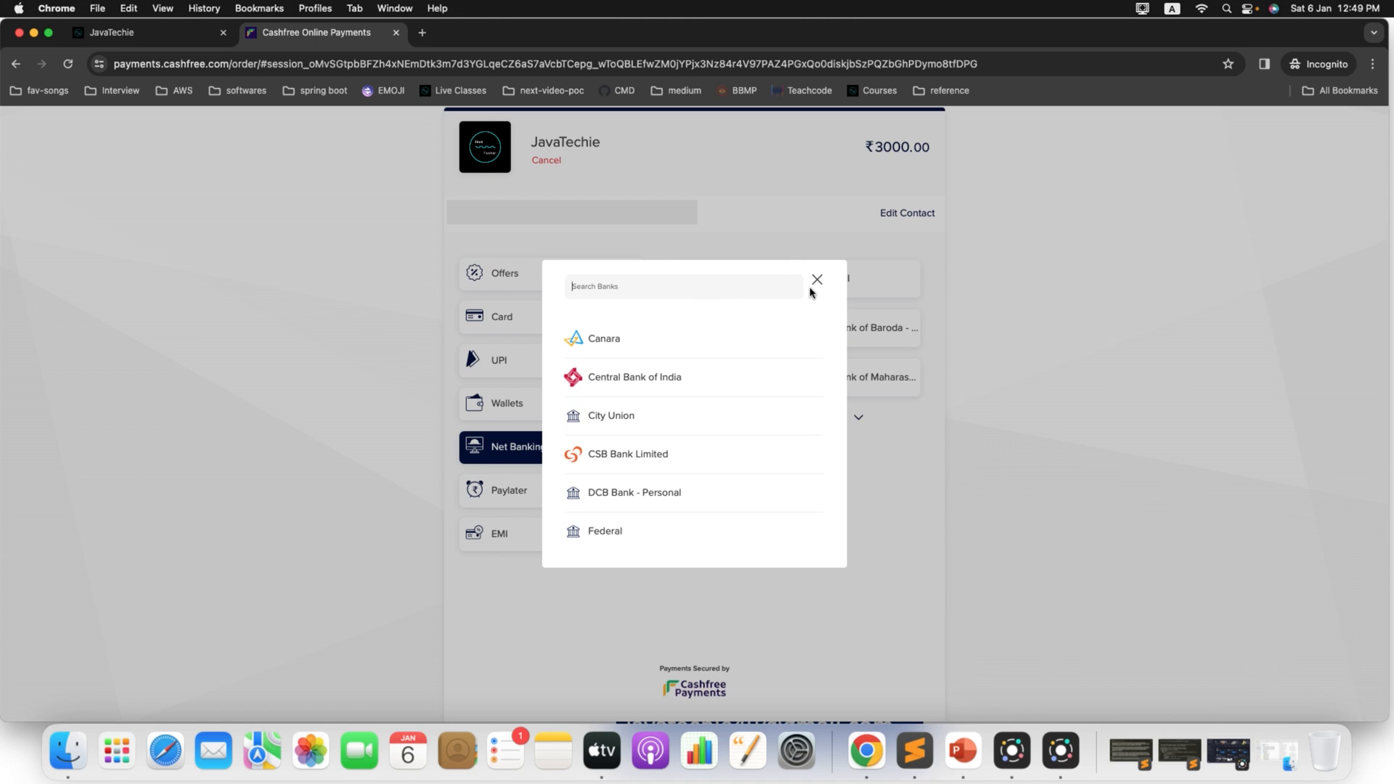
{"action": "left_click", "coordinate": [815, 279]}
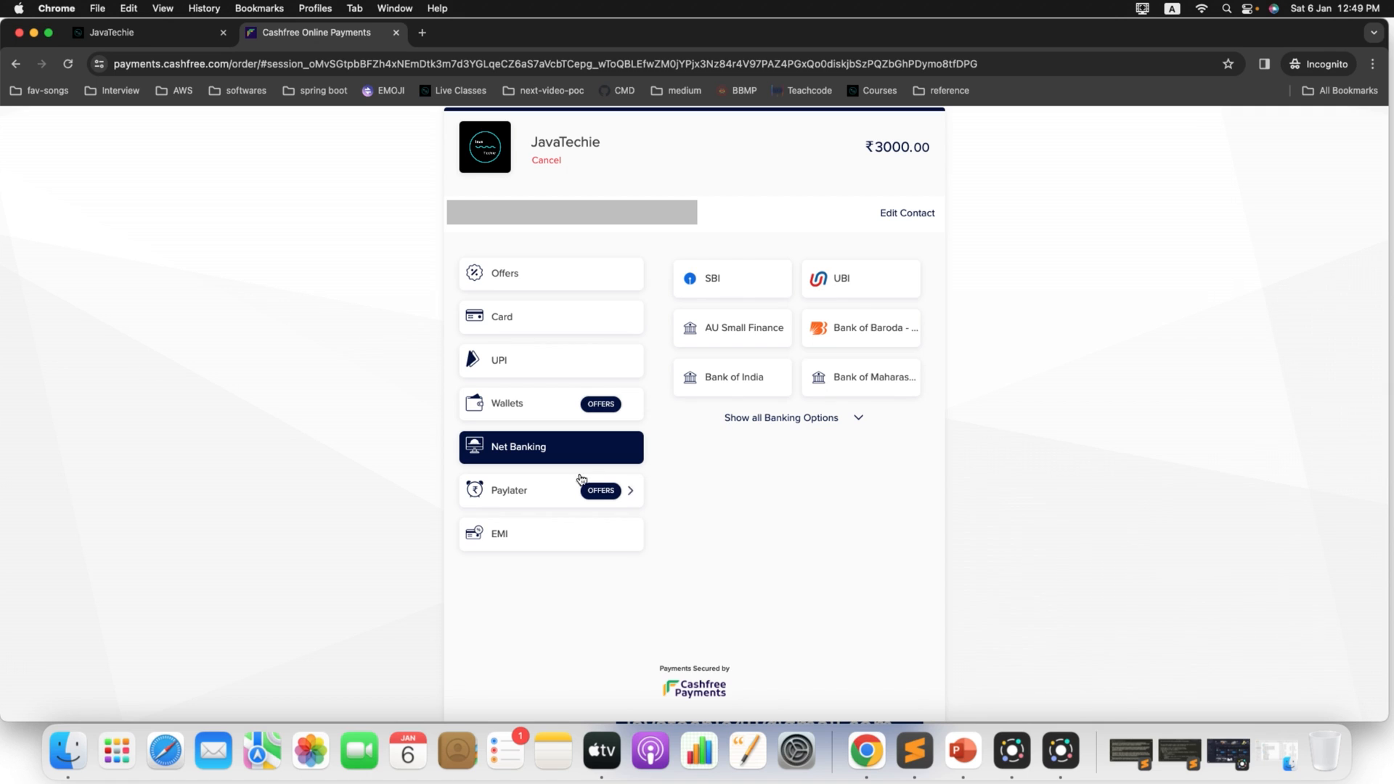
{"action": "mouse_move", "coordinate": [683, 517]}
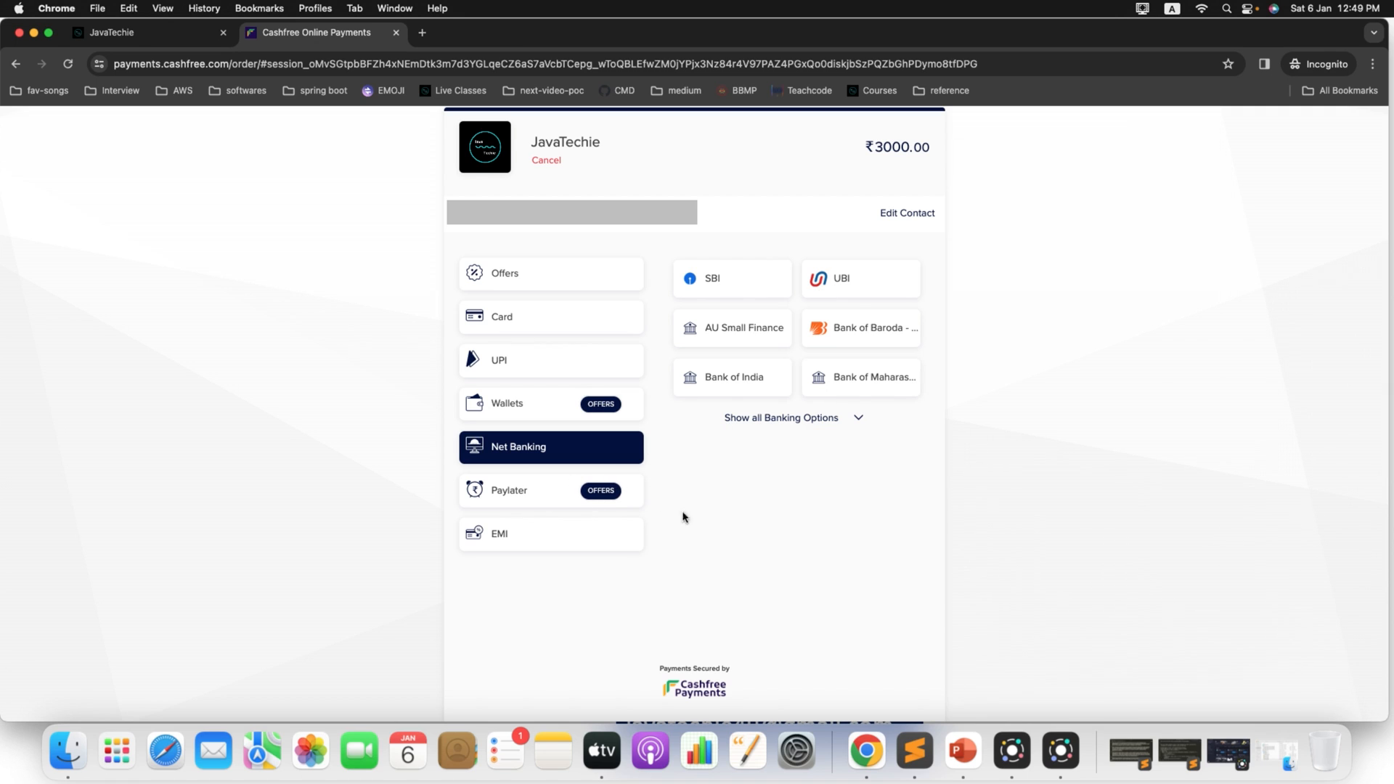
{"action": "mouse_move", "coordinate": [590, 540]}
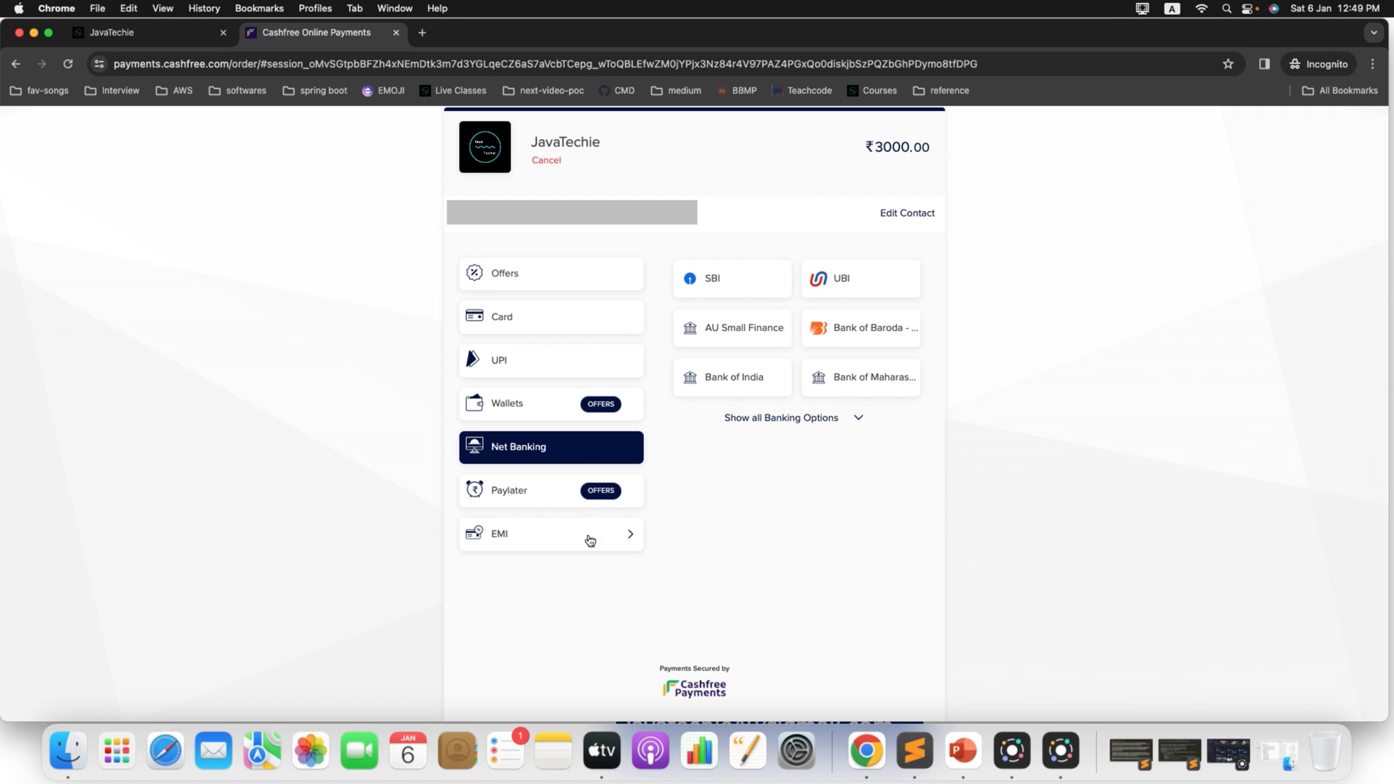
{"action": "mouse_move", "coordinate": [621, 541]}
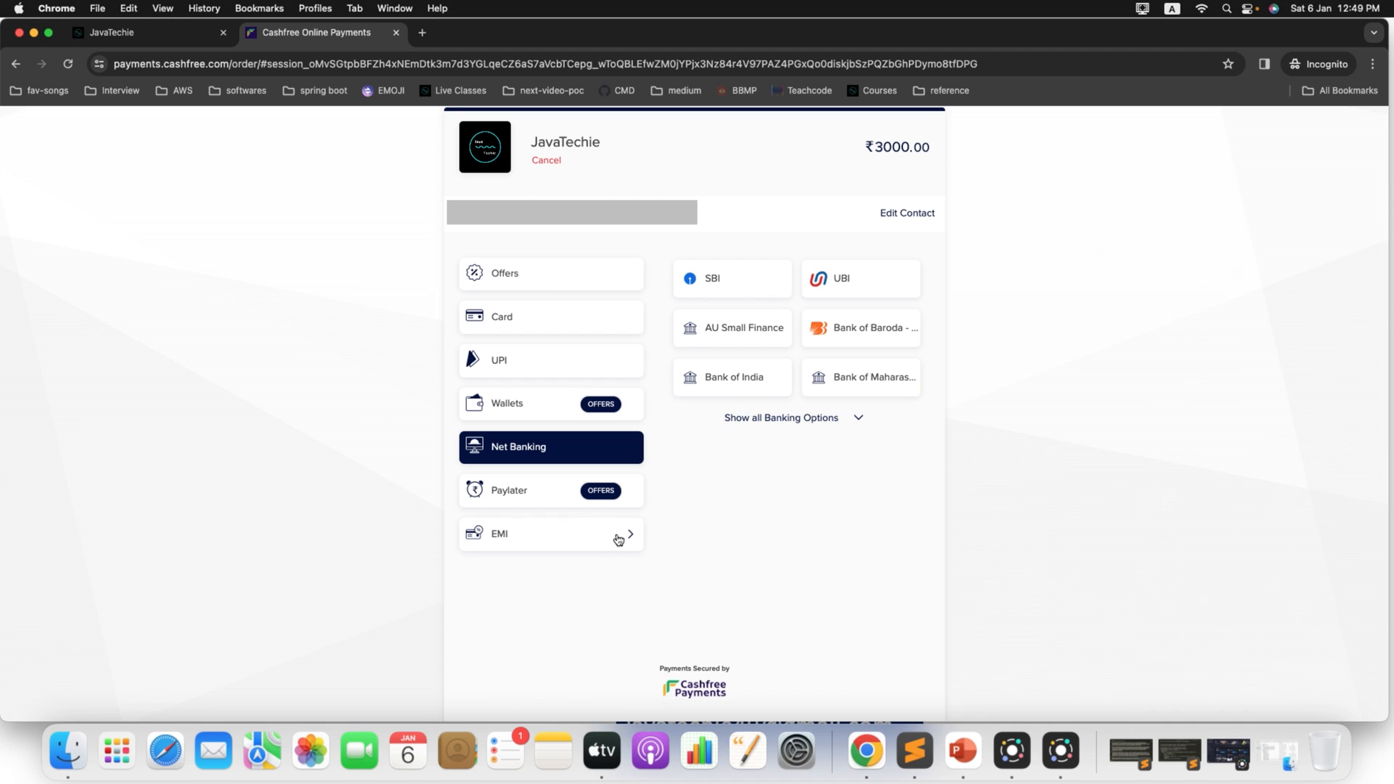
{"action": "left_click", "coordinate": [550, 533]}
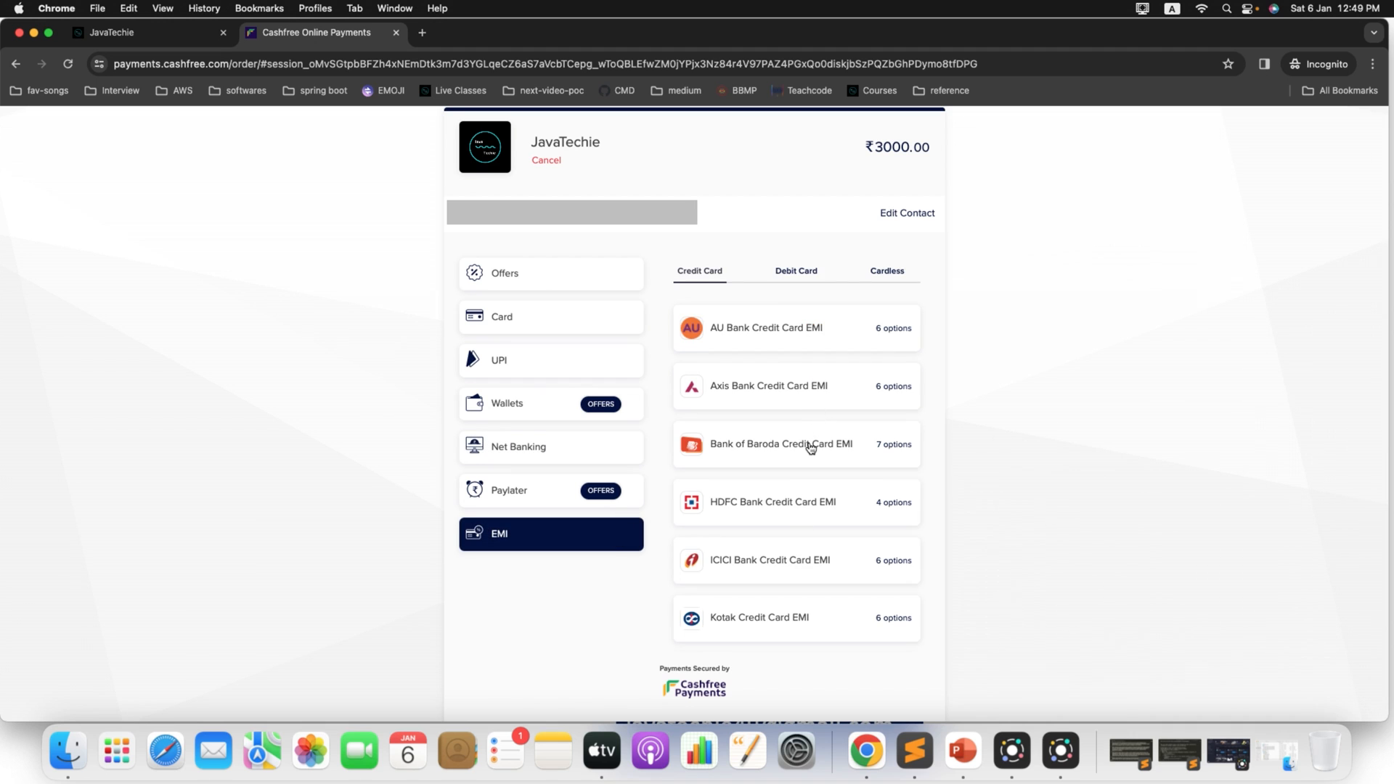
{"action": "mouse_move", "coordinate": [783, 504]}
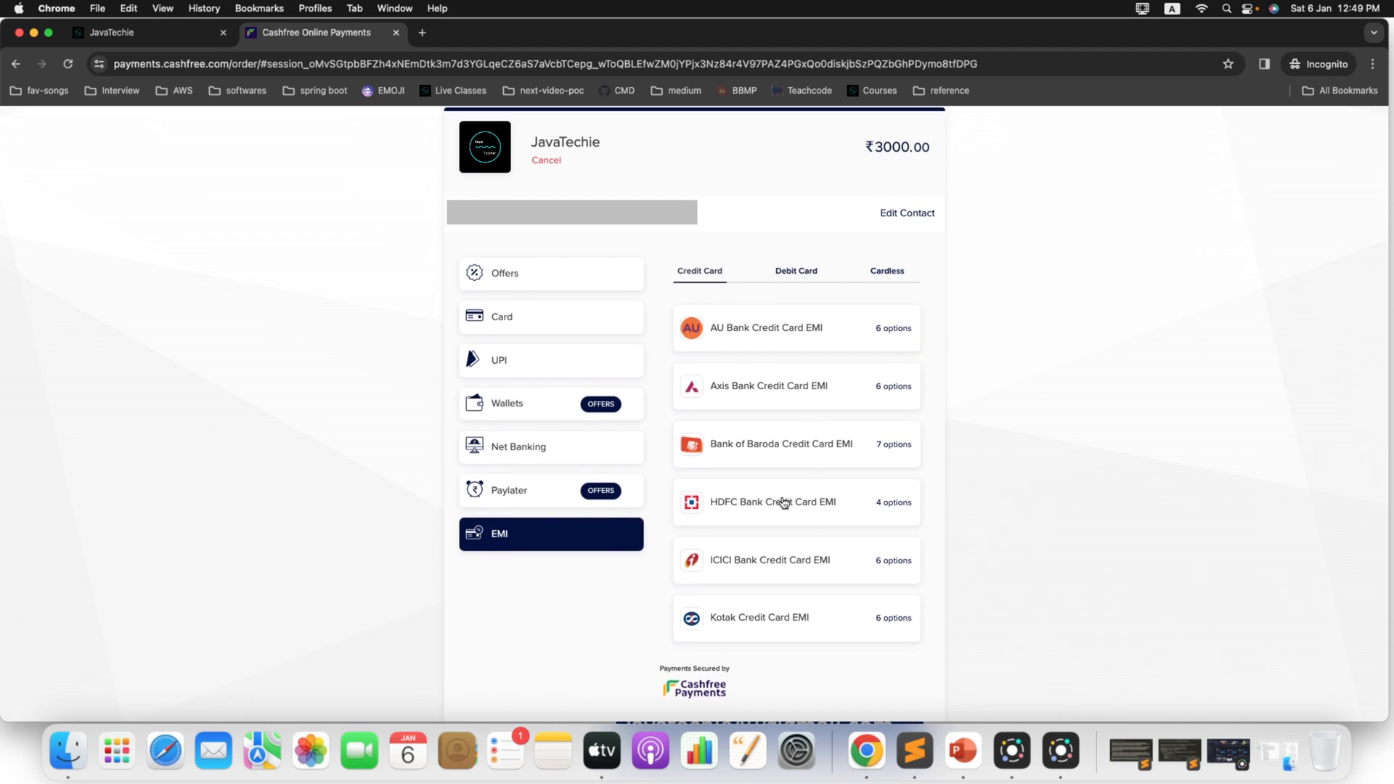
Expand HDFC Bank's credit card EMI plans showing the 3, 6, 9 and 12 month instalments
{"action": "left_click", "coordinate": [783, 501]}
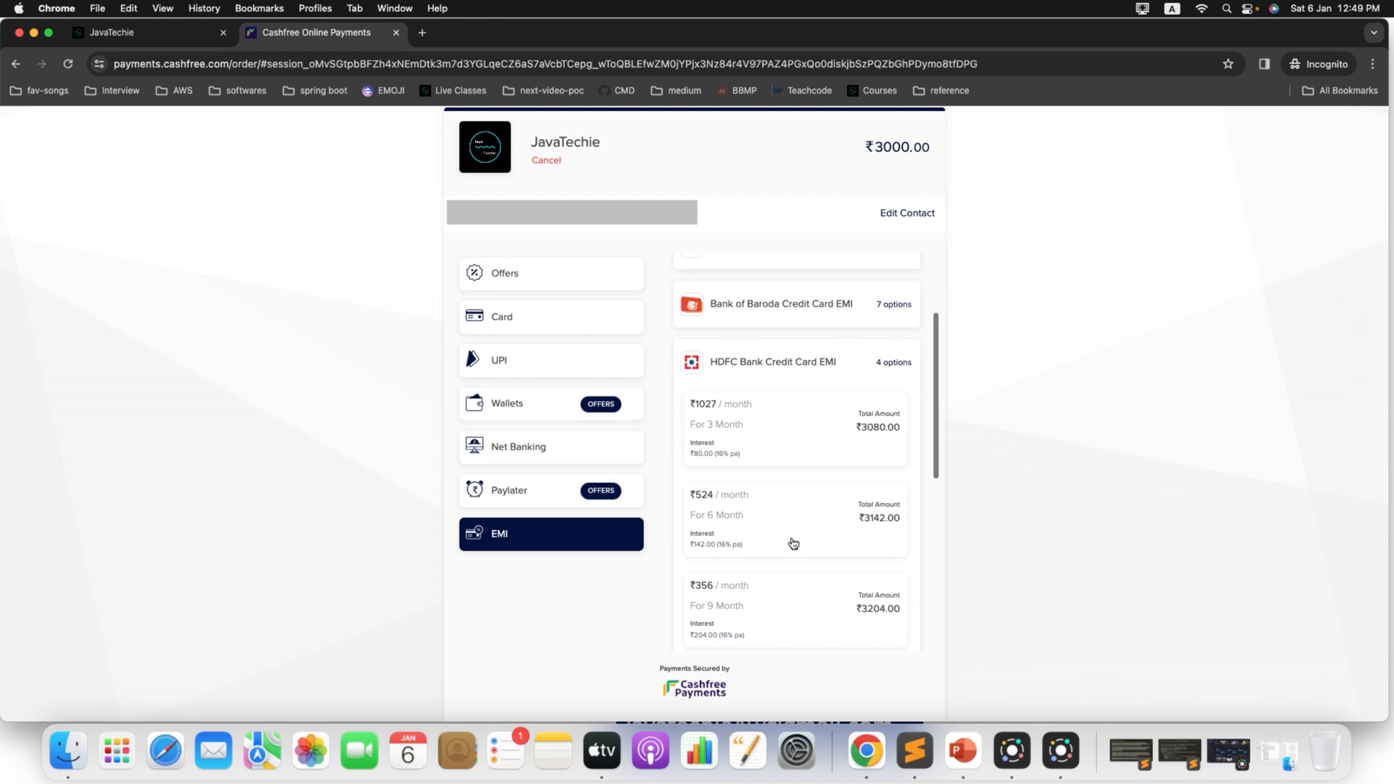
{"action": "scroll", "scroll_direction": "up", "scroll_amount": 3}
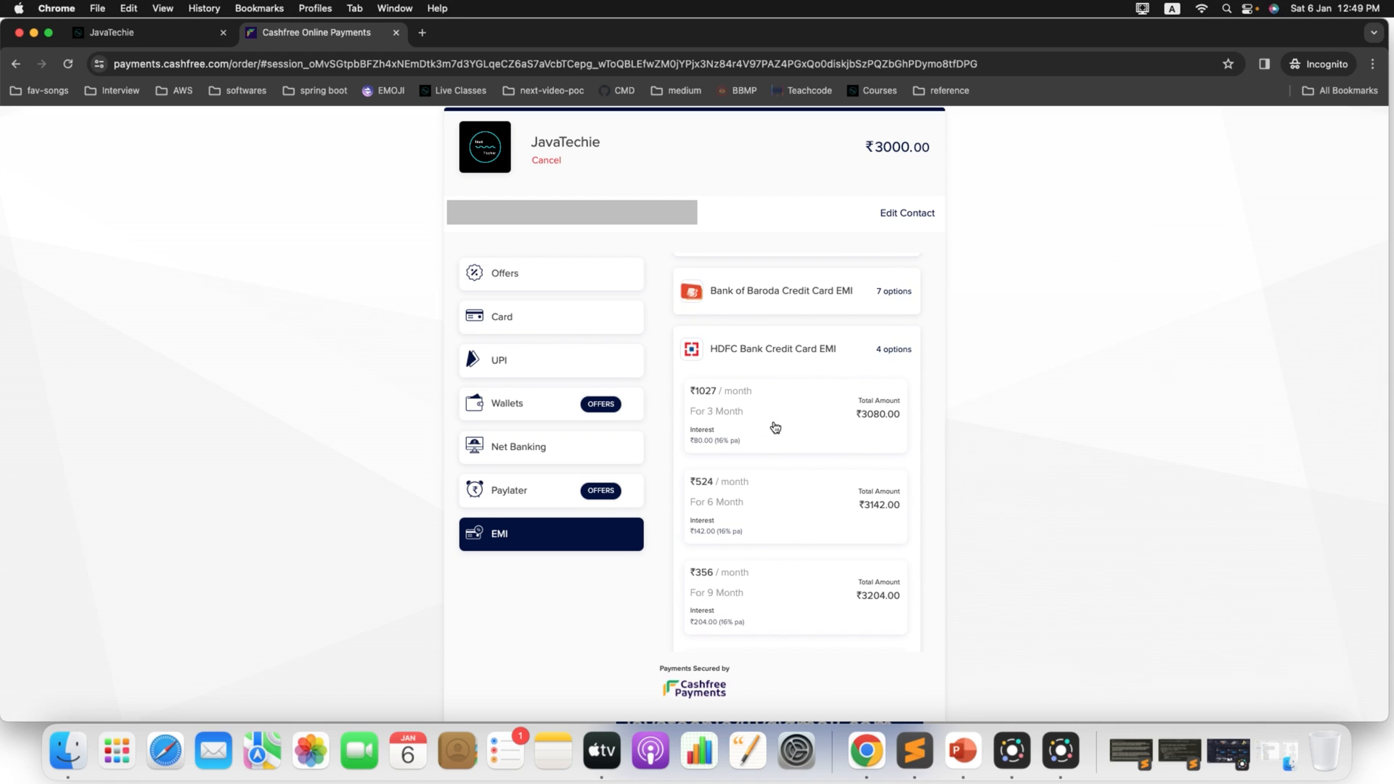
{"action": "mouse_move", "coordinate": [707, 400]}
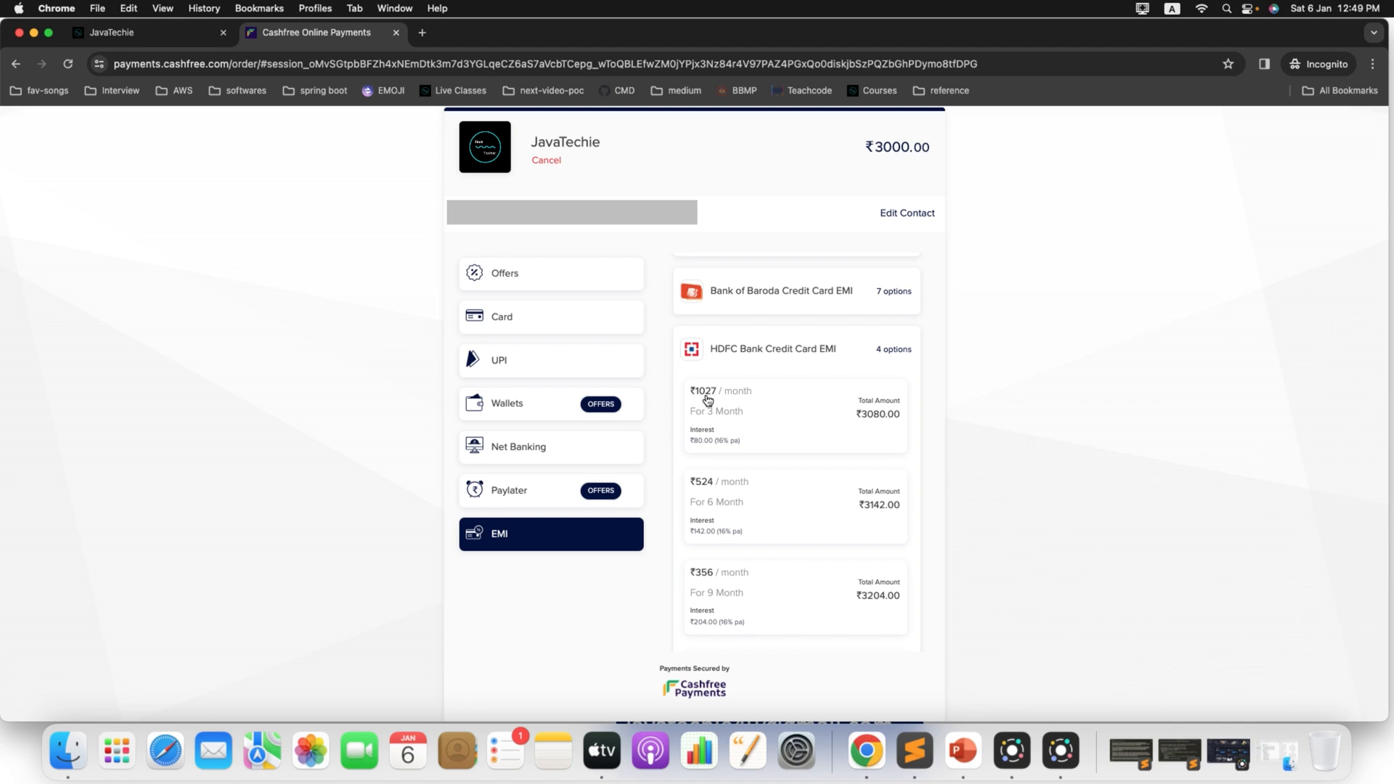
{"action": "scroll", "scroll_direction": "down", "scroll_amount": 3}
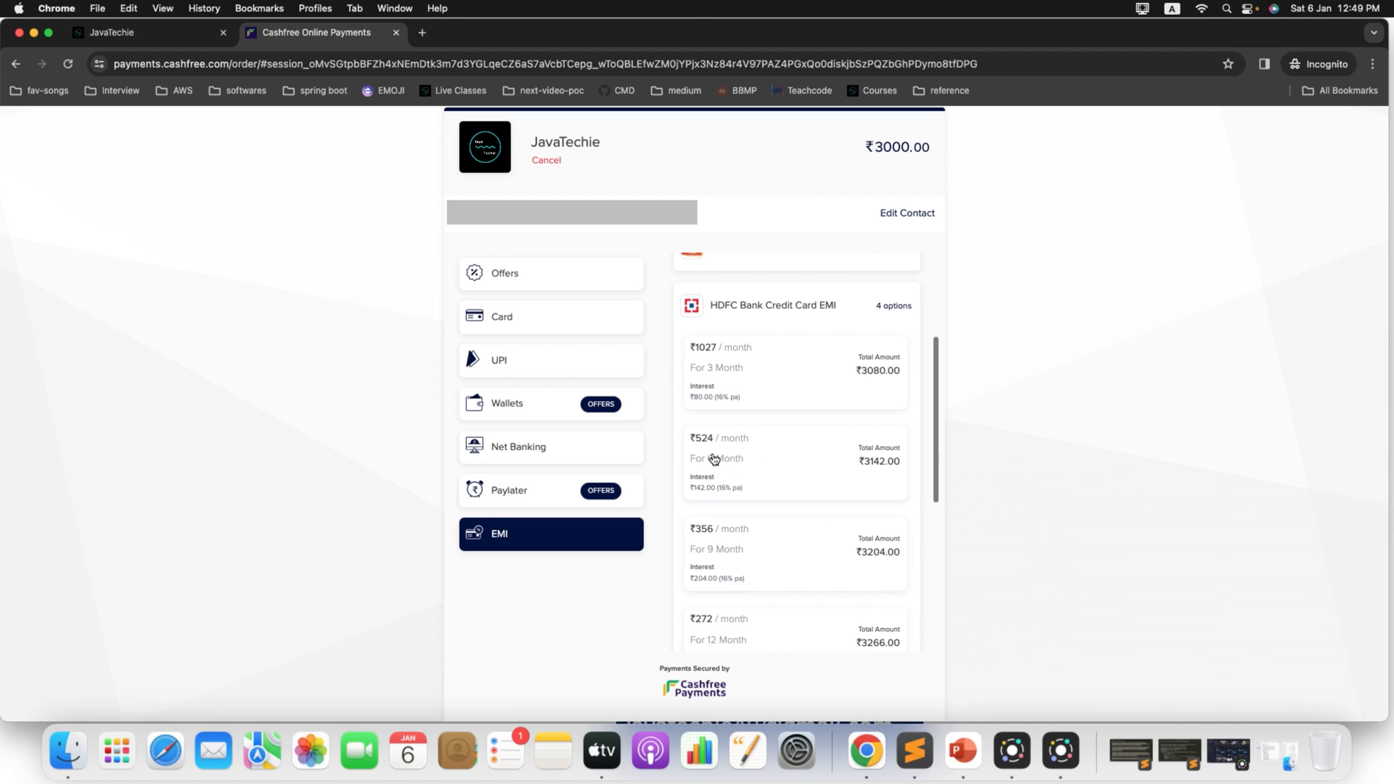
{"action": "scroll", "scroll_direction": "up", "scroll_amount": 3}
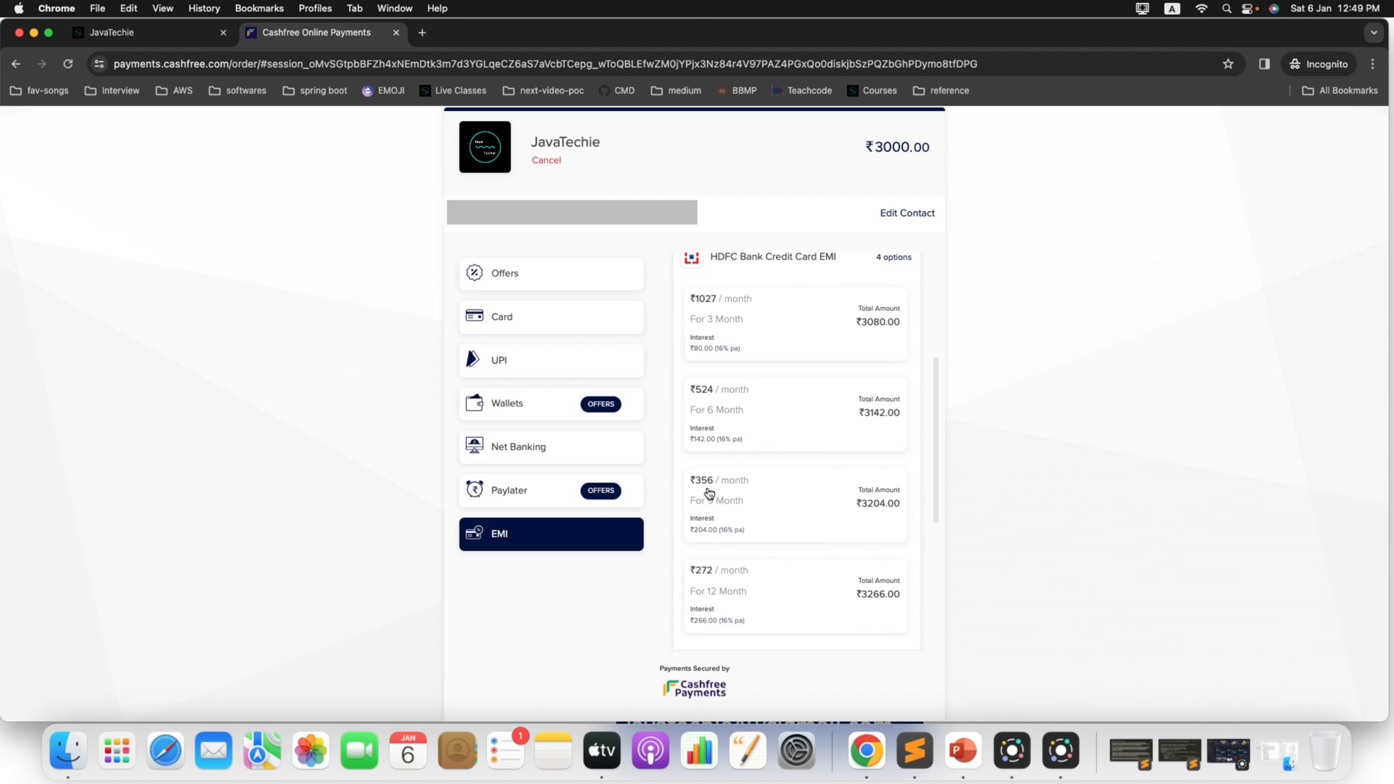
{"action": "scroll", "scroll_direction": "down", "scroll_amount": 3}
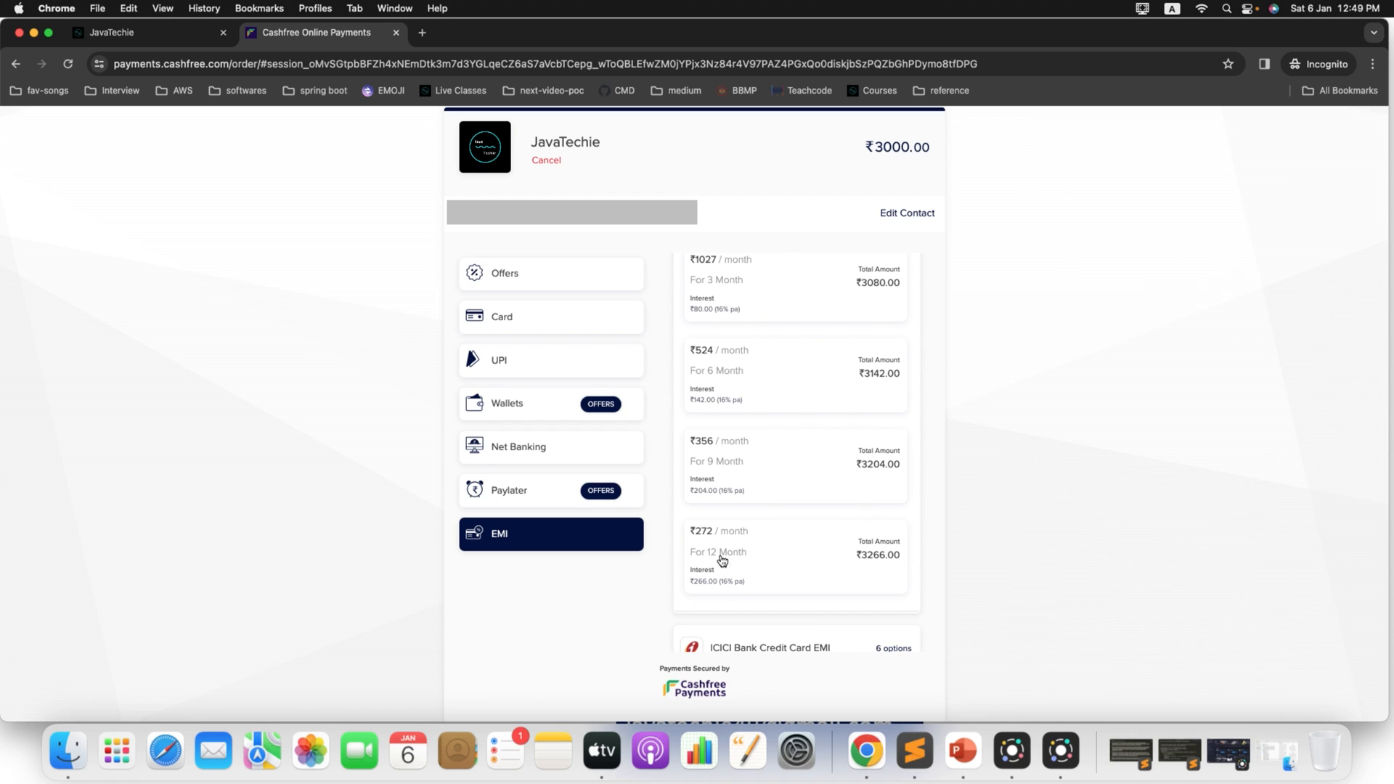
{"action": "mouse_move", "coordinate": [856, 554]}
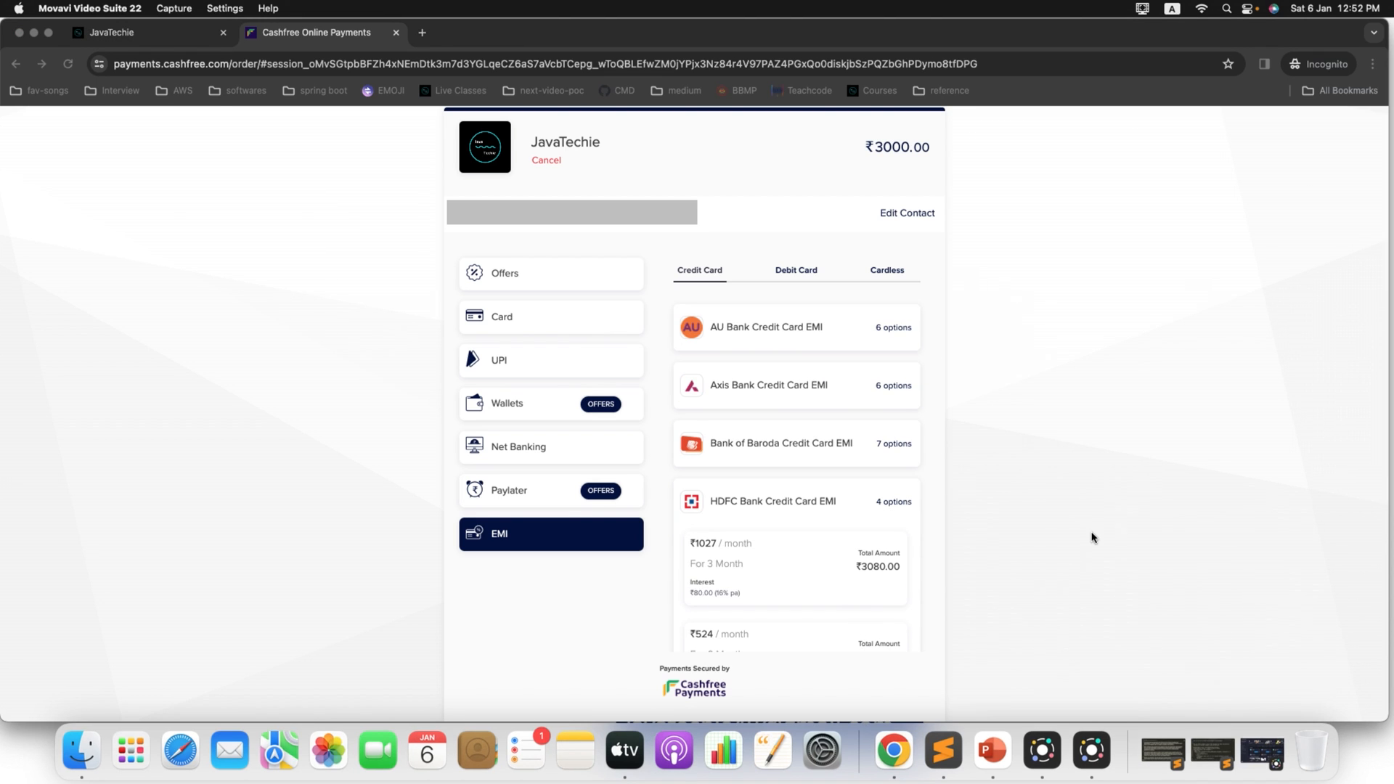
{"action": "mouse_move", "coordinate": [636, 231]}
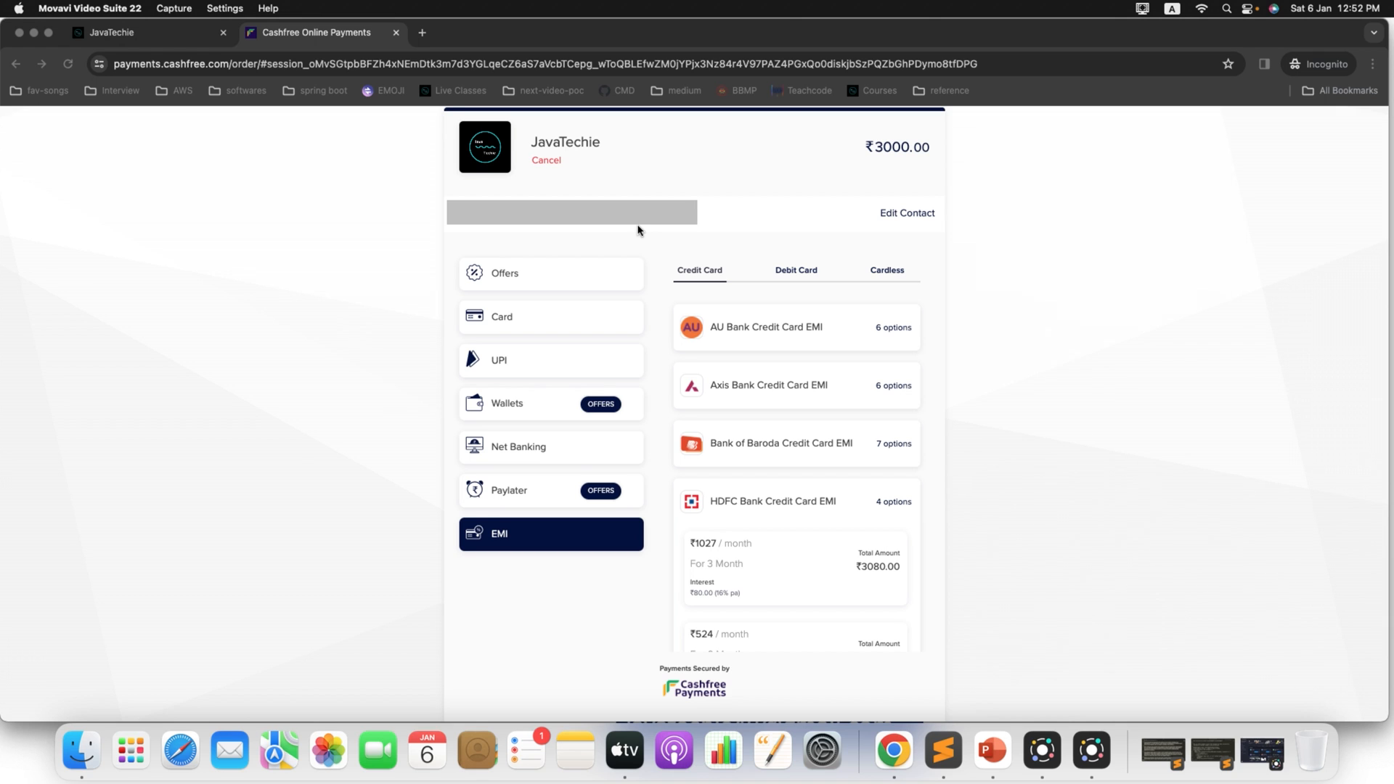
{"action": "mouse_move", "coordinate": [581, 406]}
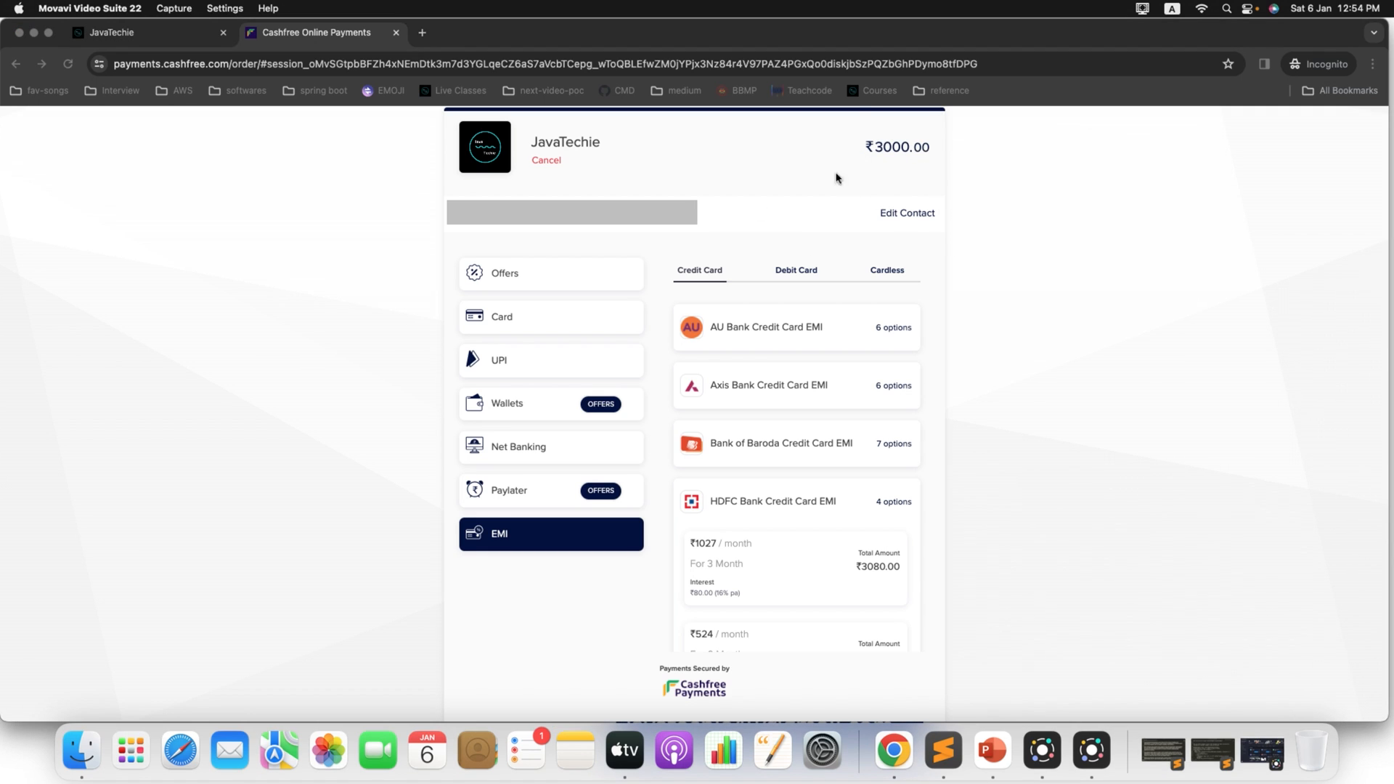
{"action": "mouse_move", "coordinate": [886, 189]}
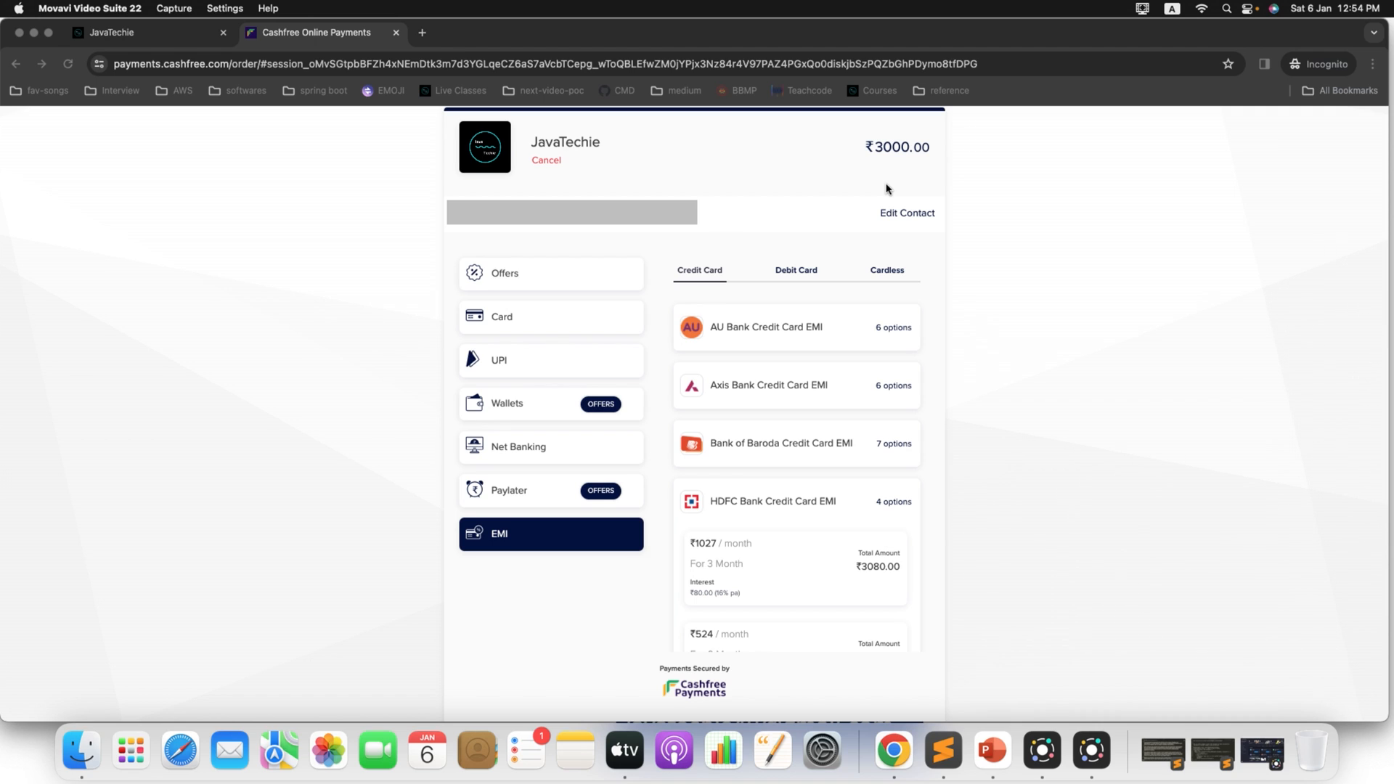
{"action": "mouse_move", "coordinate": [480, 102]}
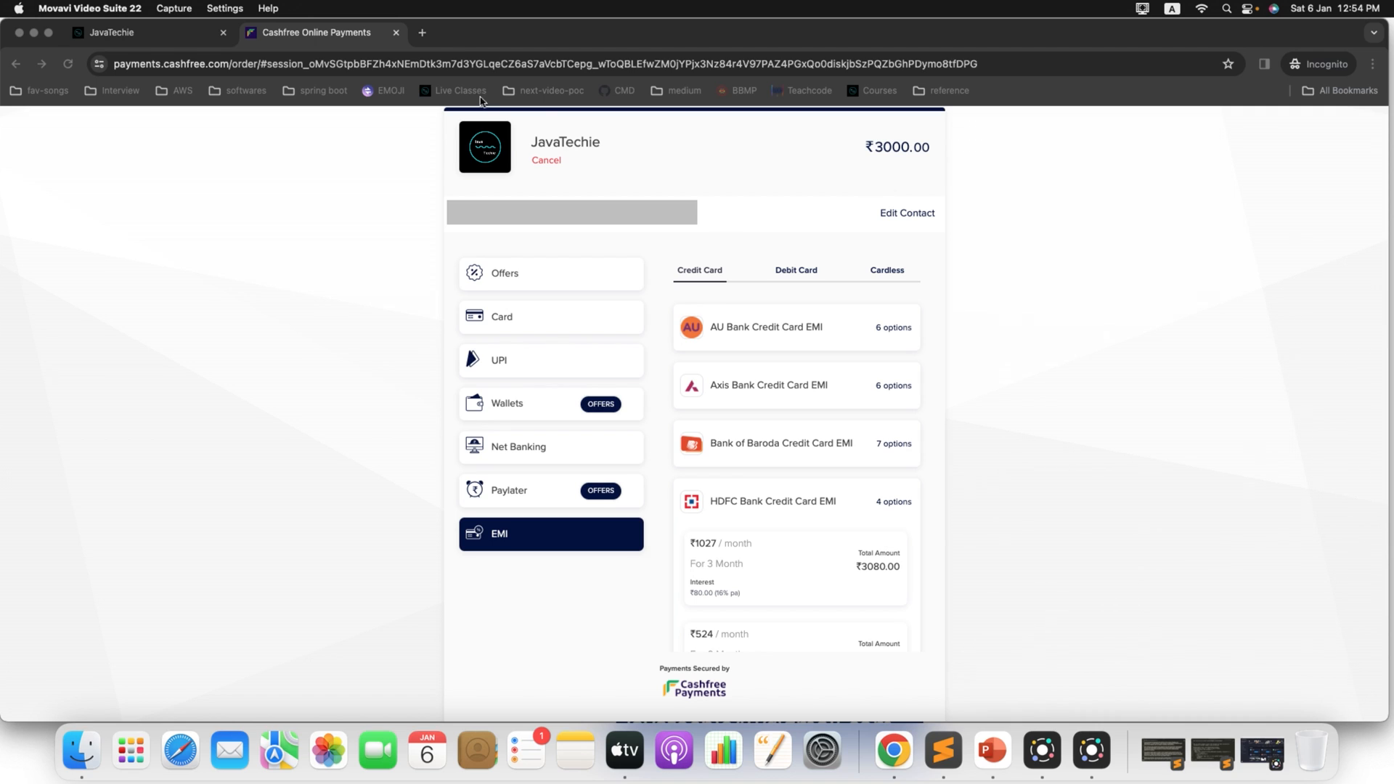
{"action": "mouse_move", "coordinate": [49, 35]}
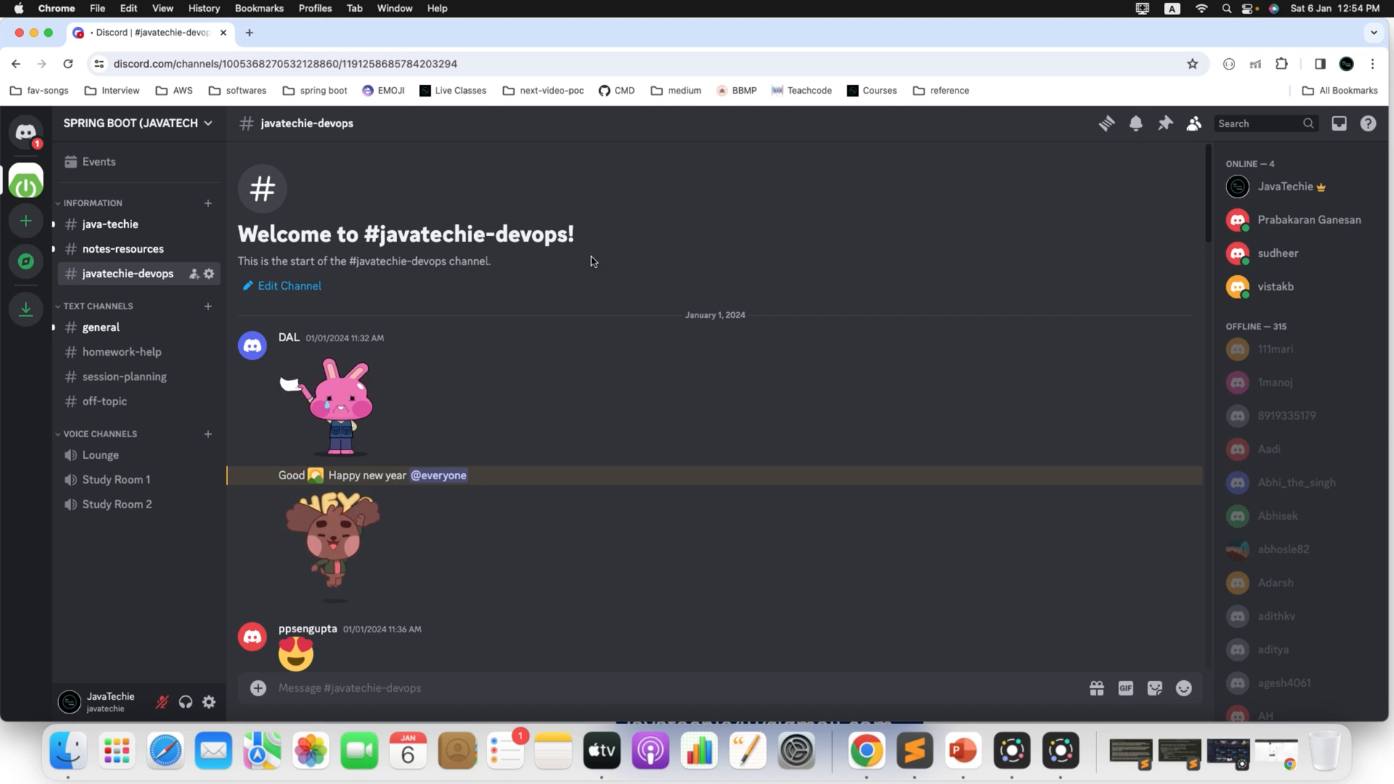
{"action": "mouse_move", "coordinate": [514, 231]}
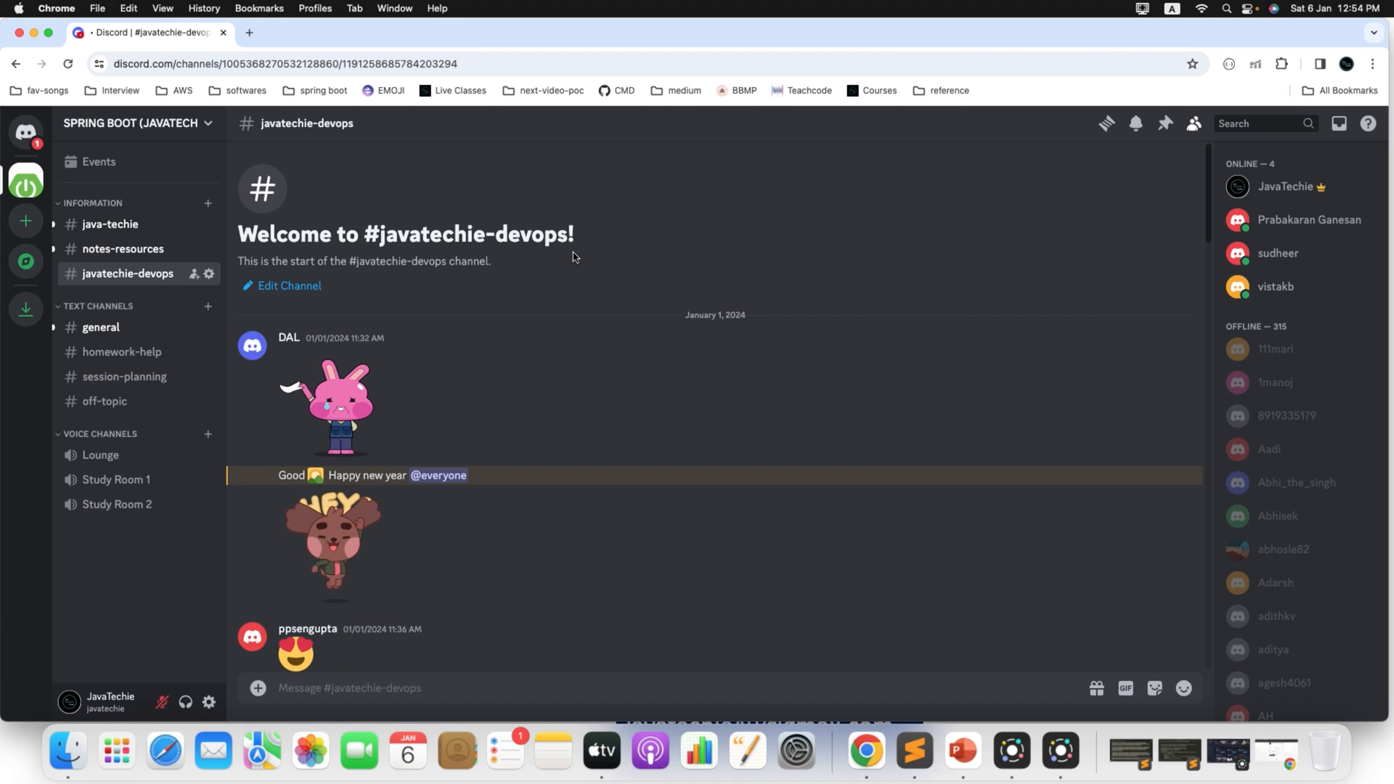
{"action": "mouse_move", "coordinate": [623, 236]}
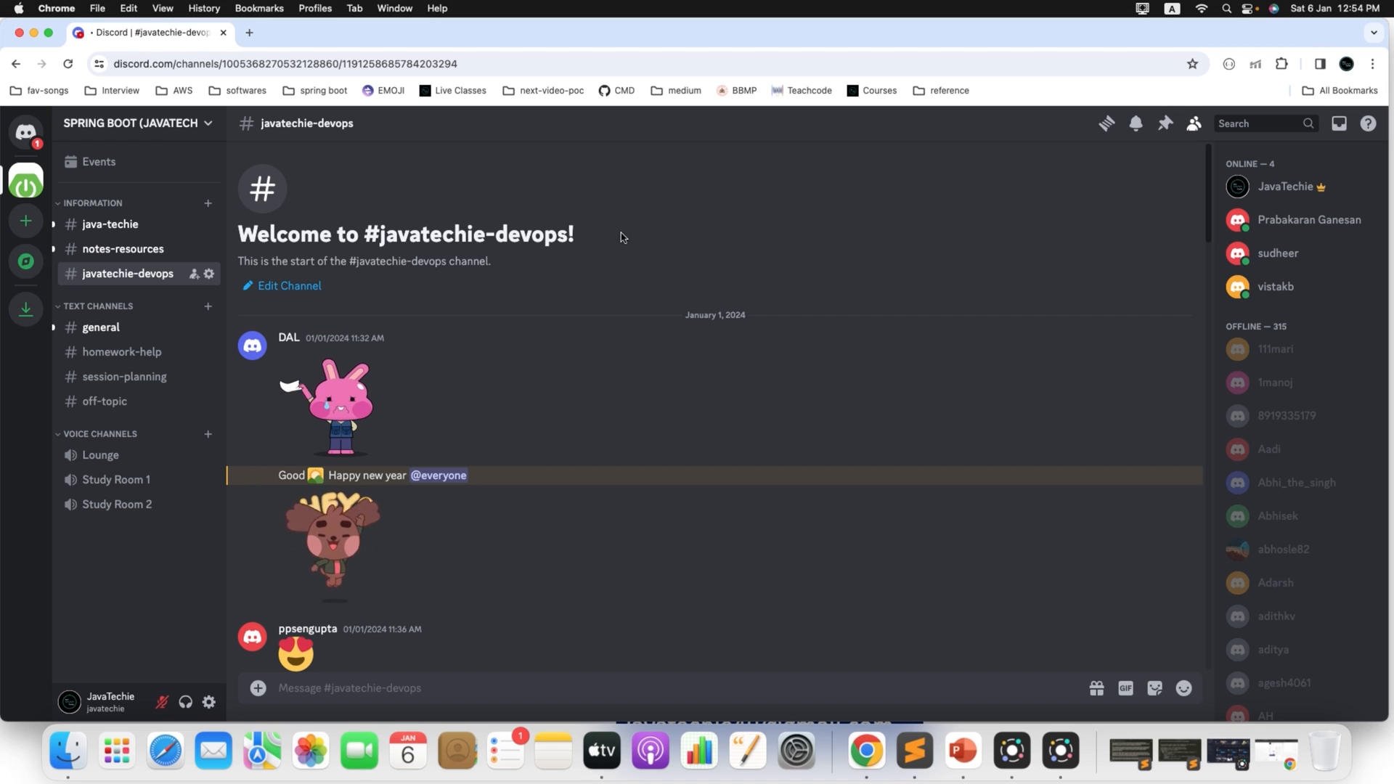
{"action": "mouse_move", "coordinate": [497, 319]}
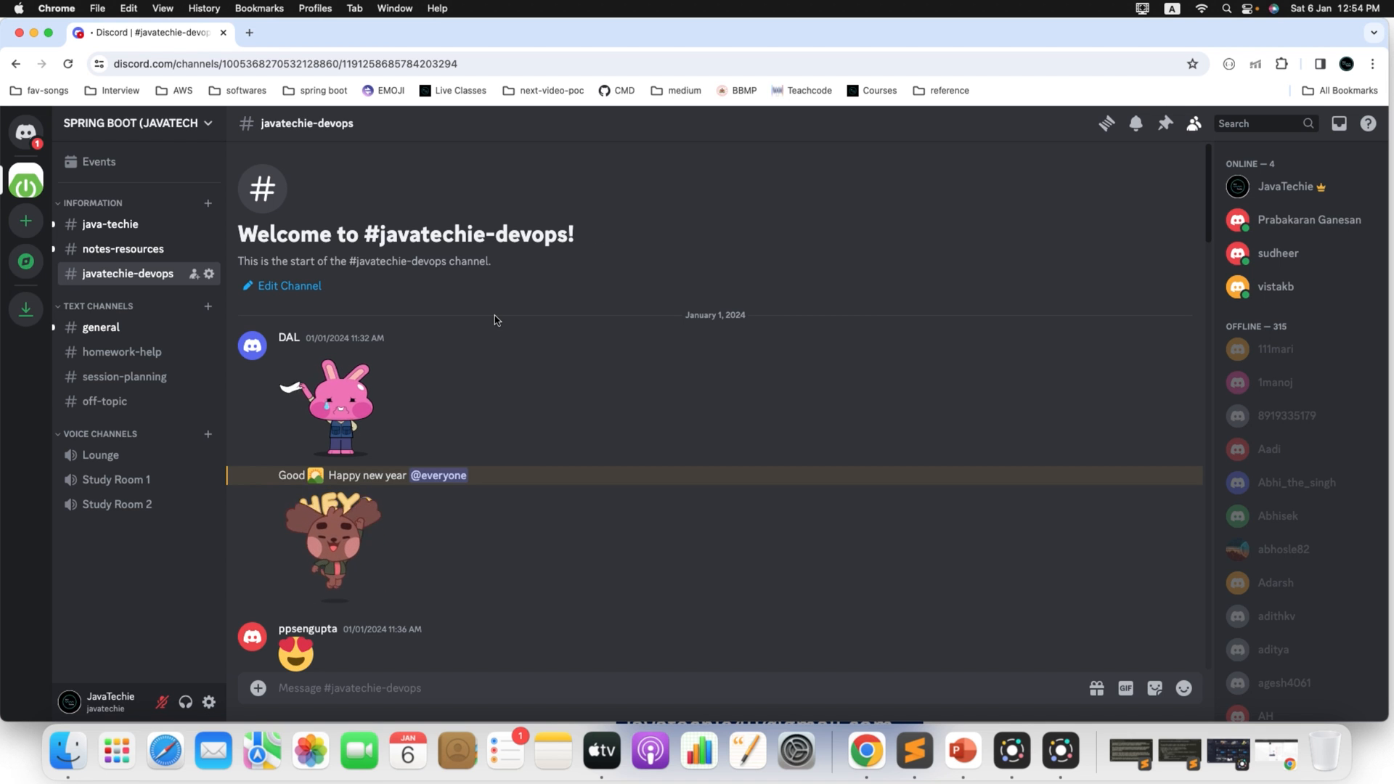
{"action": "mouse_move", "coordinate": [477, 389]}
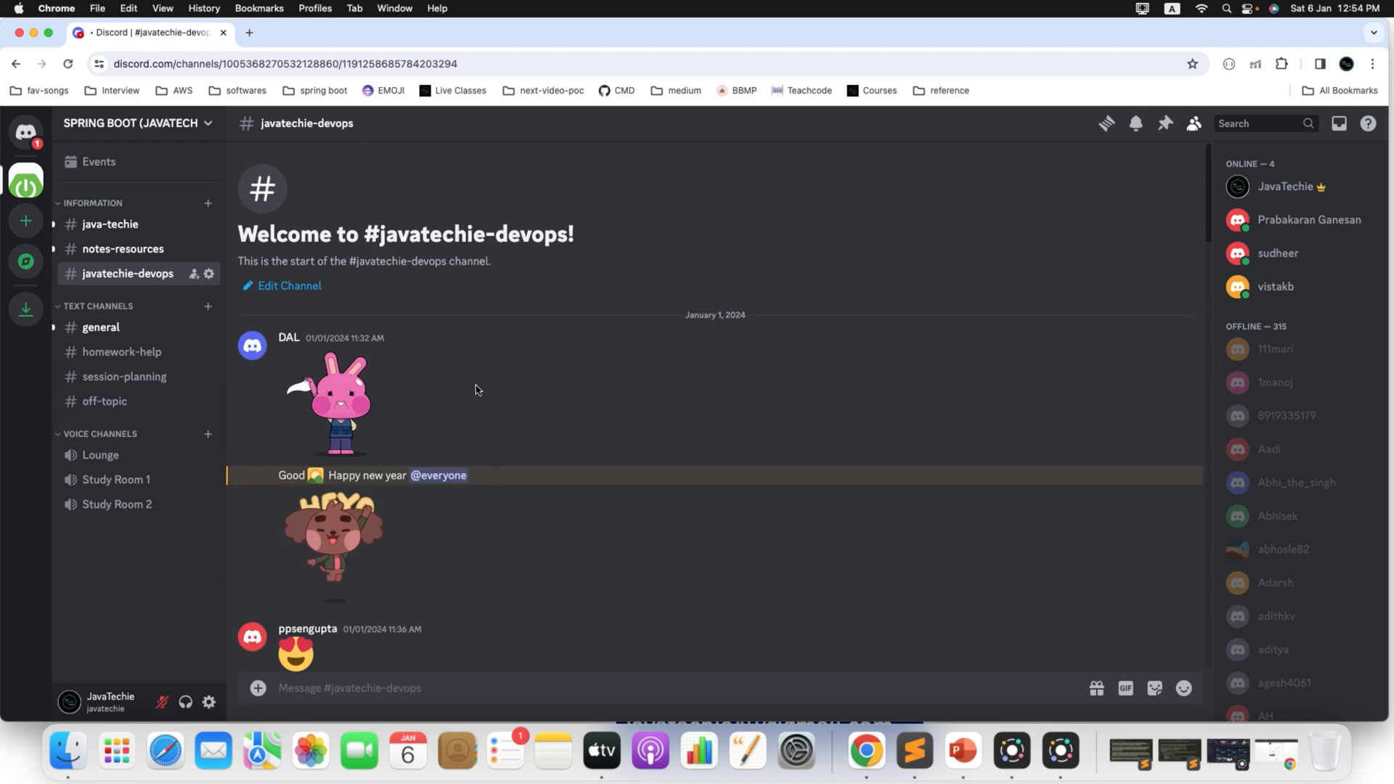
Scroll through the #javatechie-devops channel history and back to its opening messages
{"action": "scroll", "scroll_direction": "down", "scroll_amount": 3}
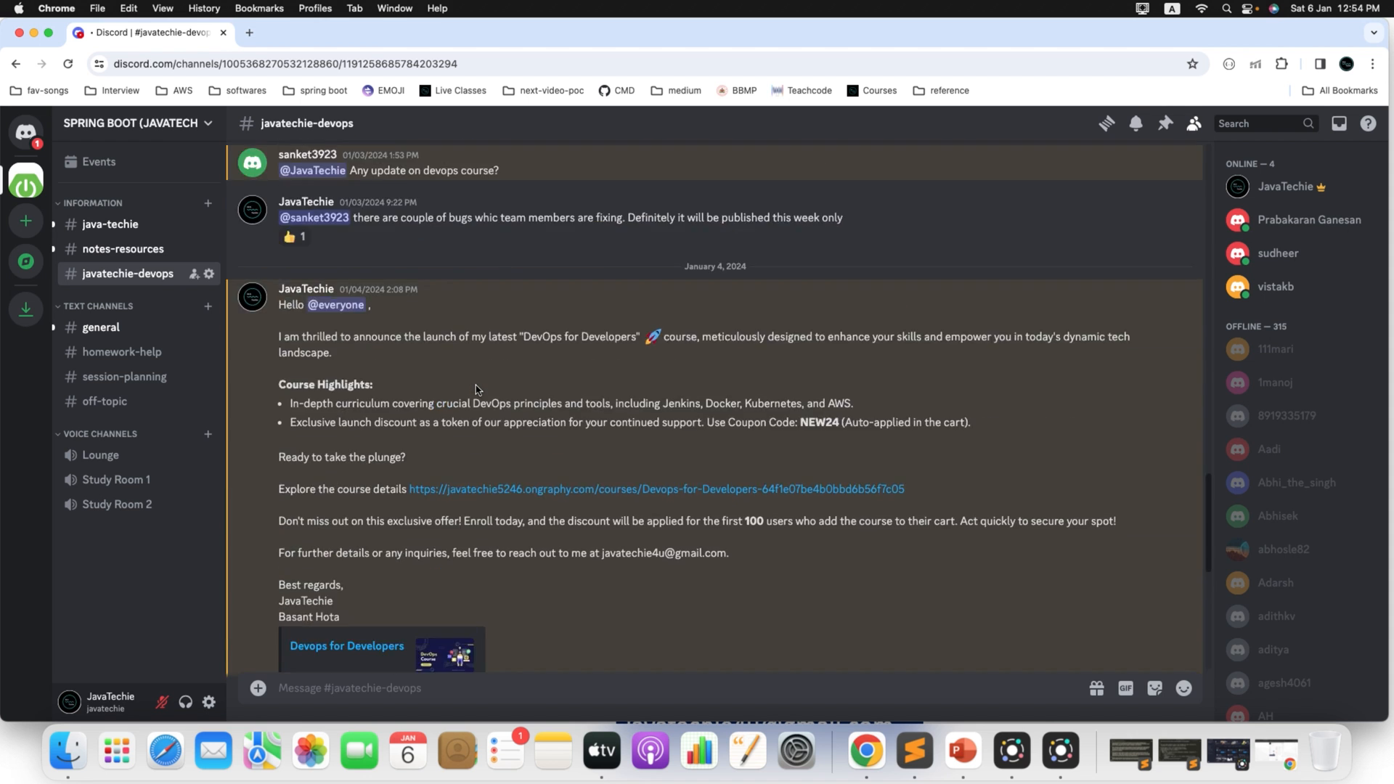
{"action": "scroll", "scroll_direction": "up", "scroll_amount": 3}
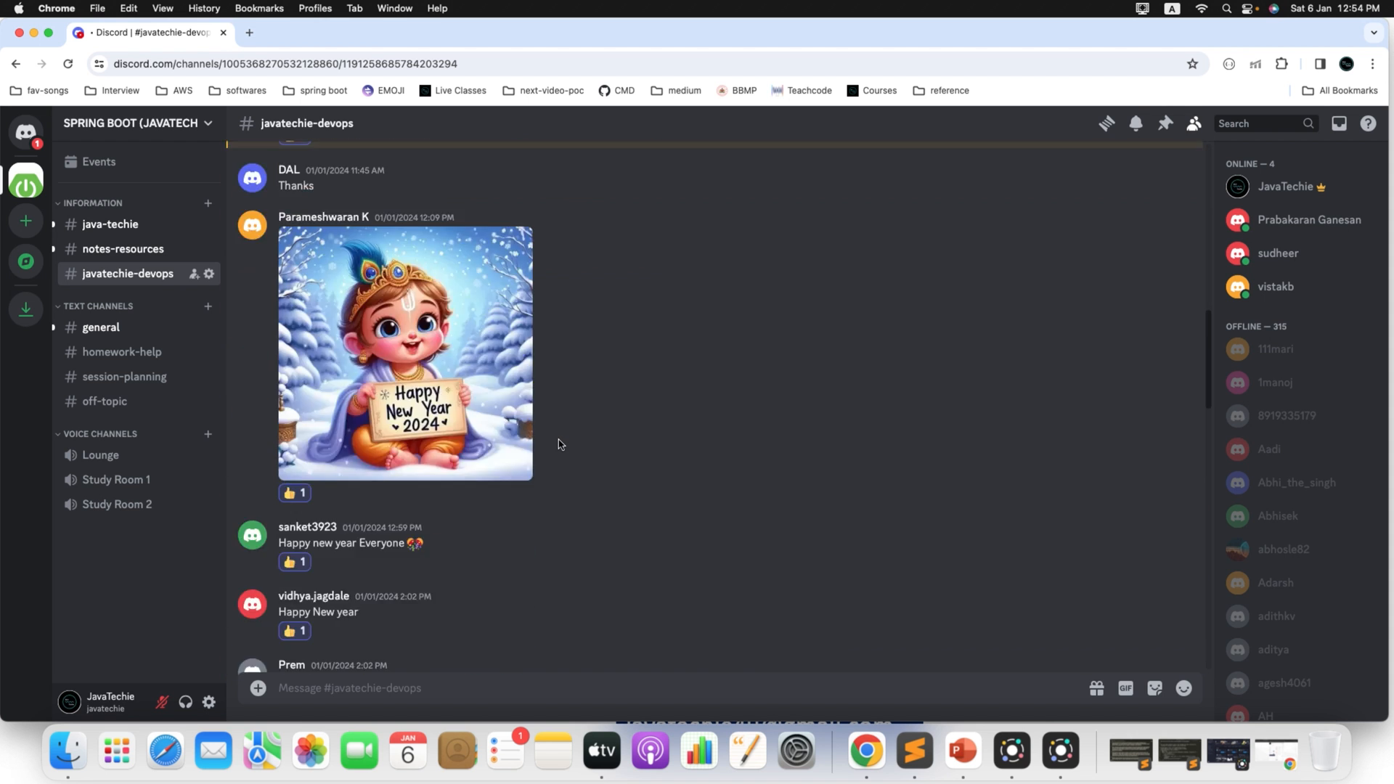
{"action": "scroll", "scroll_direction": "up", "scroll_amount": 3}
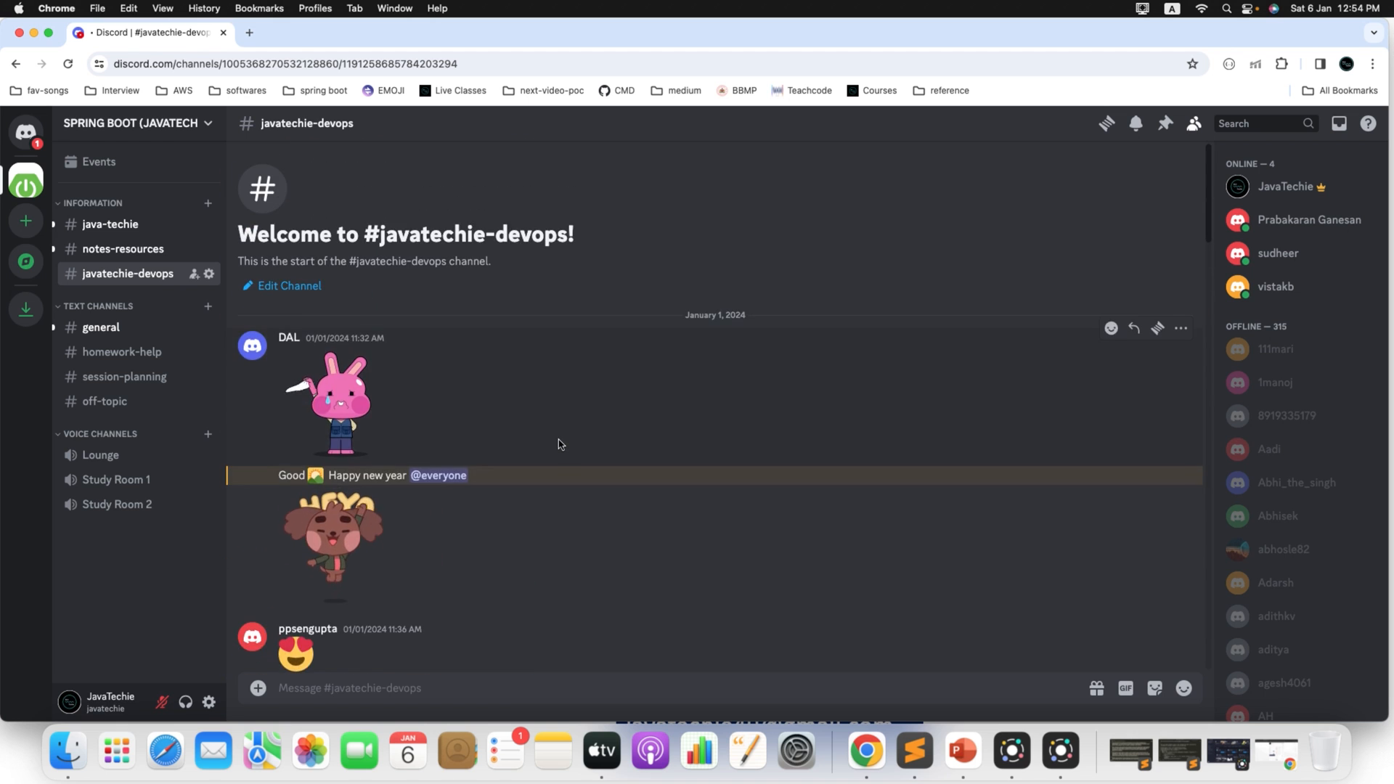